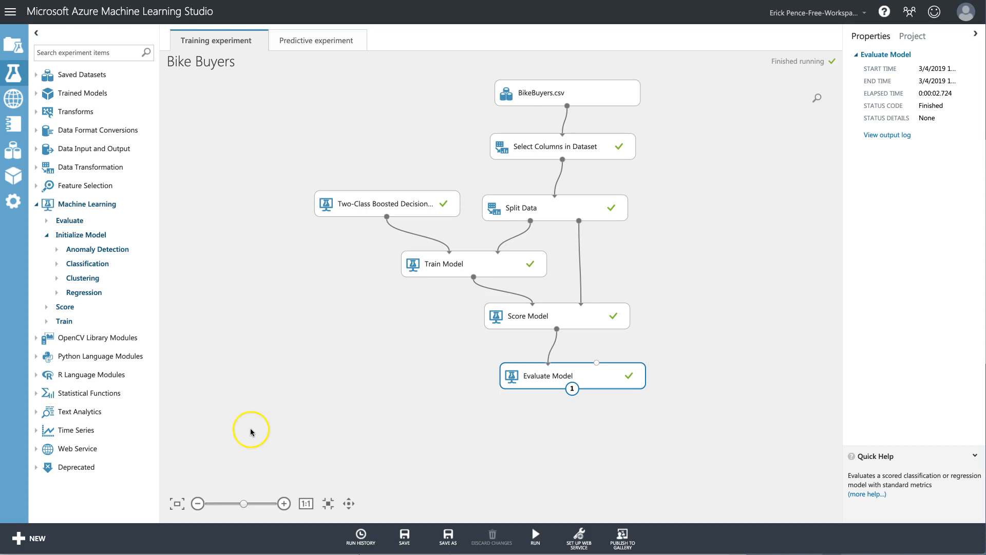
mouse_move(336, 327)
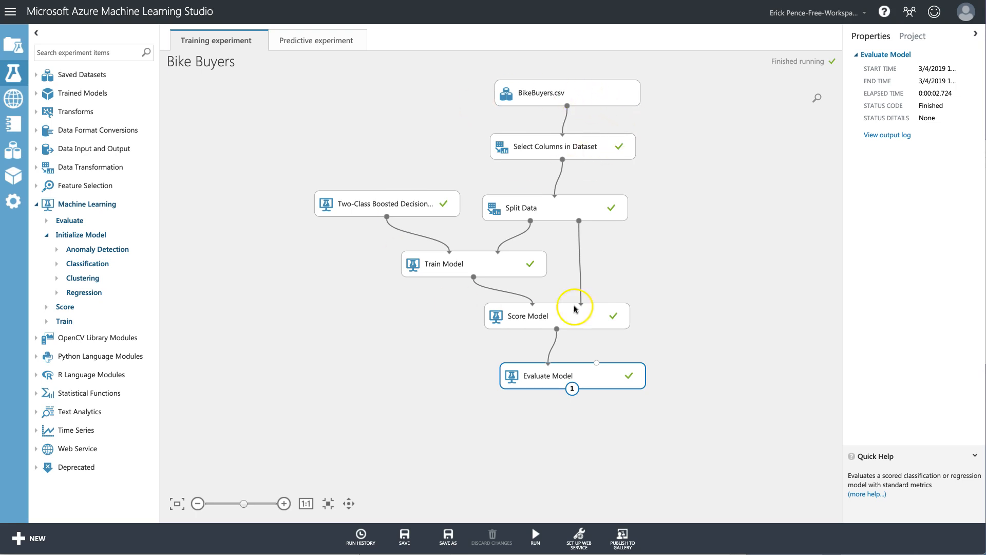
mouse_move(477, 214)
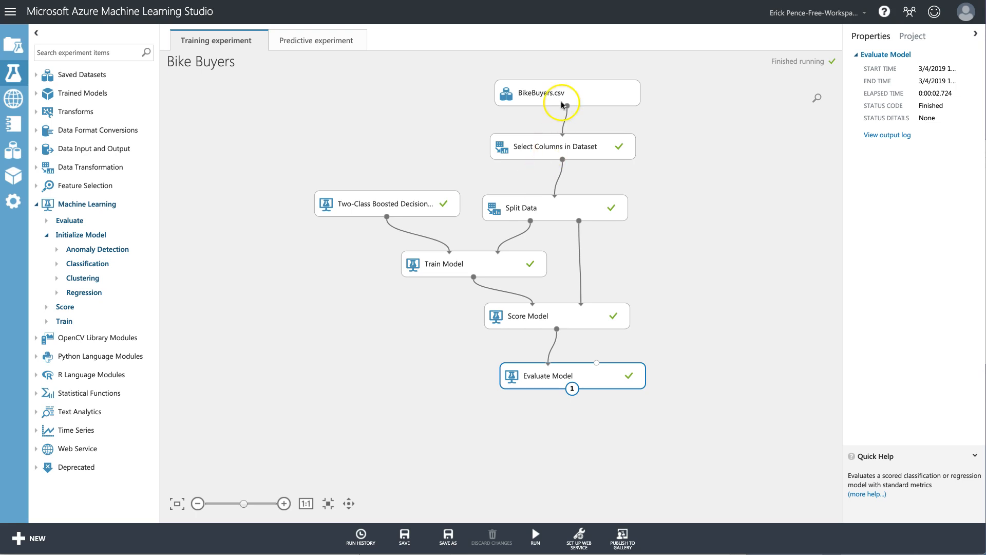
Visualize the BikeBuyers.csv dataset to preview its 1000 rows and 19 columns.
right_click(560, 93)
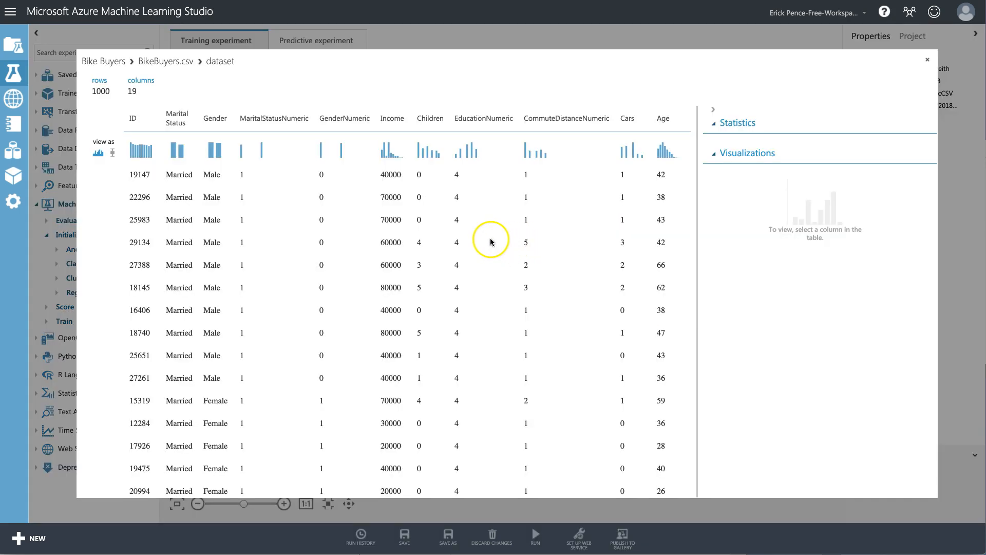
mouse_move(469, 207)
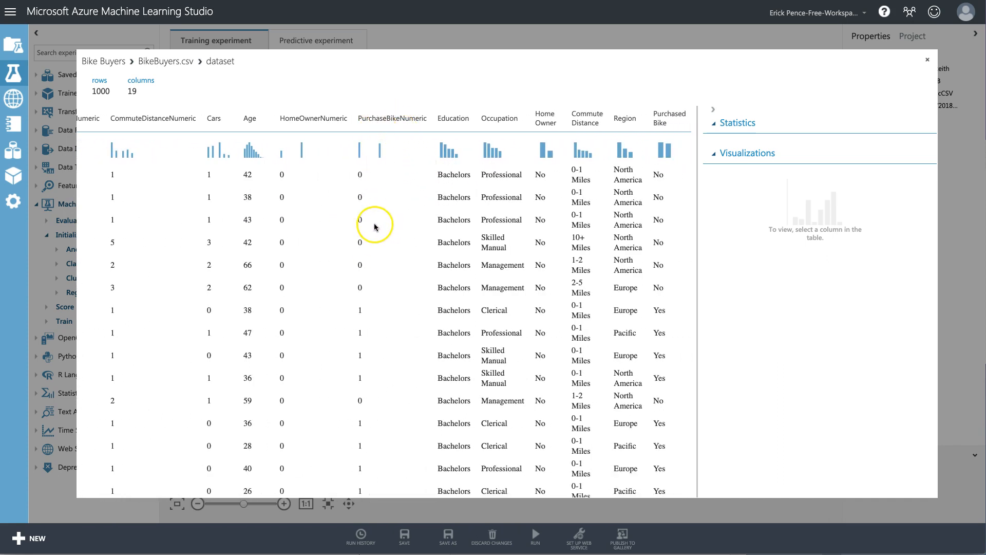
mouse_move(663, 146)
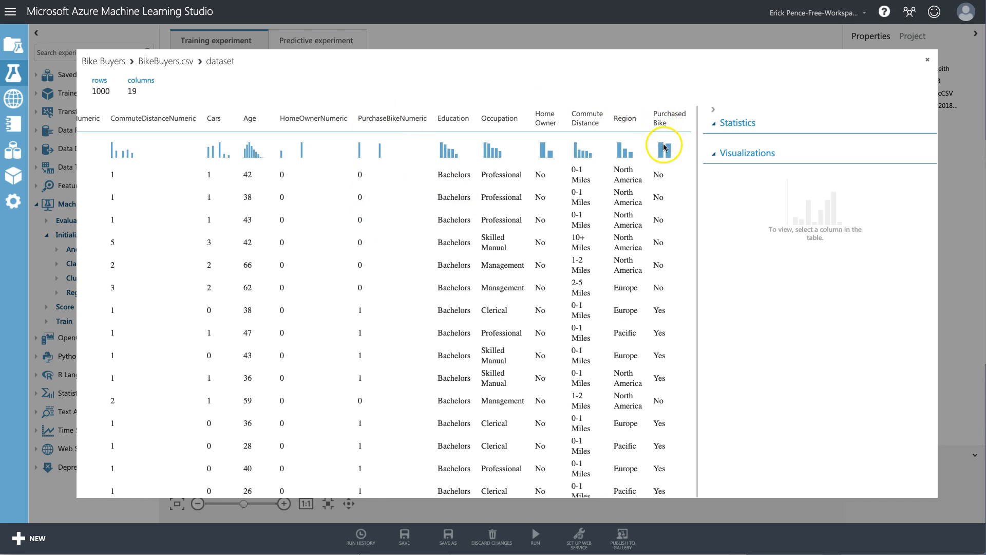
mouse_move(661, 262)
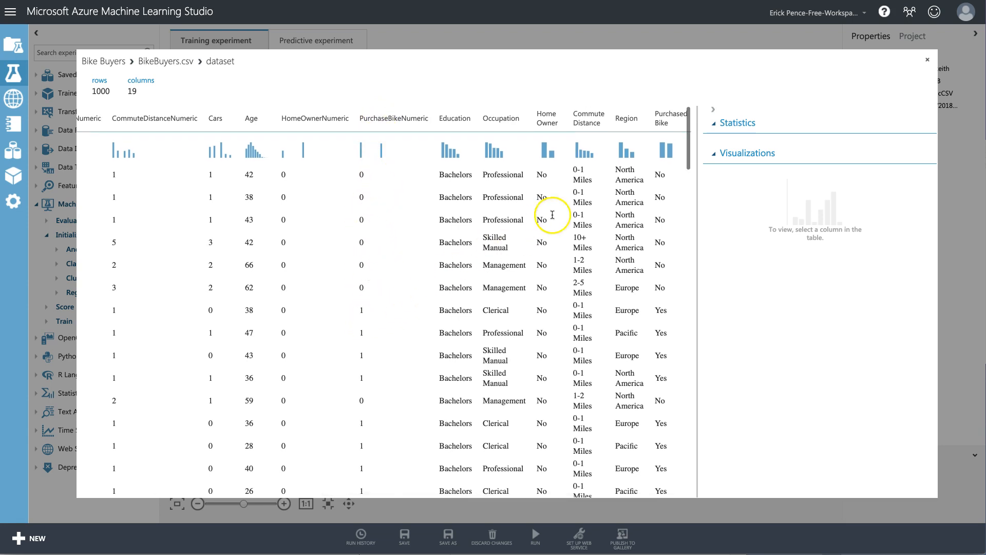
mouse_move(661, 173)
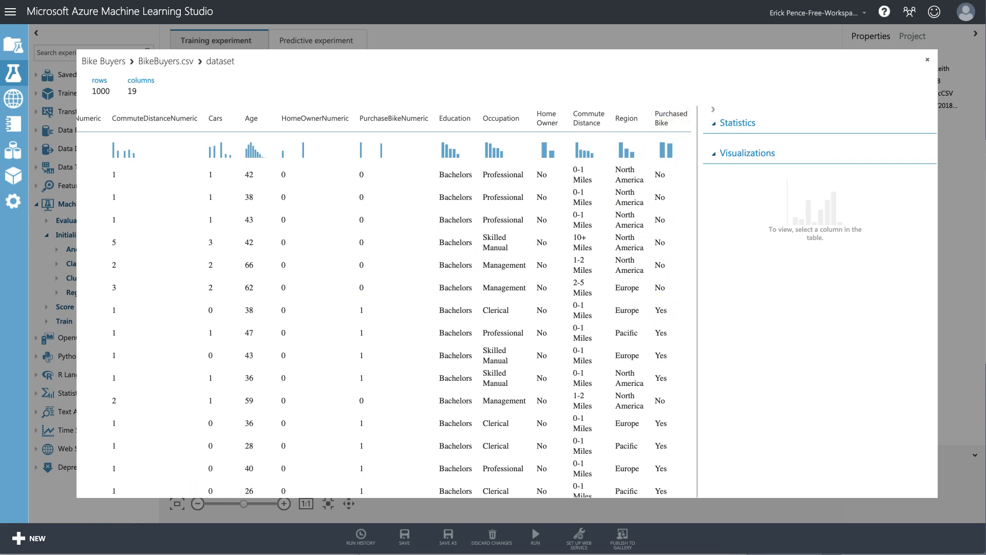
mouse_move(407, 228)
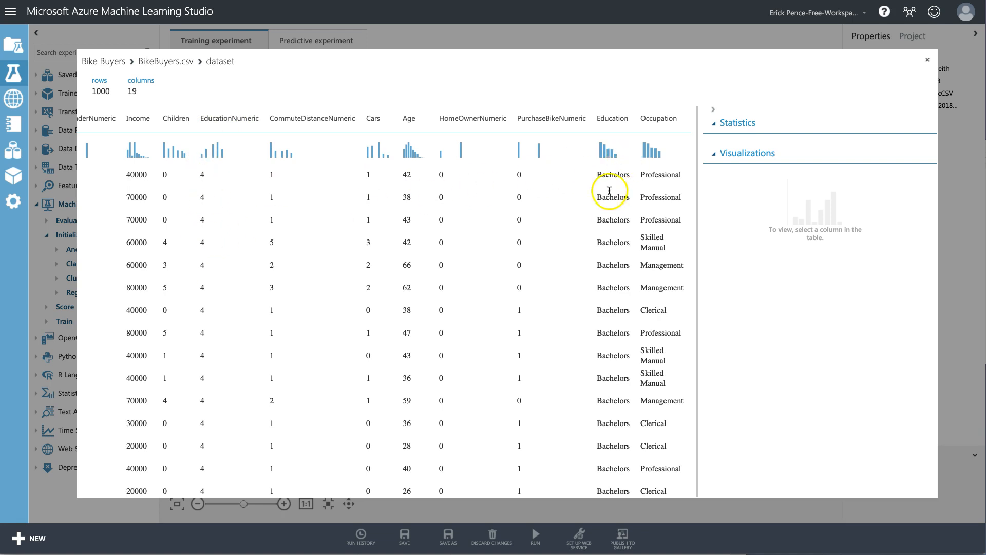
mouse_move(224, 227)
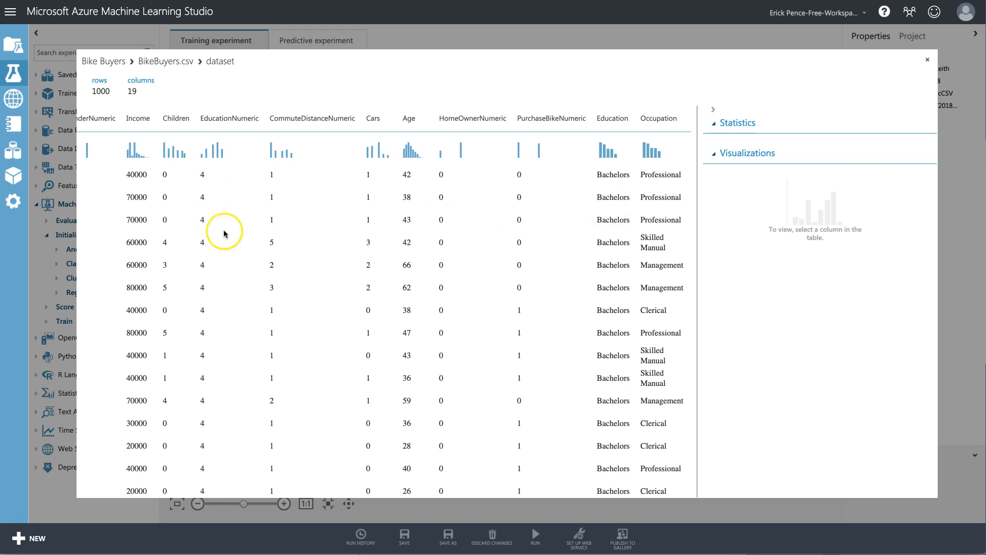
mouse_move(621, 223)
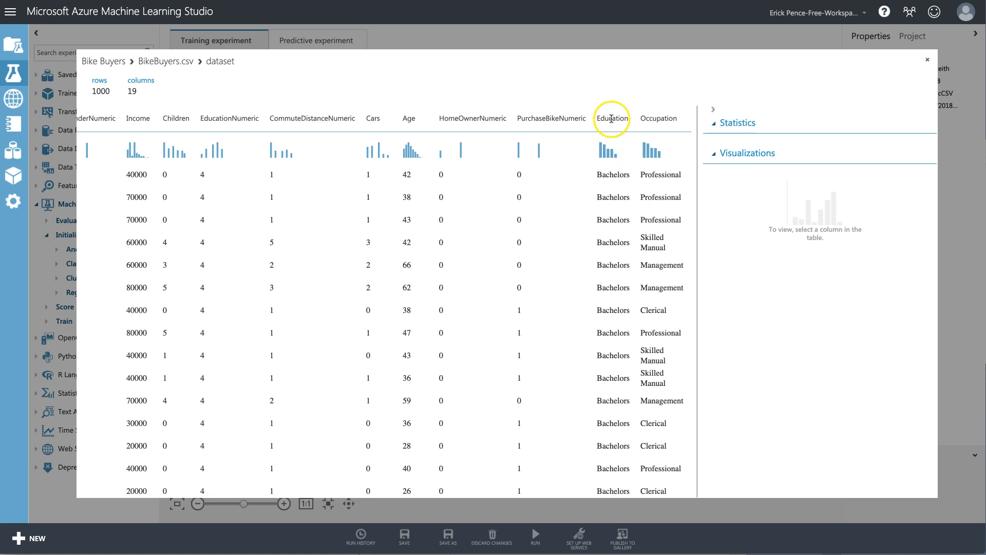
Compare the Education and EducationNumeric column statistics and histograms, both showing five unique values.
left_click(612, 118)
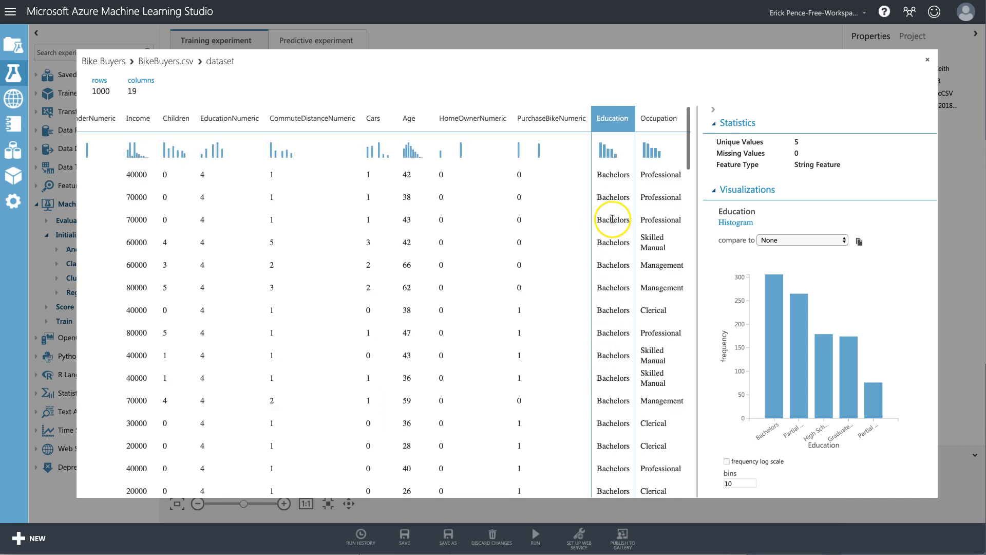
mouse_move(610, 175)
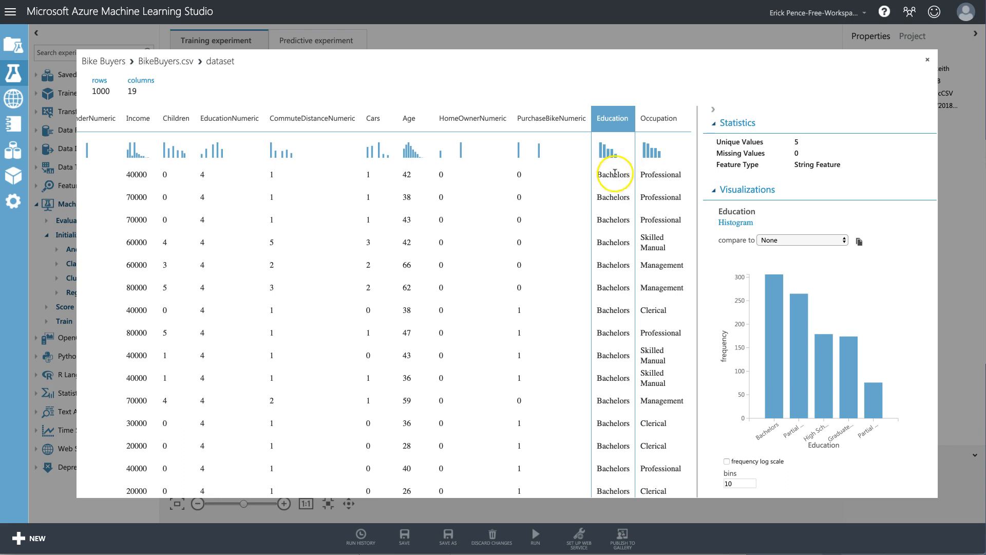
mouse_move(612, 182)
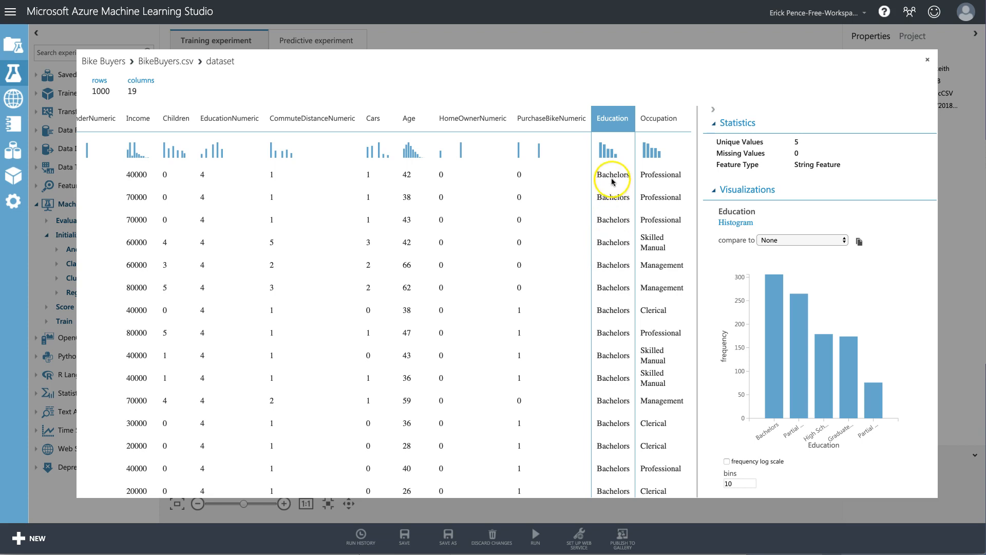
mouse_move(104, 165)
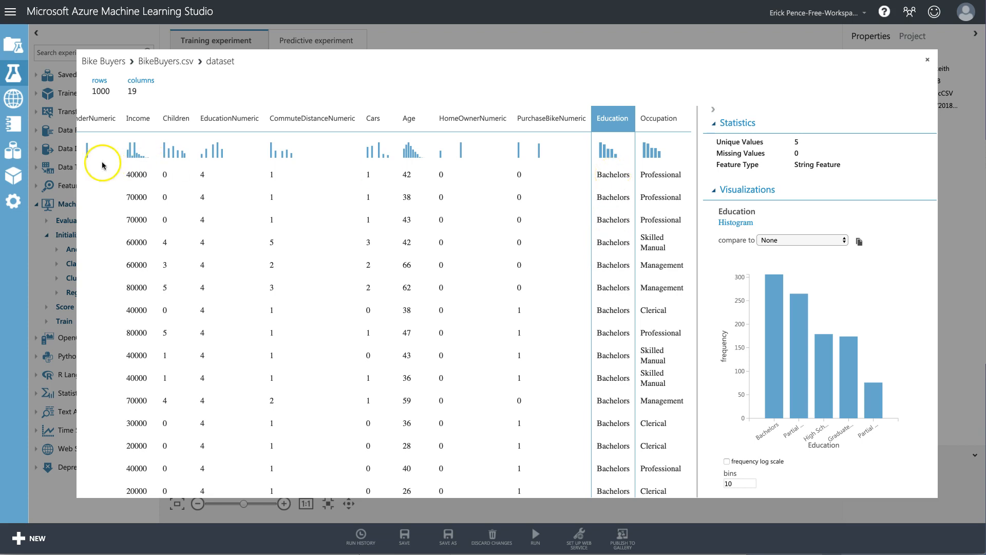
left_click(230, 118)
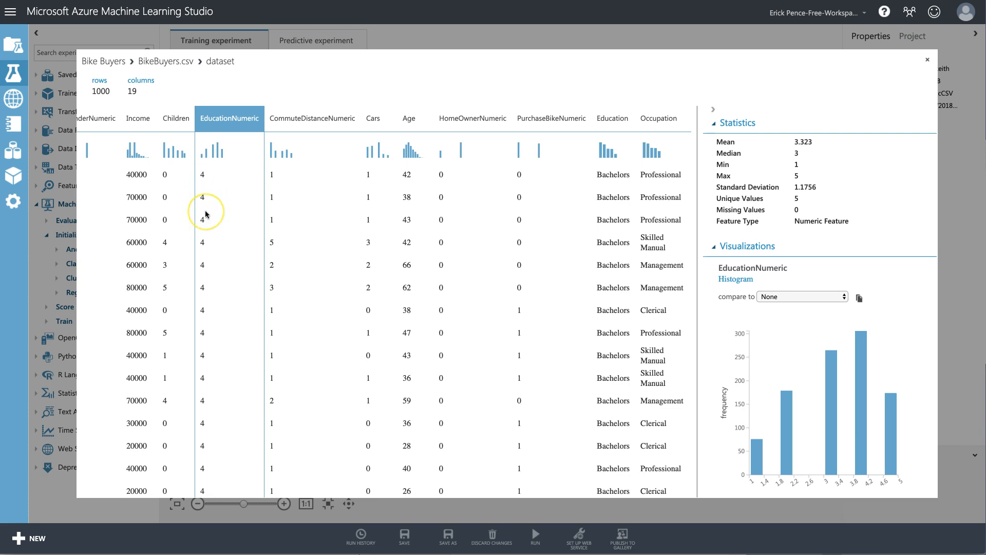
left_click(612, 118)
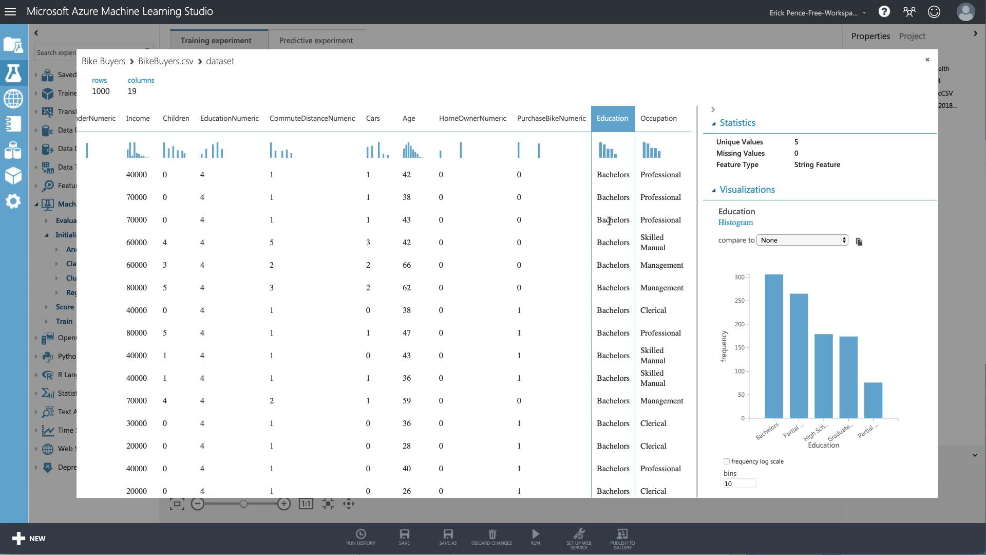
left_click(229, 118)
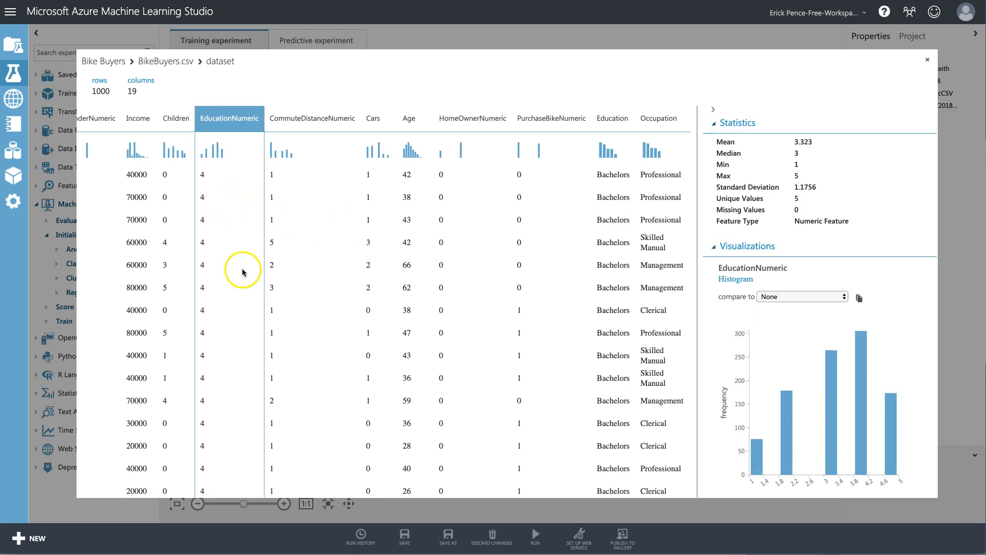
mouse_move(623, 206)
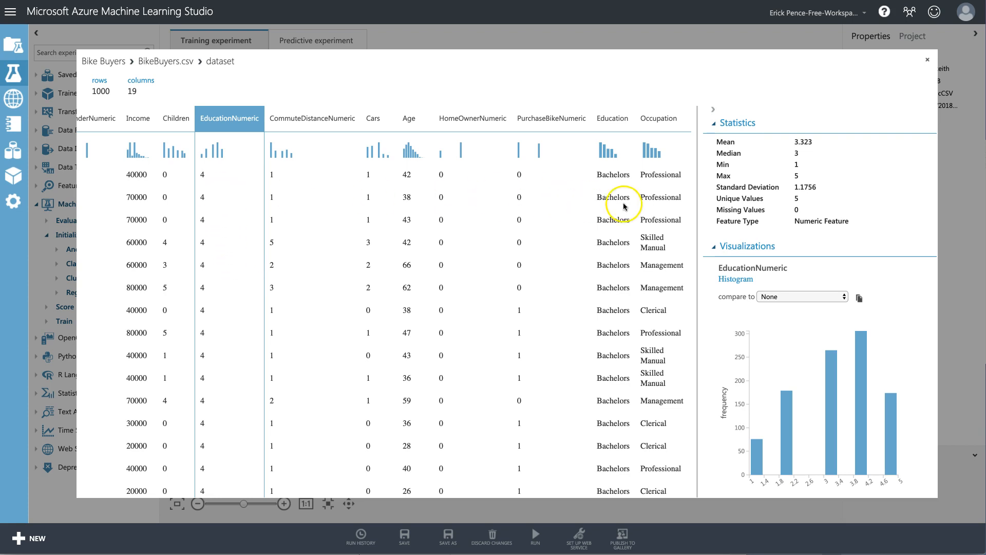
left_click(612, 118)
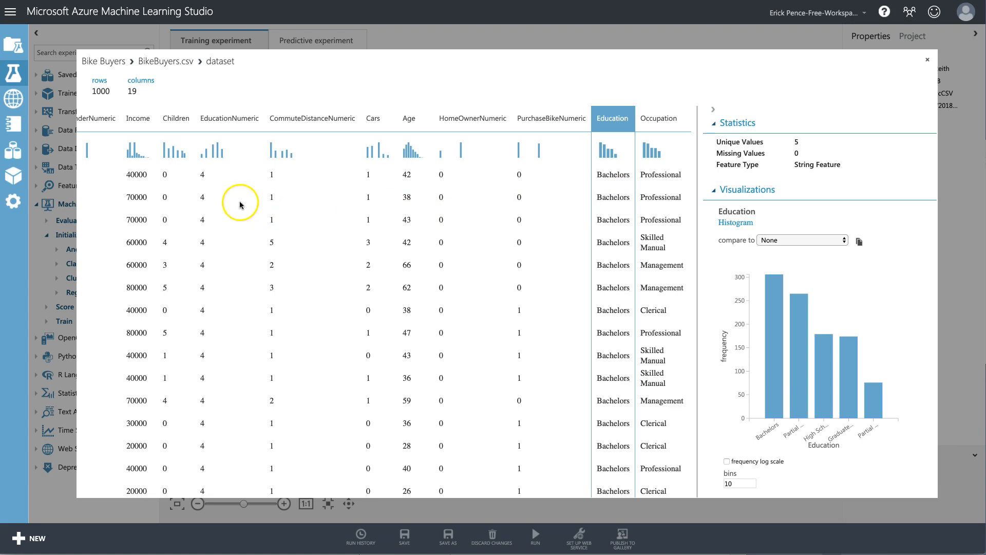
left_click(229, 117)
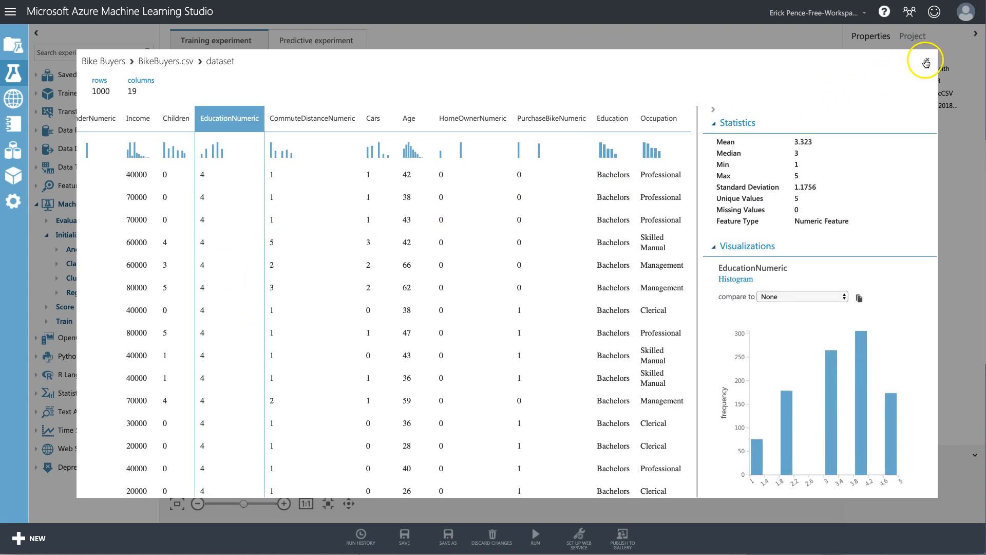
Close the dataset preview, inspect the Two-Class Boosted Decision Tree, and select Evaluate Model.
left_click(926, 63)
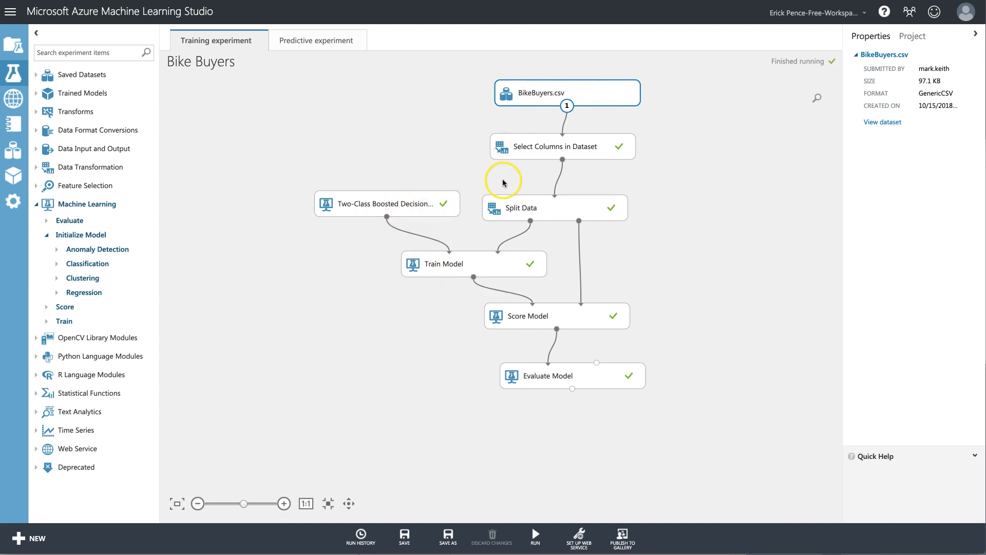
mouse_move(392, 190)
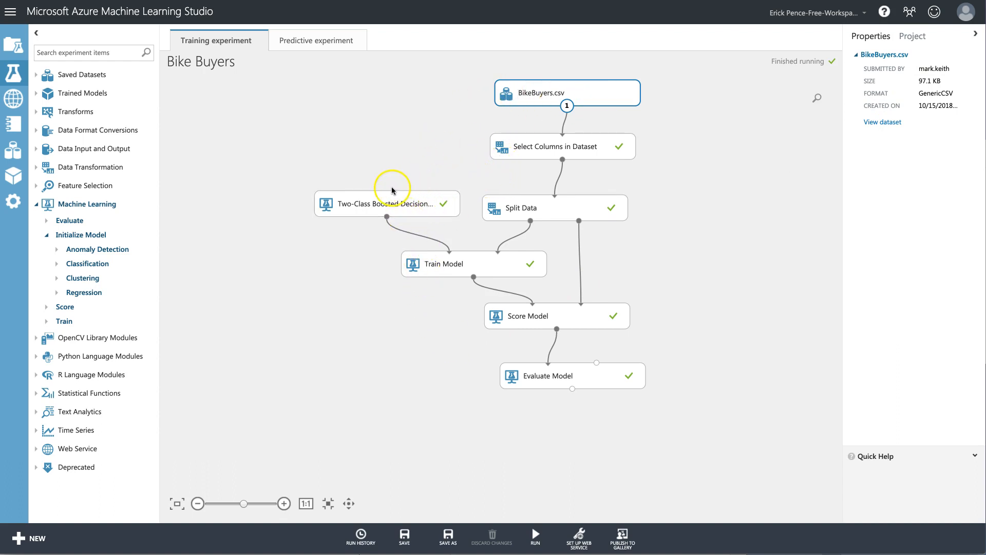
left_click(385, 207)
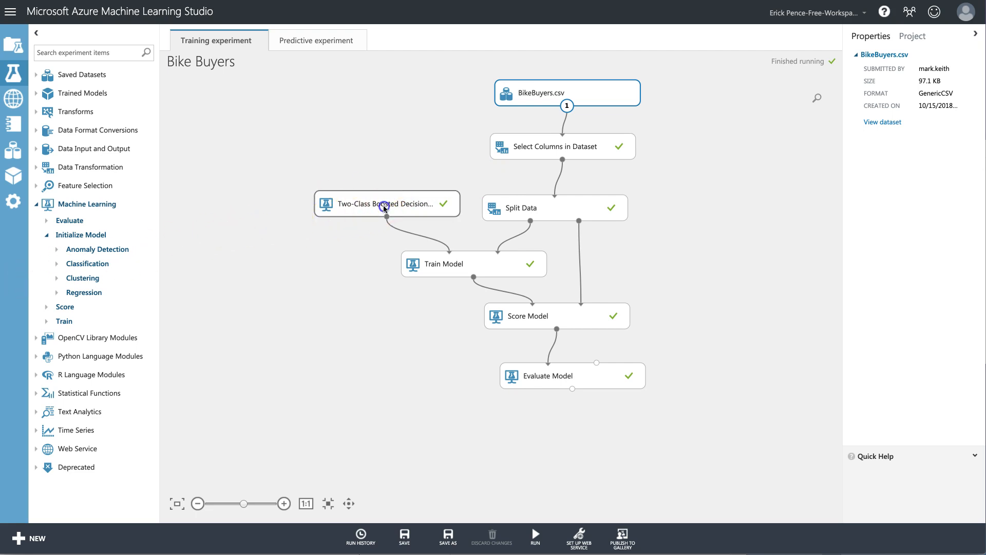
left_click(387, 203)
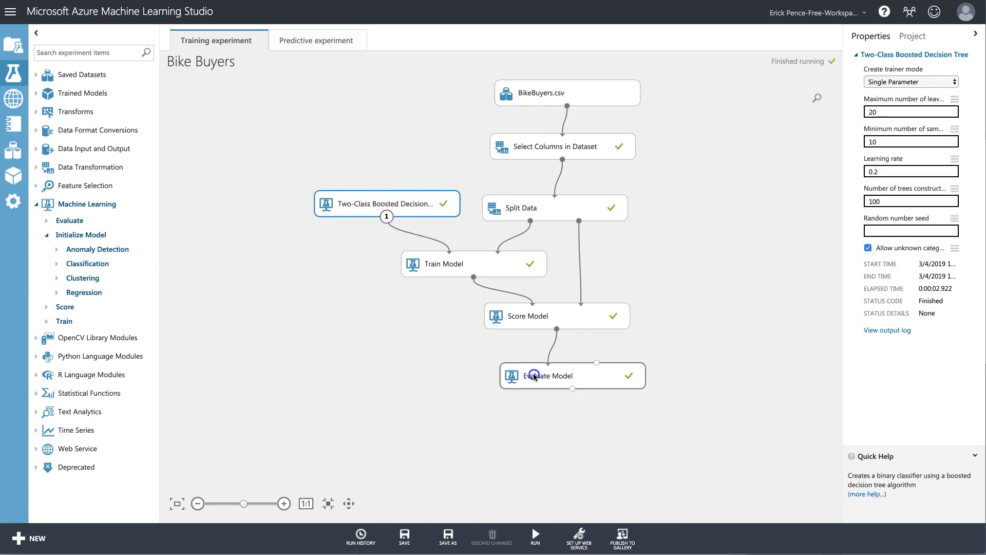
left_click(549, 376)
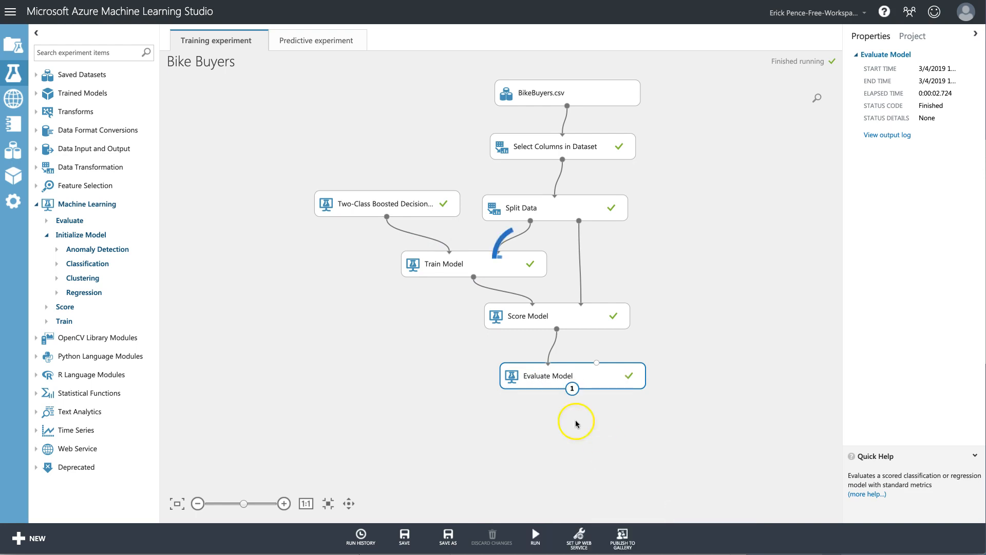
Open the Evaluate Model results and read the 0.683 accuracy and 0.764 AUC.
double_click(572, 375)
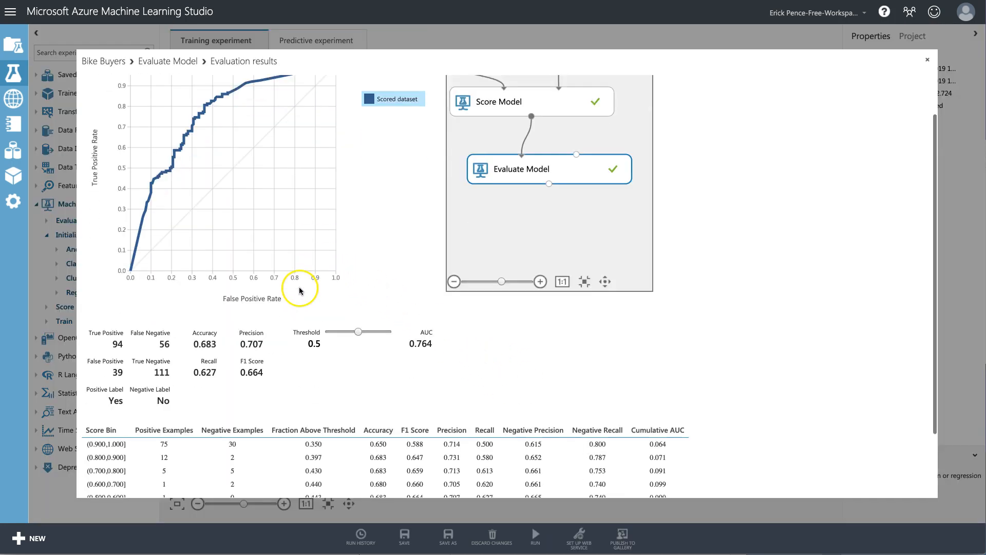
scroll("down", 3)
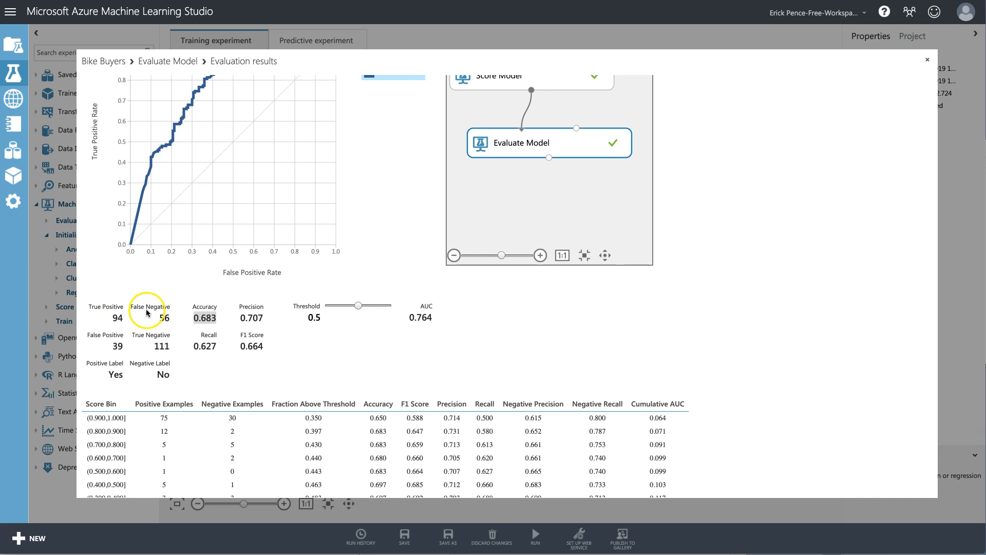
mouse_move(128, 322)
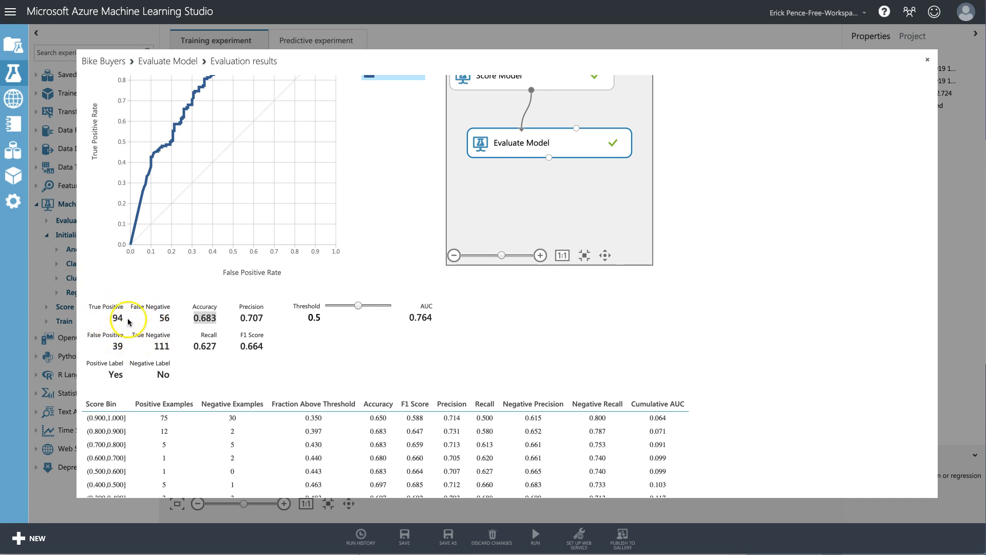
mouse_move(110, 344)
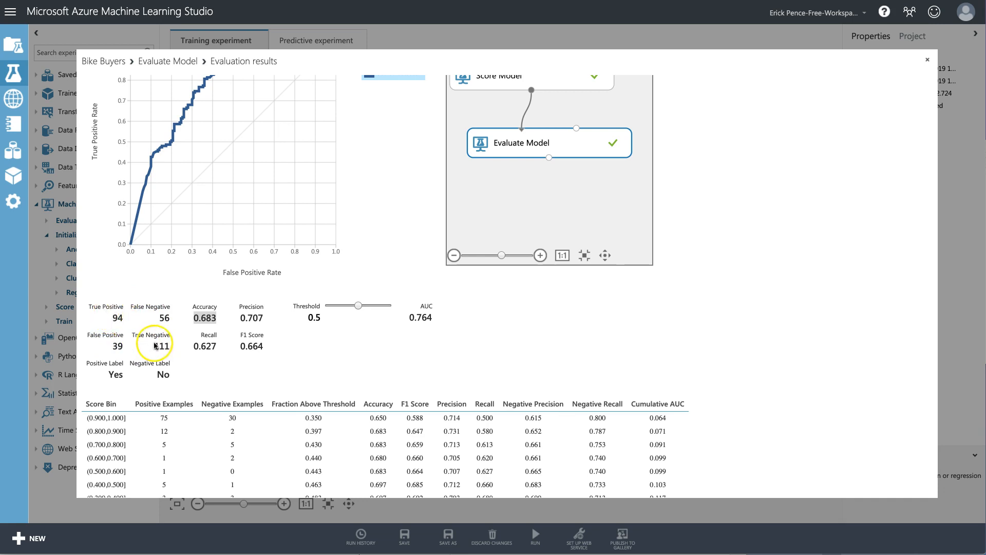
mouse_move(151, 308)
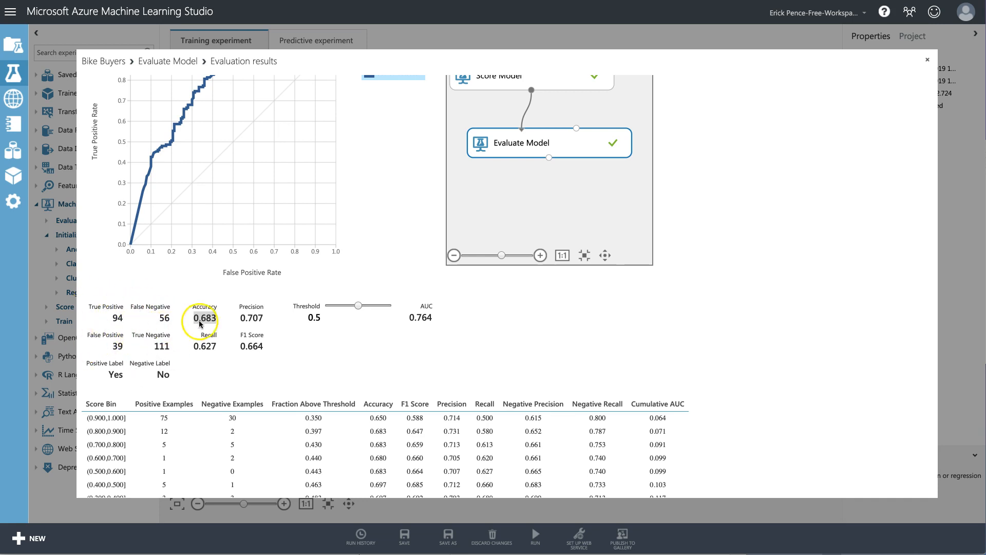
double_click(205, 317)
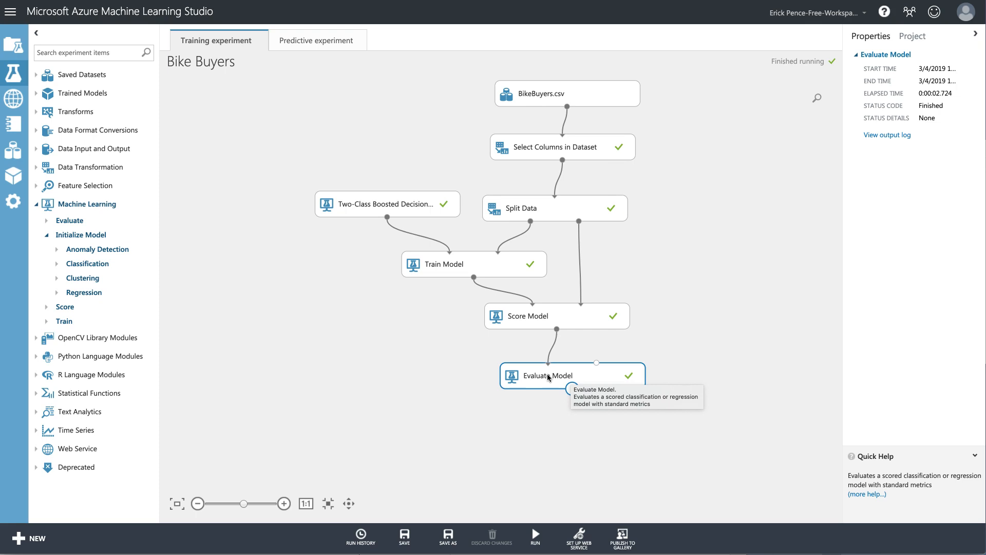
Check Train Model's label column, then bring up Evaluate Model's evaluation results menu.
left_click(474, 264)
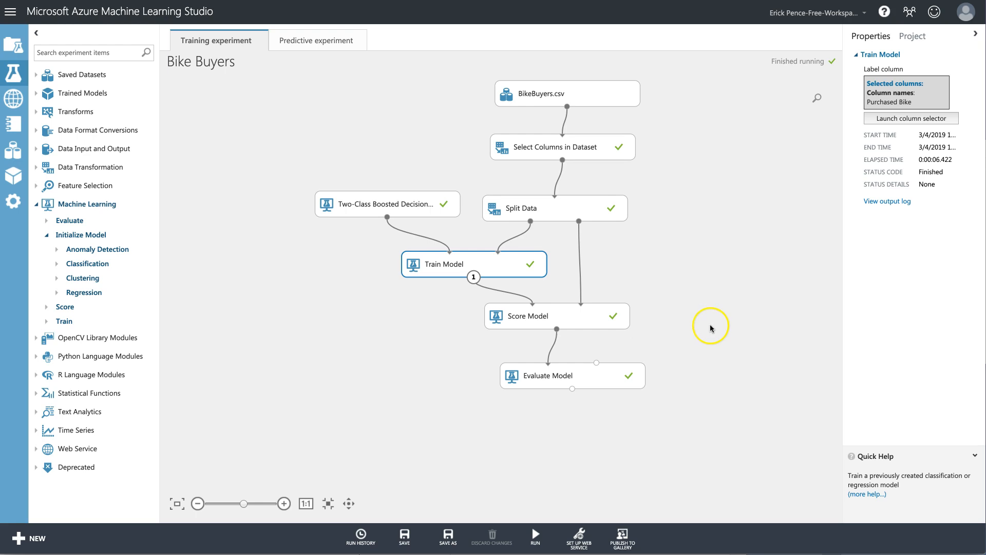
left_click(557, 375)
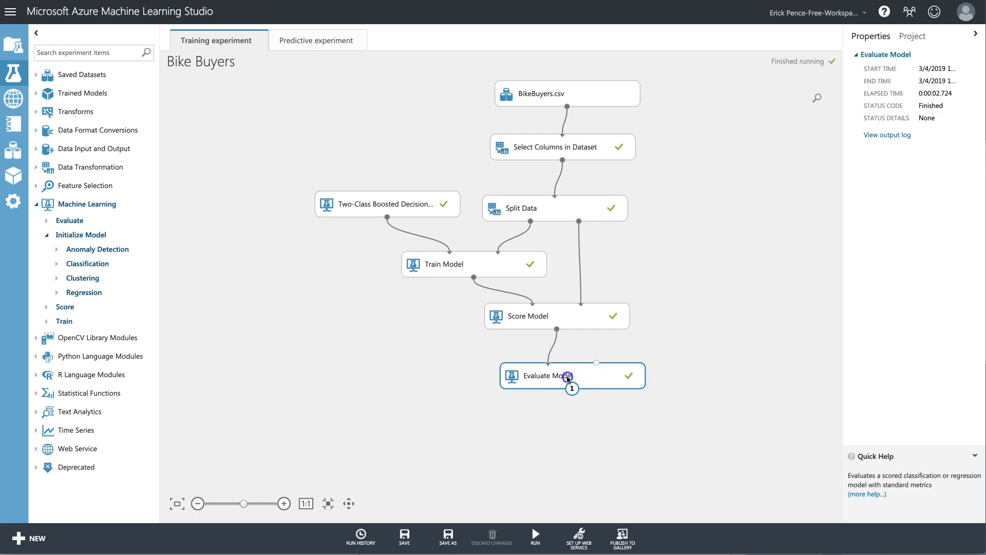
right_click(572, 375)
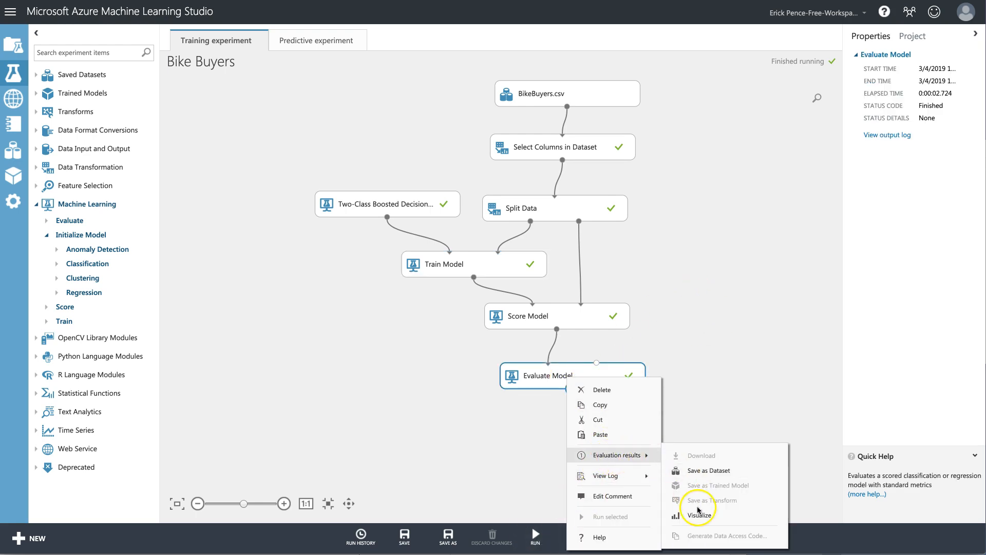
Reopen the evaluation results and highlight the 0.683 accuracy value.
left_click(699, 510)
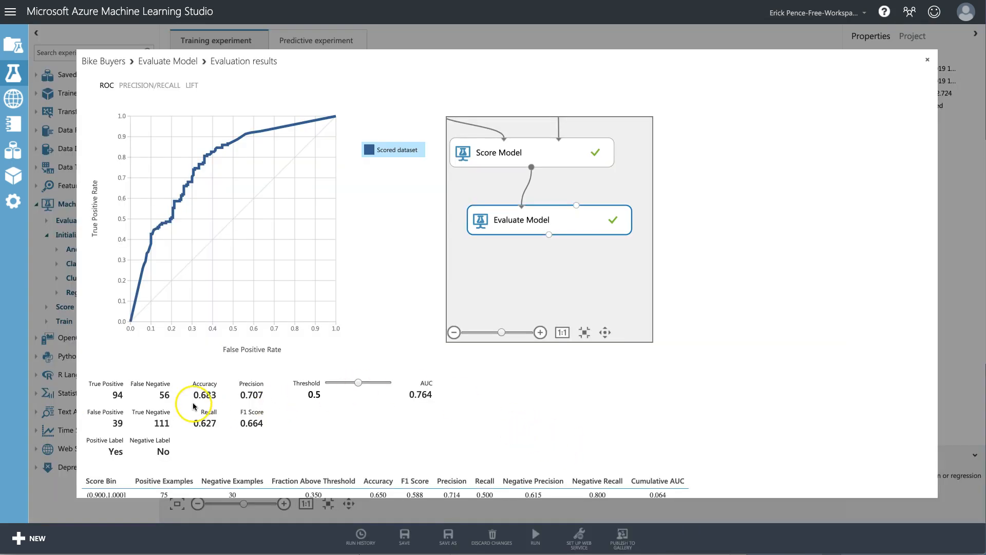
double_click(205, 394)
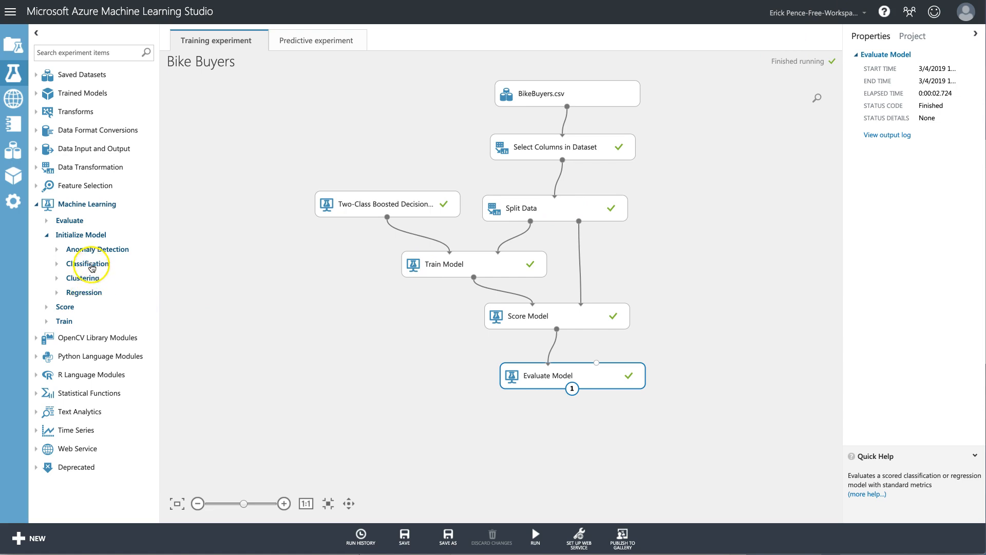
mouse_move(490, 259)
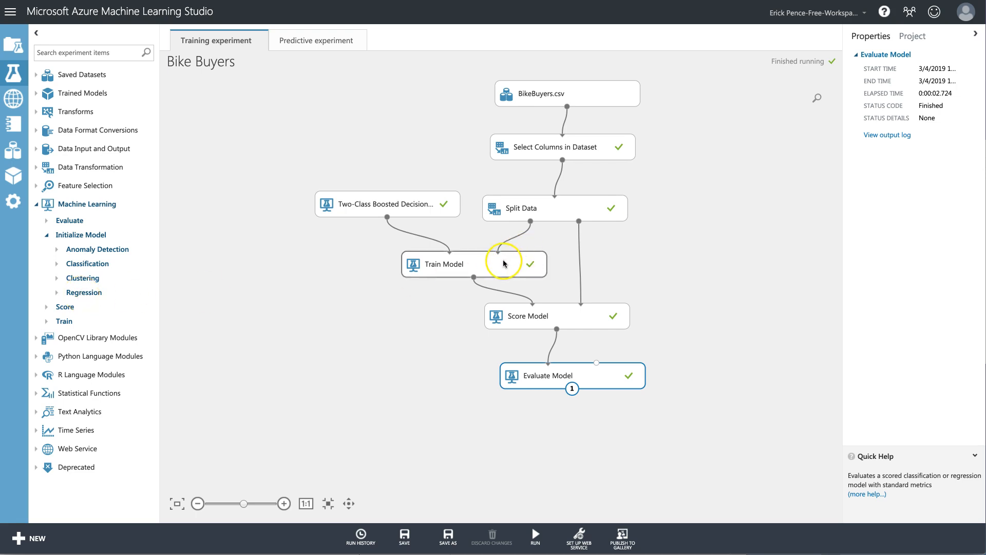
mouse_move(504, 263)
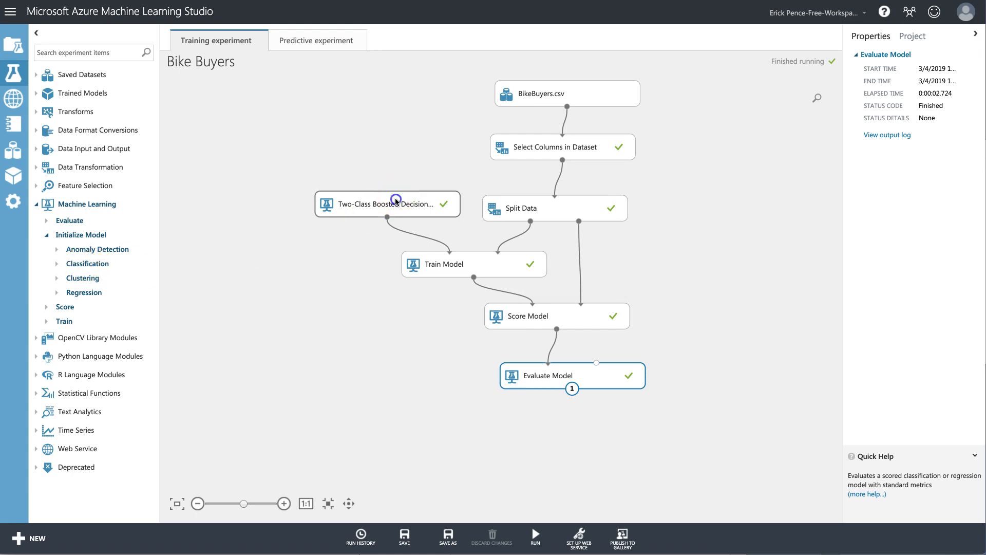
Display the Two-Class Boosted Decision Tree module's parameters from the Classification list.
left_click(387, 203)
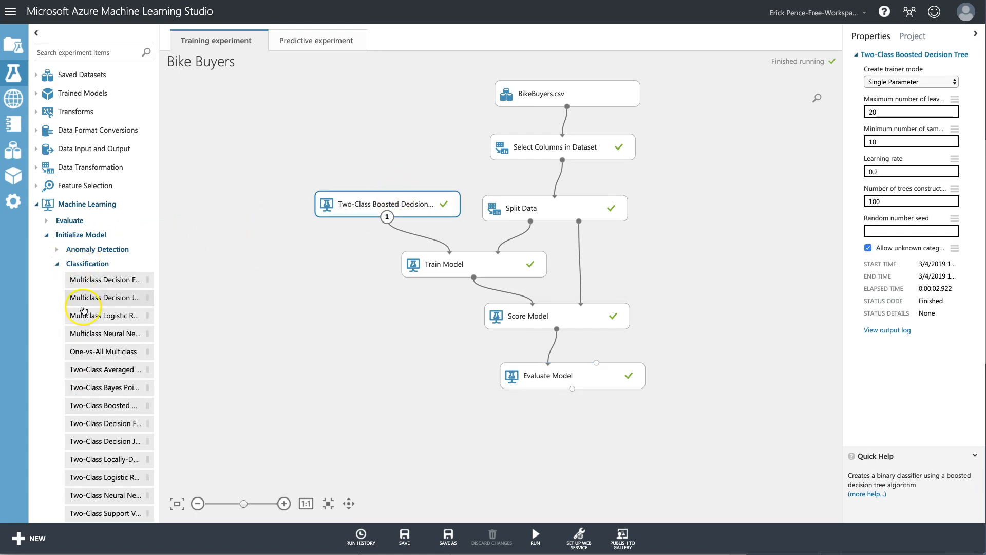
mouse_move(112, 447)
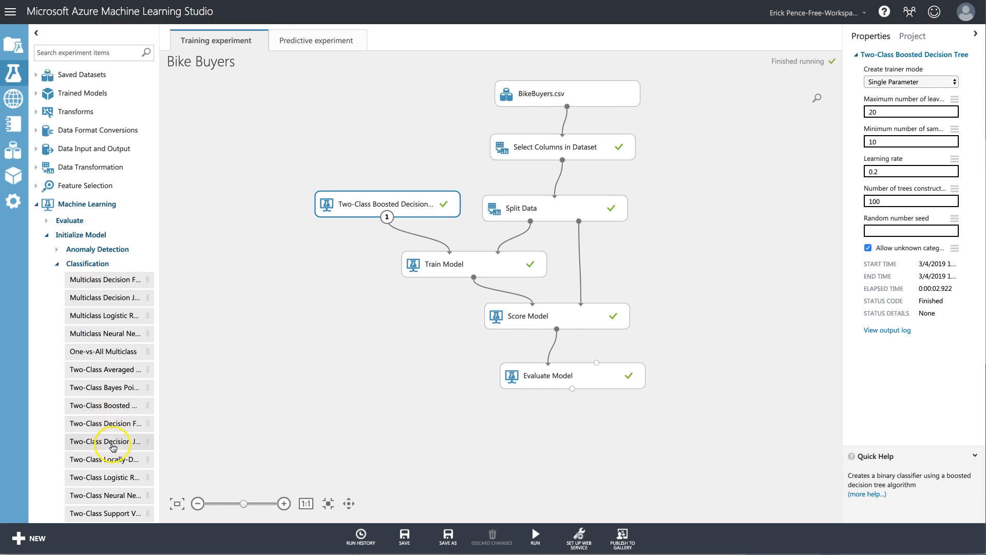
mouse_move(415, 207)
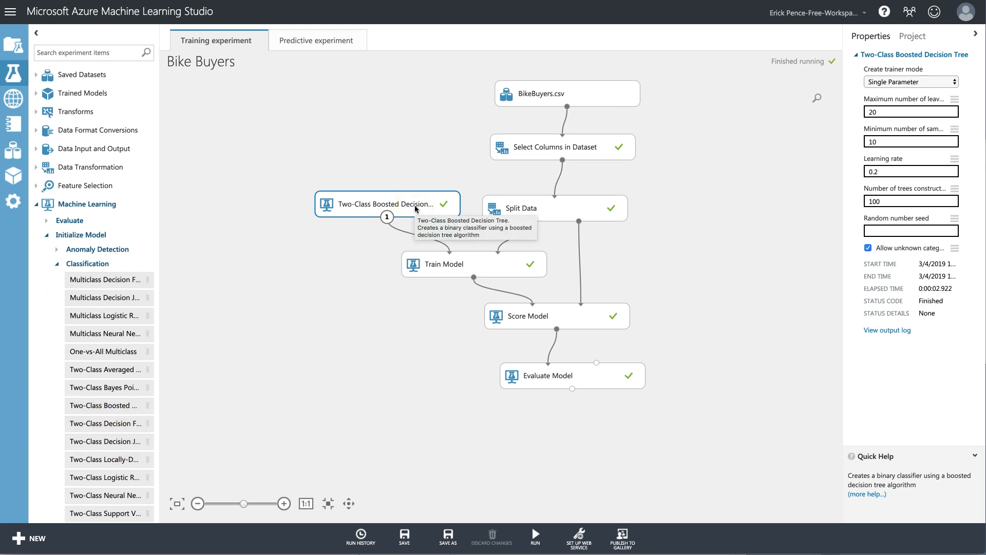
mouse_move(117, 405)
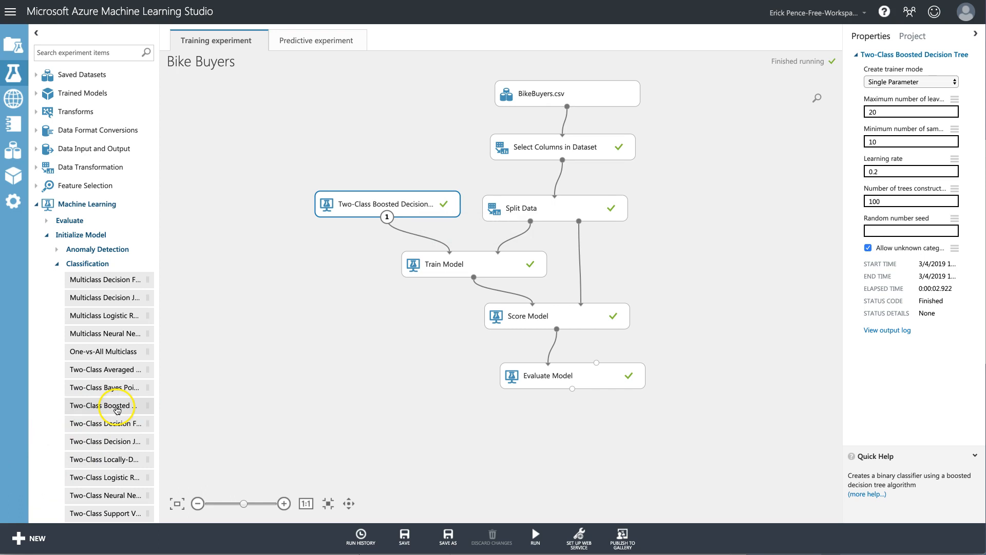
mouse_move(127, 342)
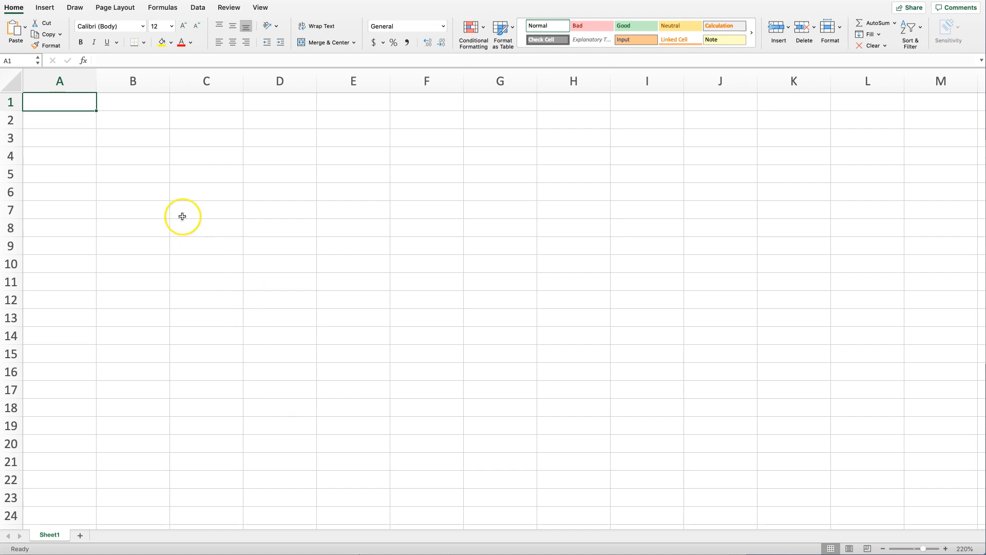
Add column headers Model, Algorithm, R squared and Accuracy.
type("Model")
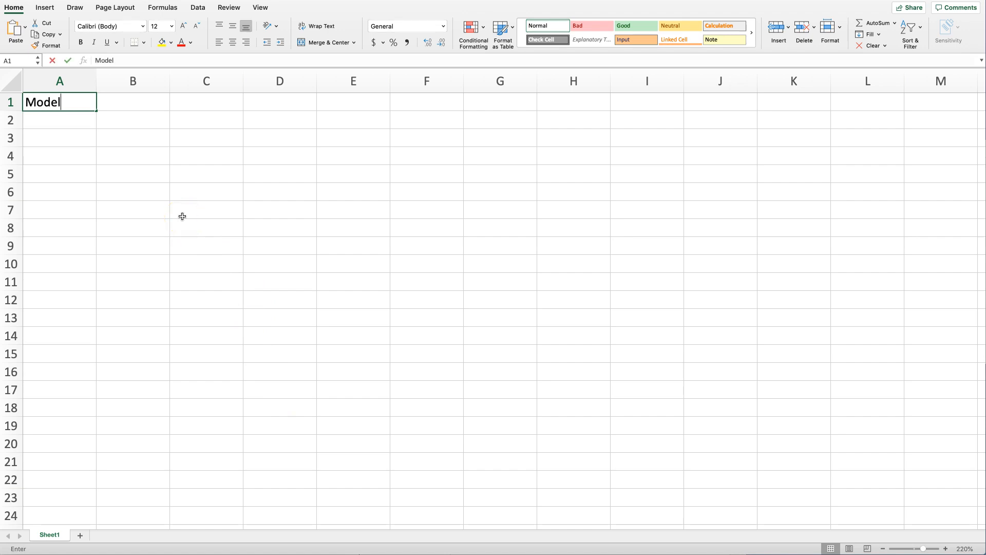
type("Algorithm")
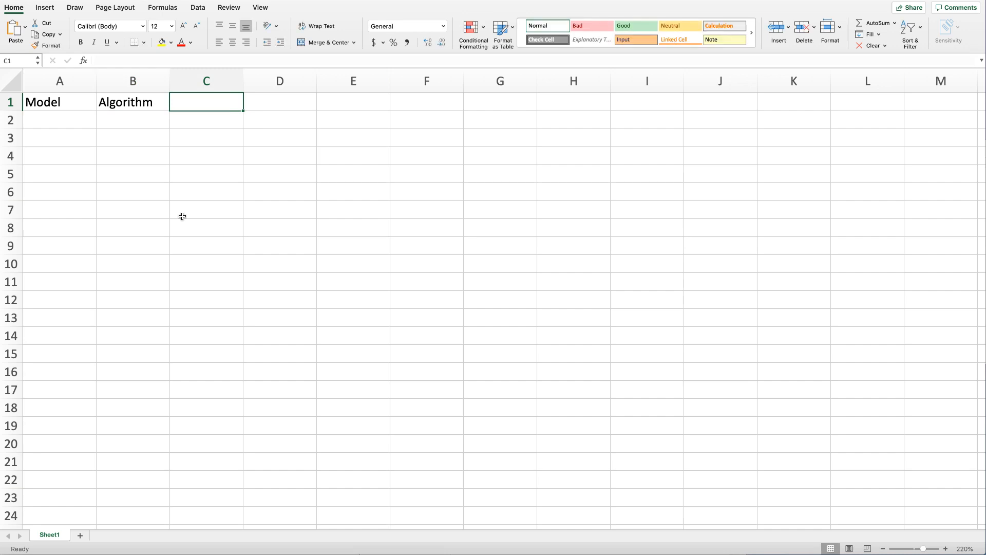
type("R squared")
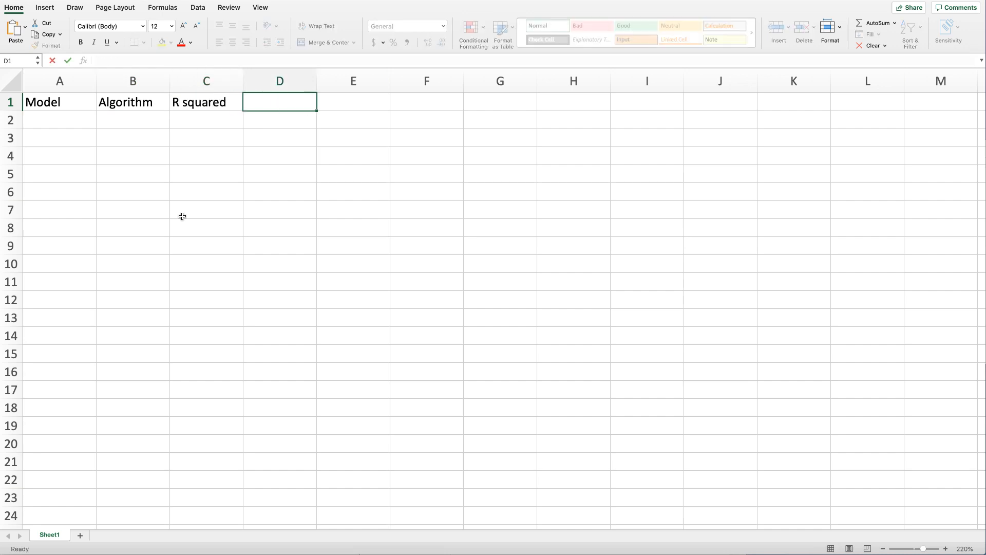
type("Accuracy")
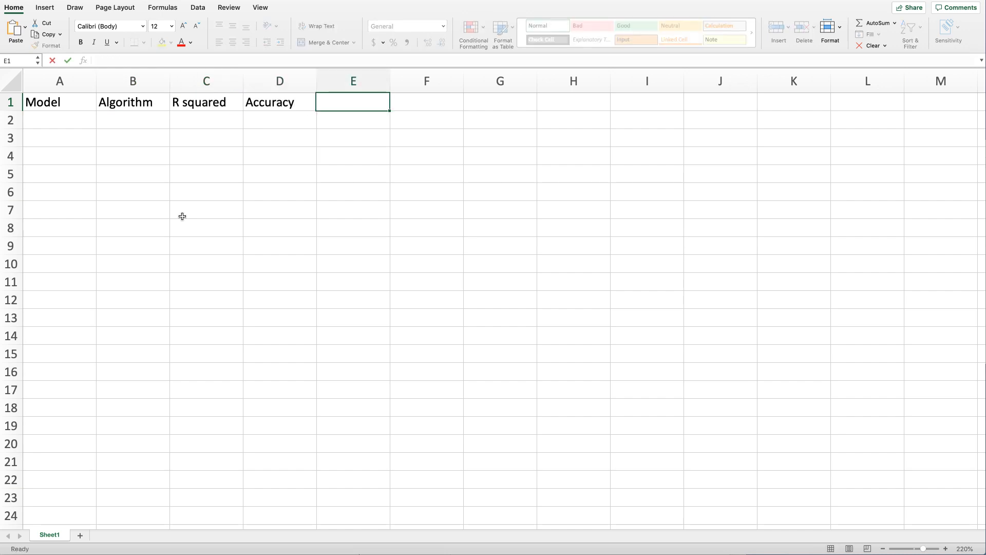
Enter 'Purchase Bike, all Features' as the first model entry.
left_click(60, 120)
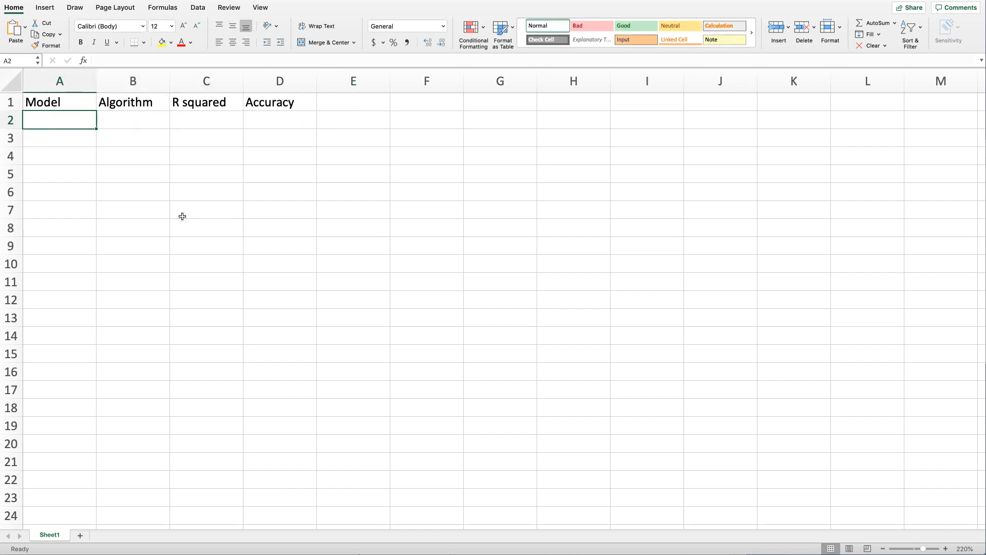
type("Purchase Bike")
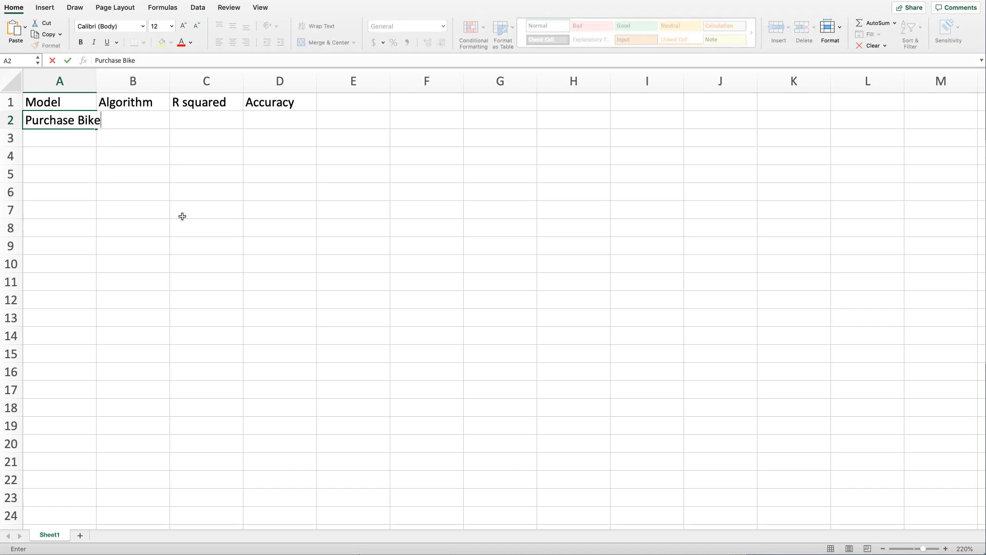
type(", all")
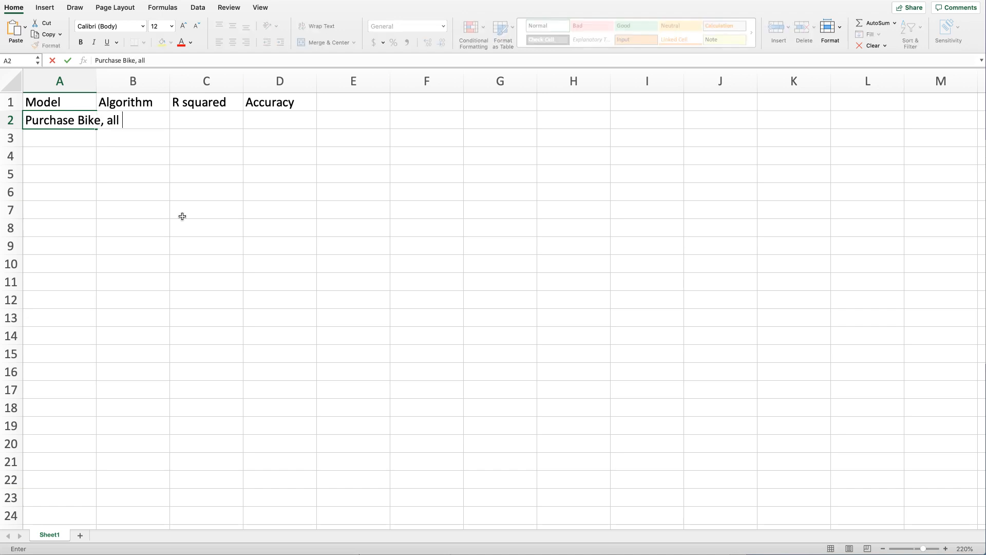
type("Features")
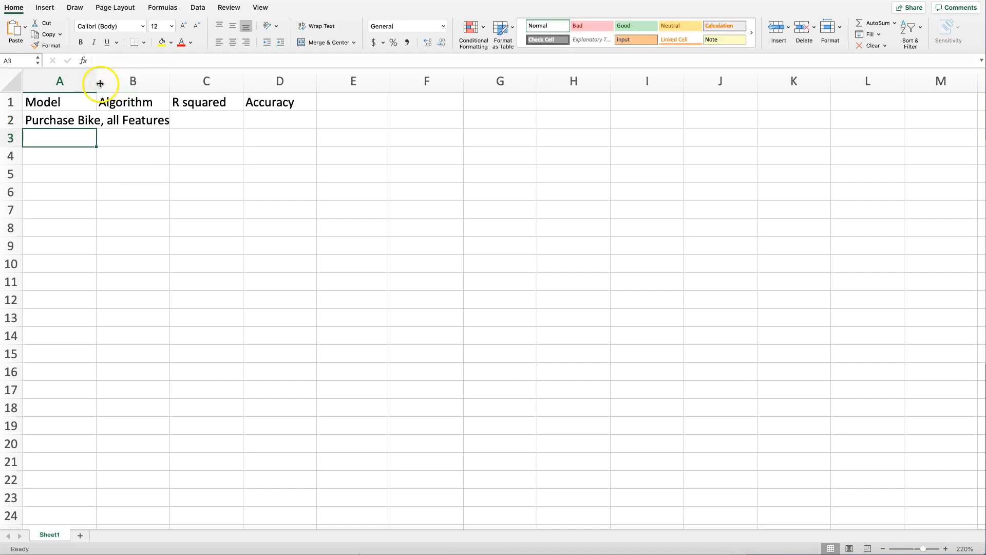
left_click(218, 119)
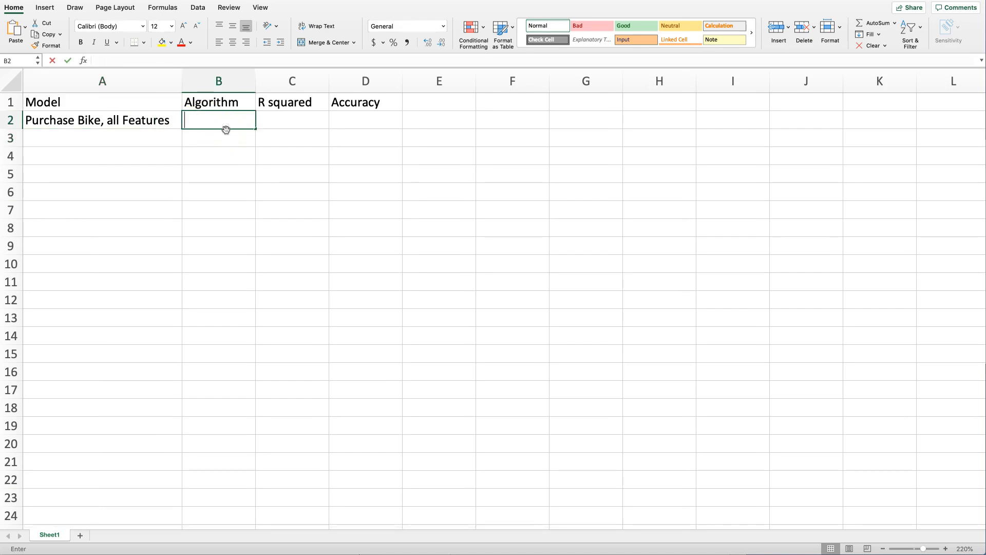
Record Two-Class Boosted Decision Tree with R squared n/a and accuracy 68.30%.
type("Two-Class")
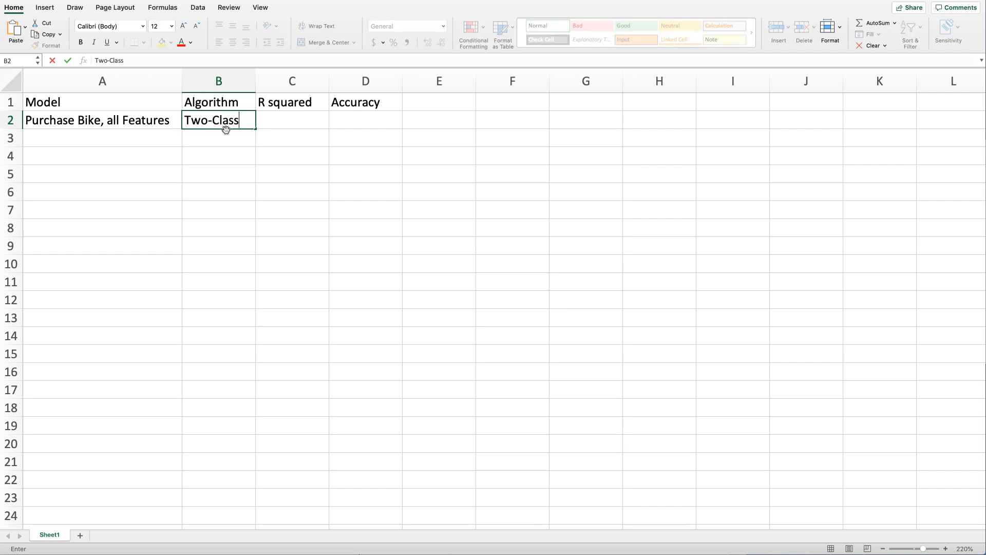
type("Boosted De")
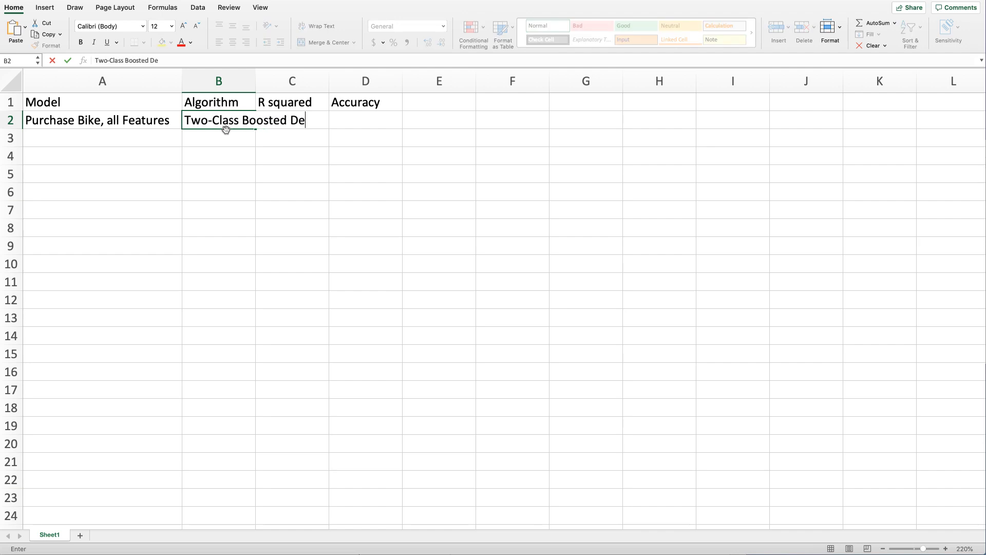
type("cision Tree")
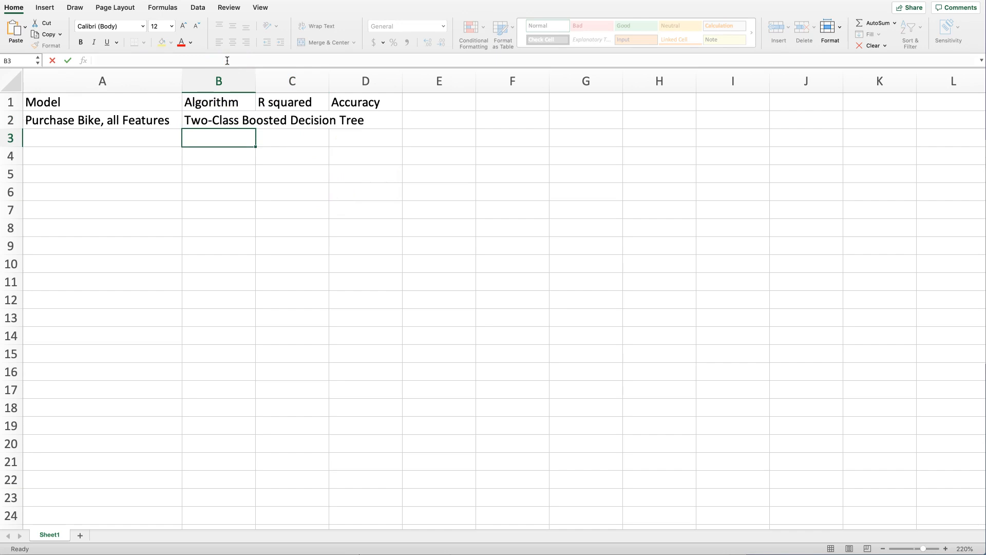
type("n/a")
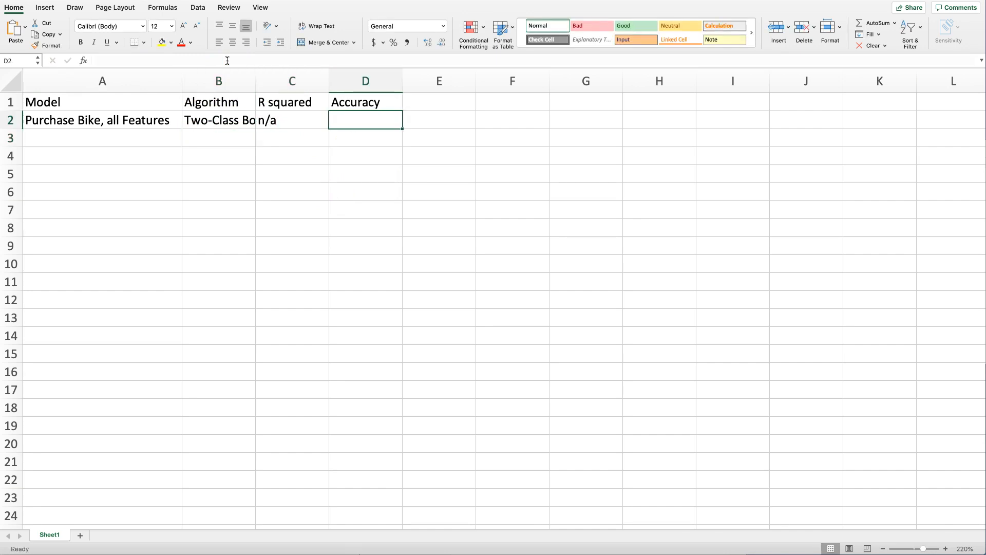
type("68.30%")
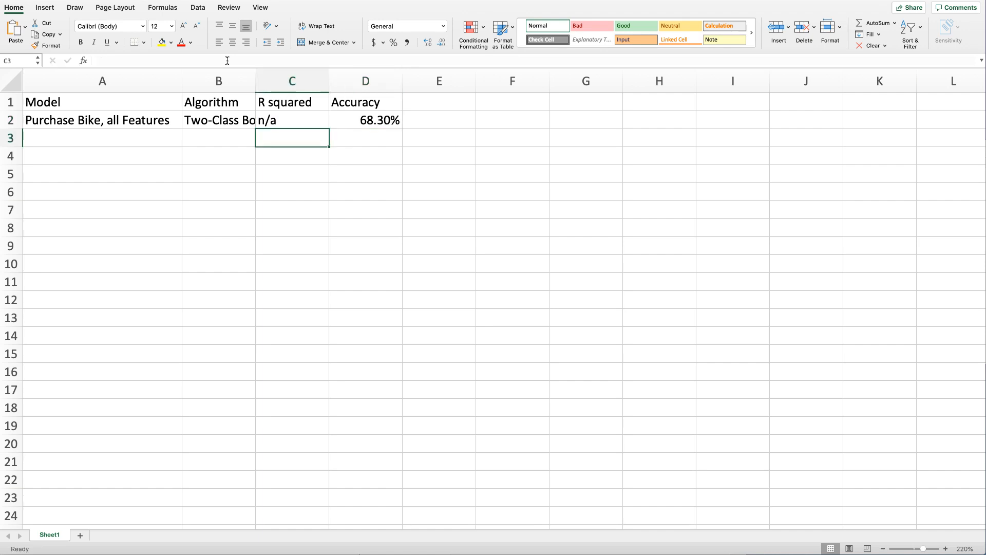
left_click_drag(255, 81, 327, 82)
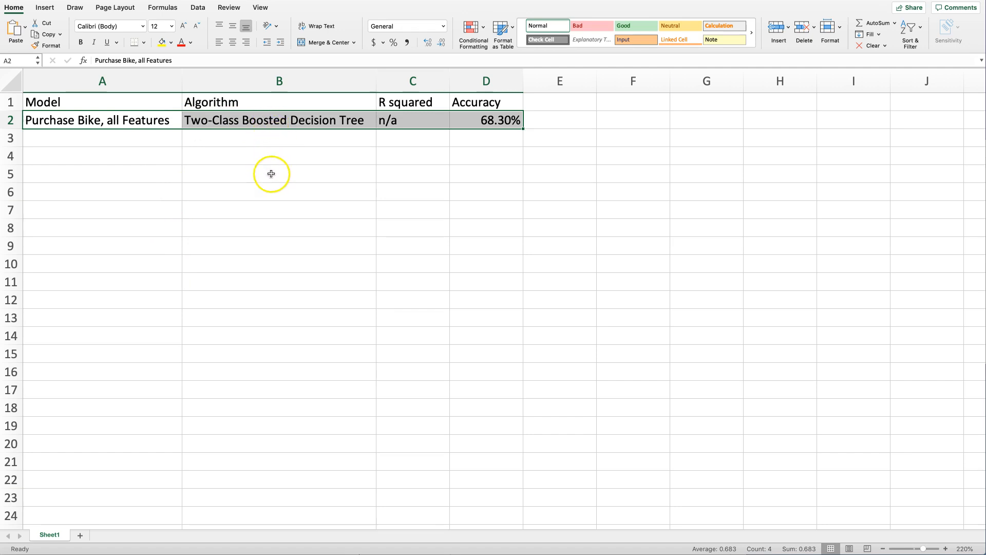
mouse_move(483, 267)
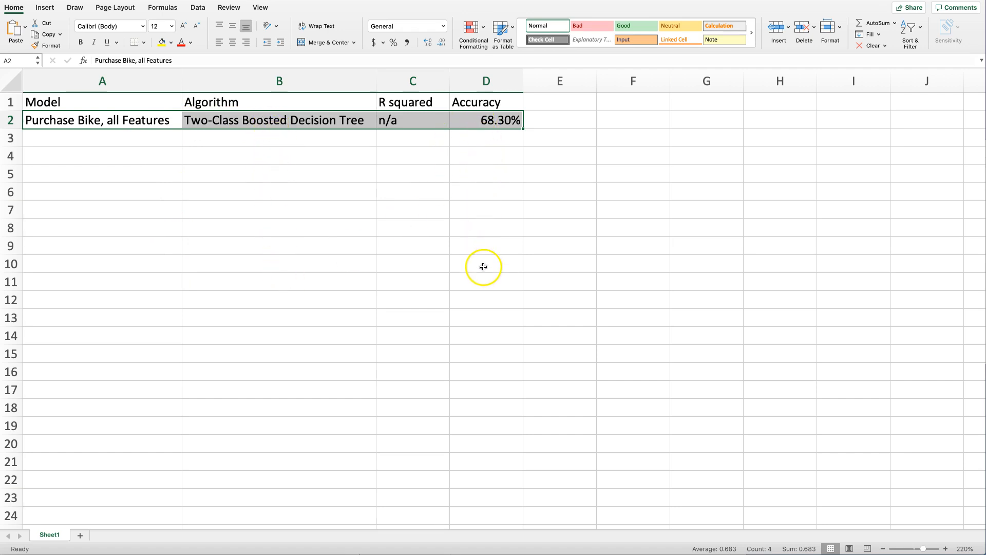
mouse_move(673, 54)
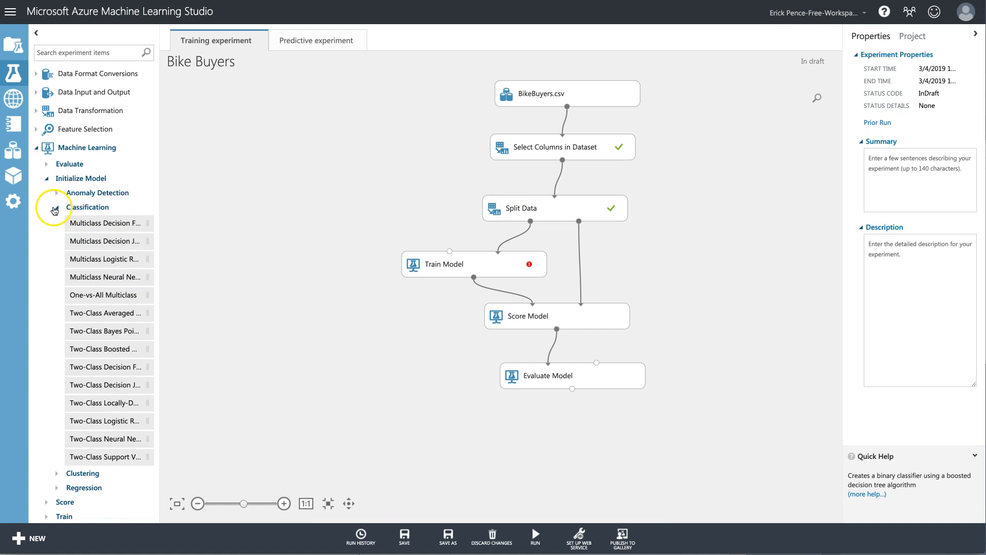
Connect a Bayesian Linear Regression model to Train Model with PurchaseBikeNumeric as the label.
left_click(57, 208)
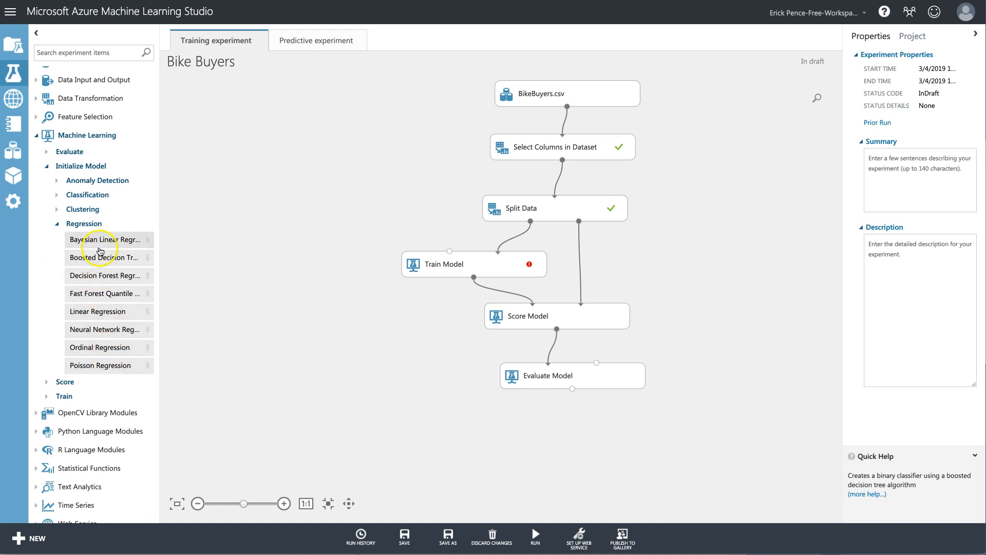
left_click_drag(104, 239, 377, 187)
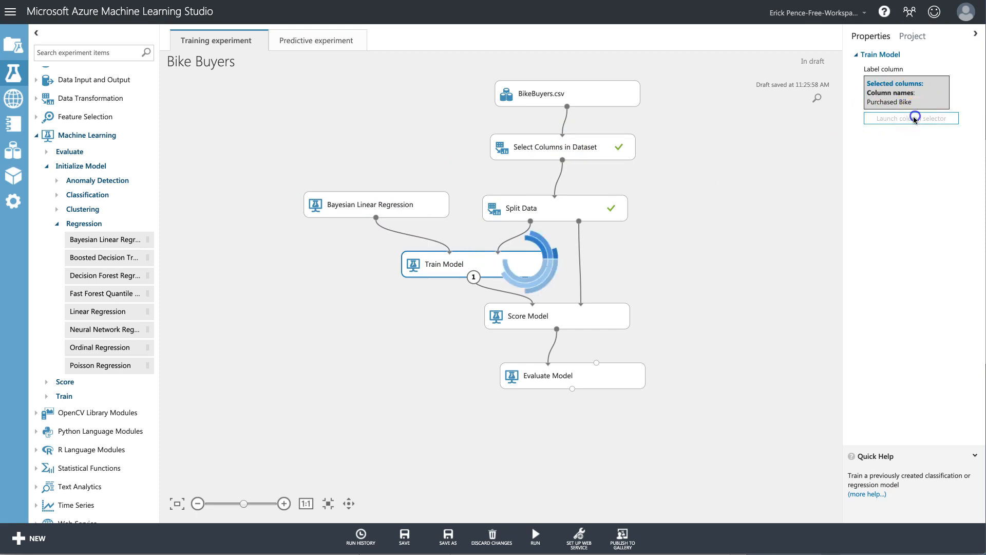
left_click(911, 118)
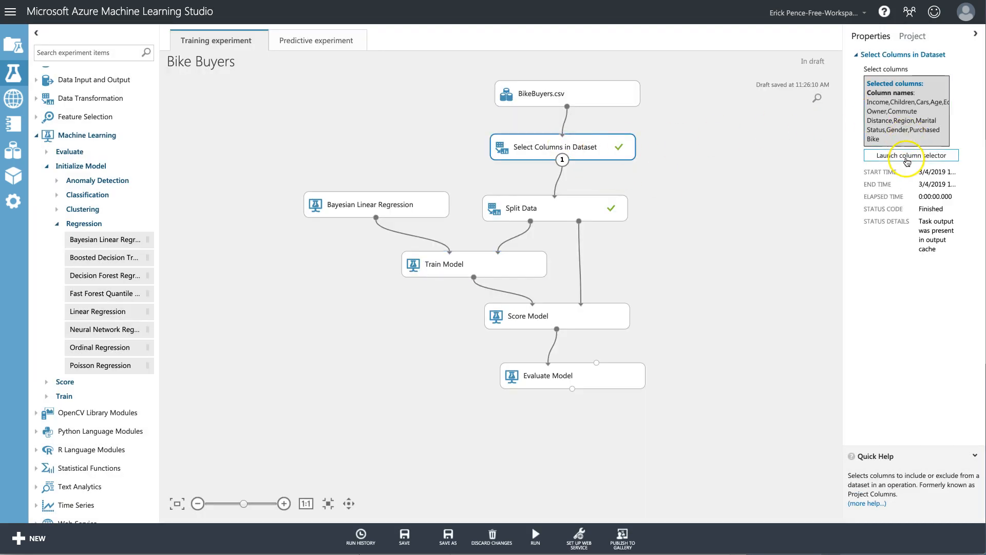
left_click(911, 155)
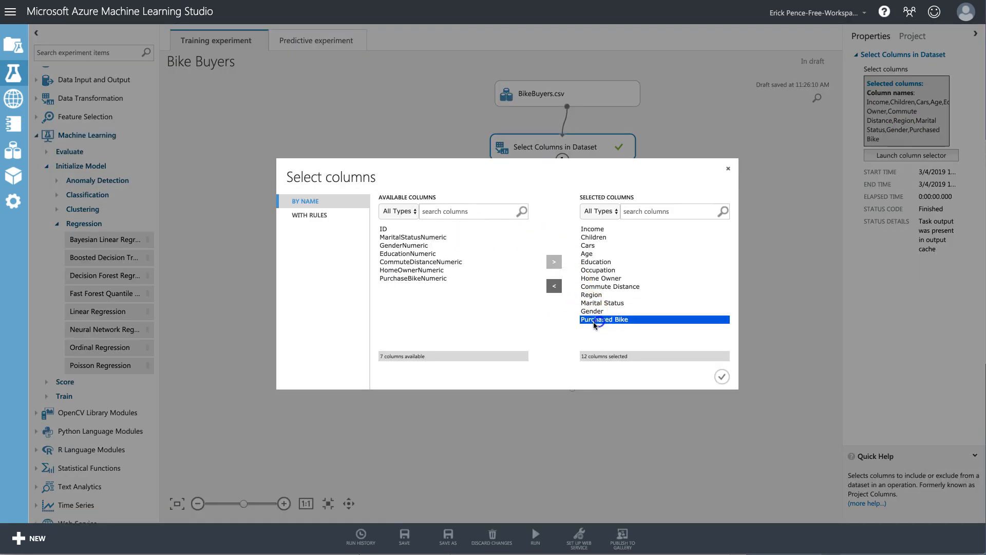
left_click(554, 285)
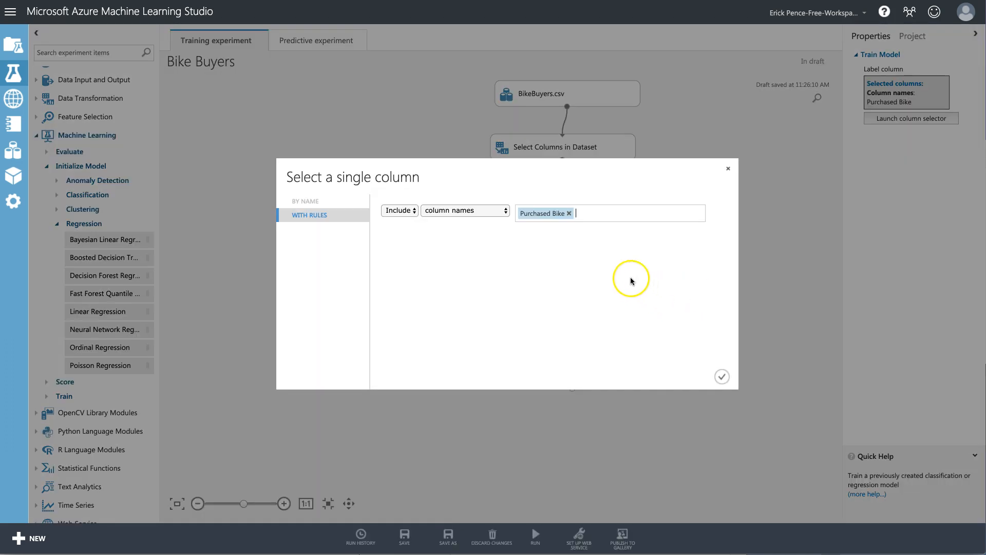
left_click(628, 212)
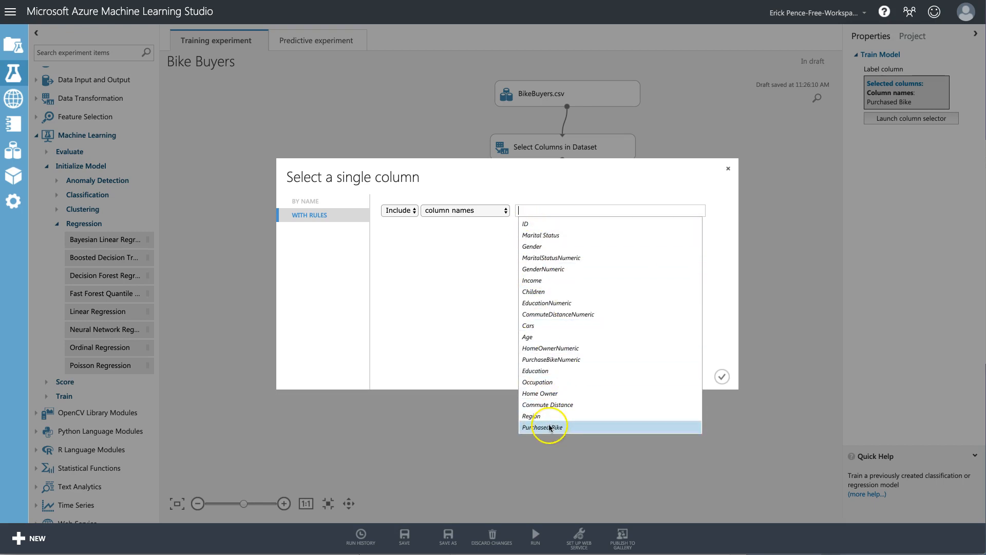
mouse_move(566, 143)
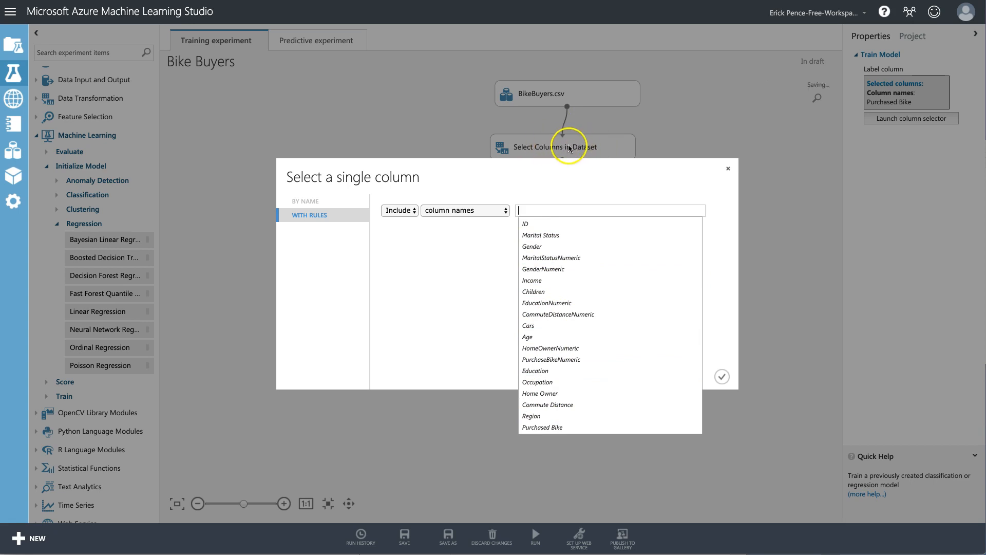
mouse_move(564, 359)
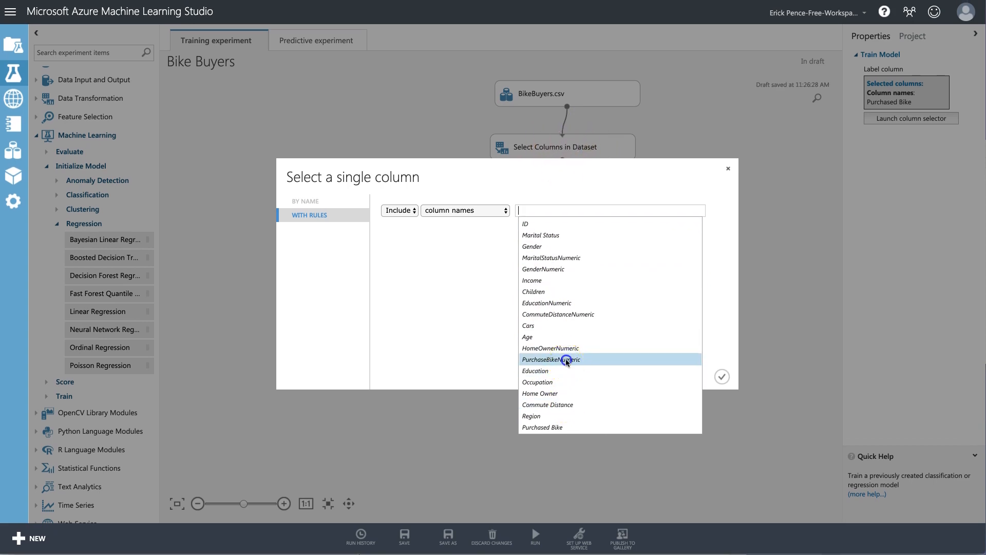
left_click(721, 376)
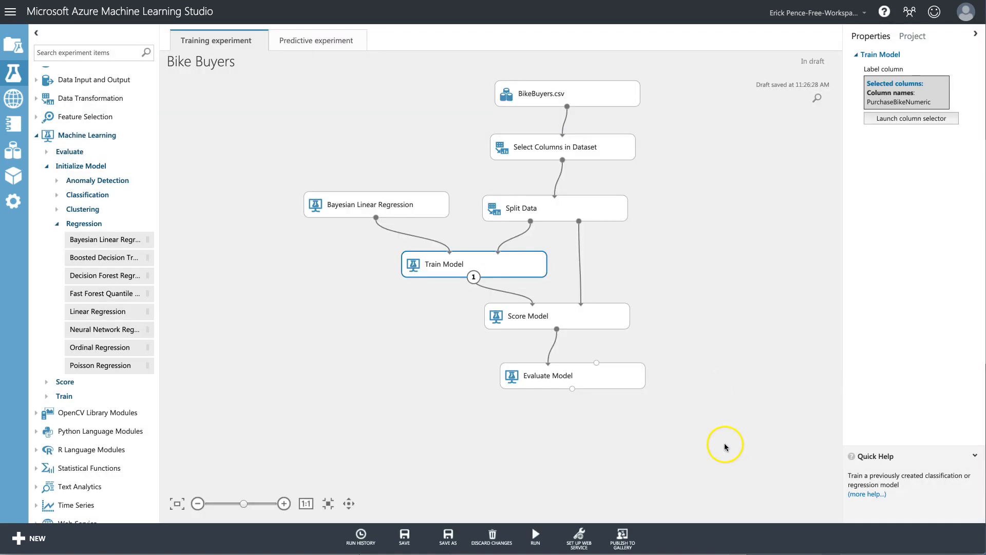
mouse_move(571, 411)
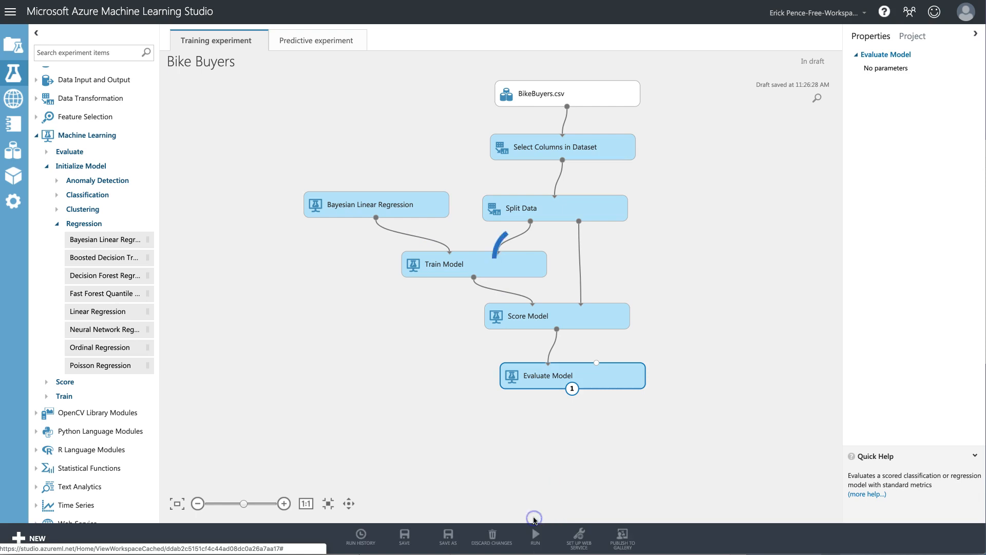
Visualize the regression evaluation results and inspect the Coefficient of Determination, 0.105538.
left_click(534, 538)
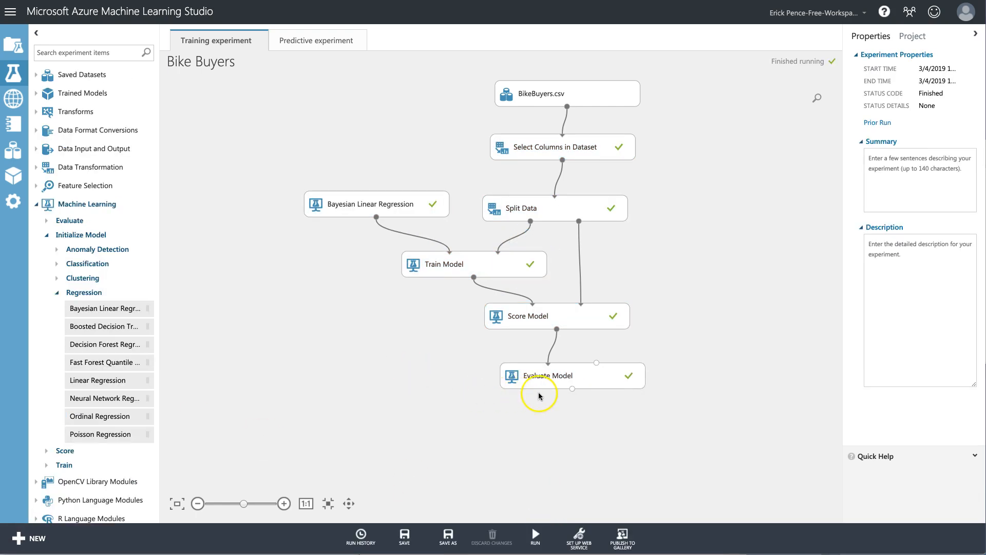
left_click(557, 375)
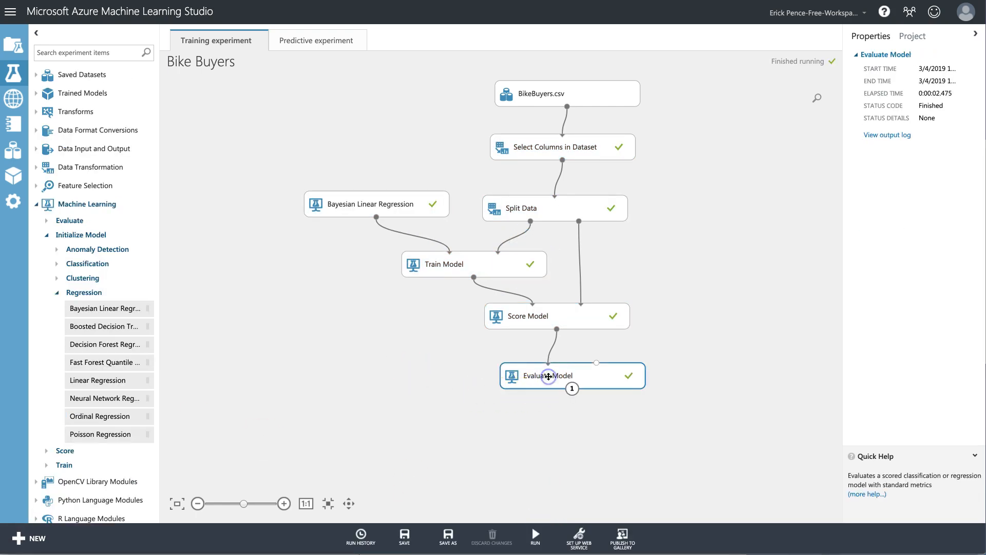
right_click(549, 375)
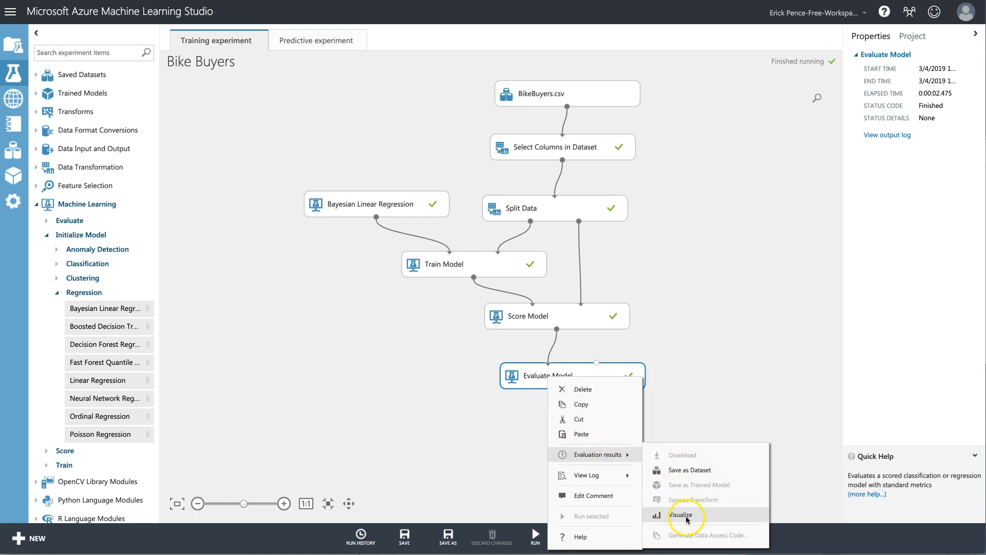
left_click(681, 515)
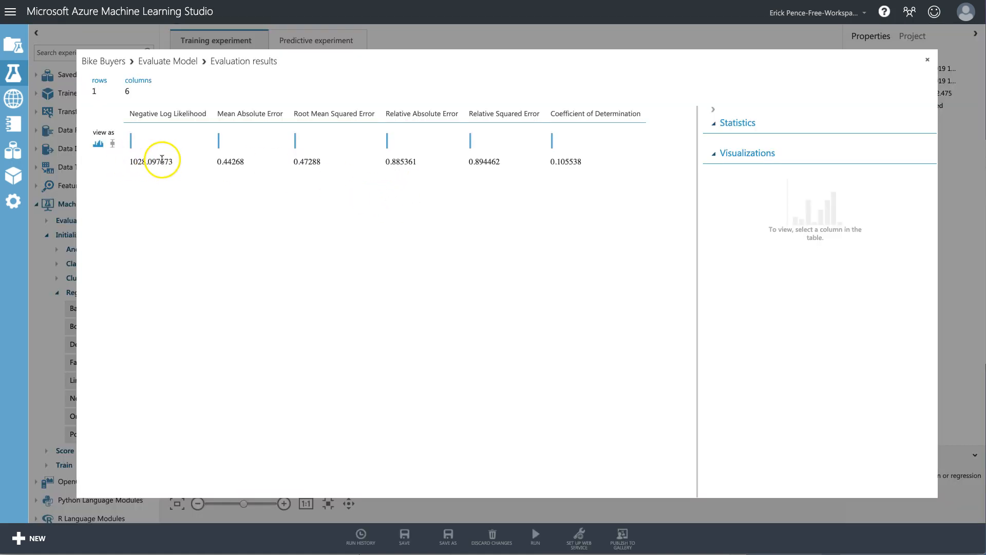
mouse_move(343, 162)
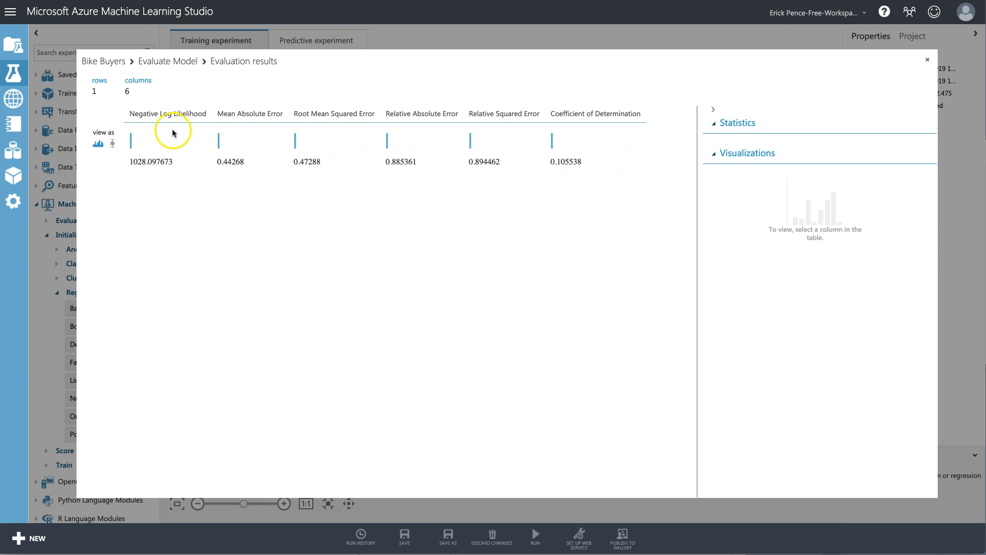
mouse_move(558, 163)
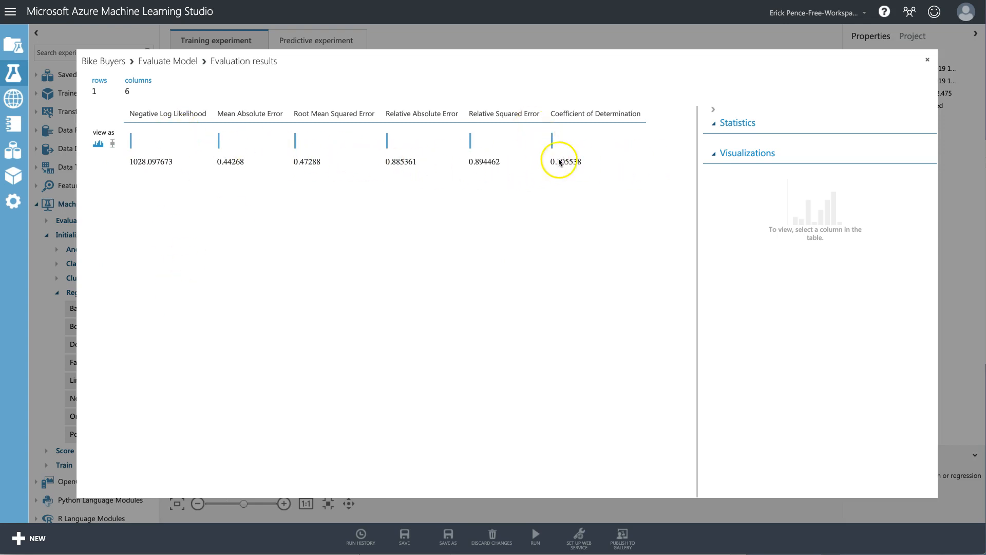
left_click(563, 161)
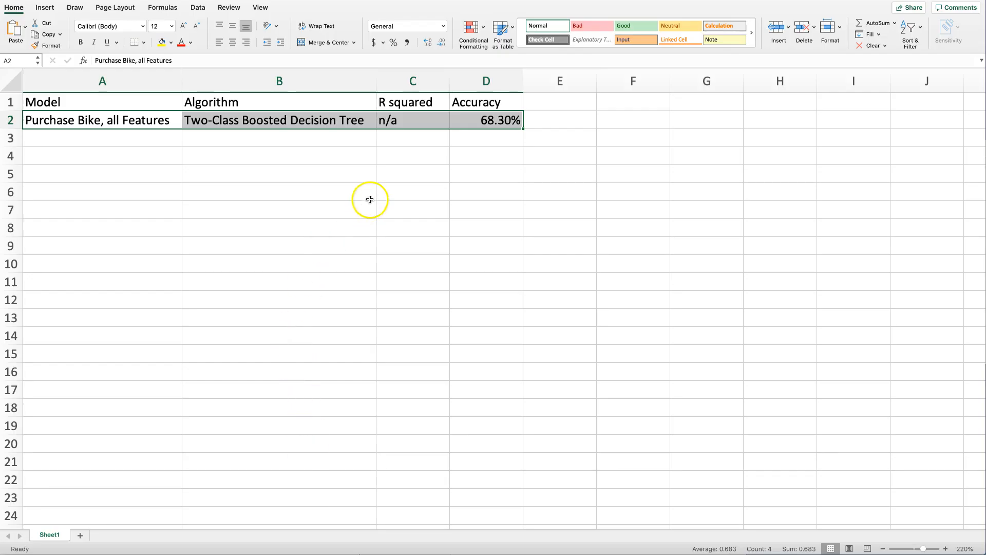
Fill row 3 with Bayesian Linear Regression and an R squared of 10.55%.
left_click(413, 137)
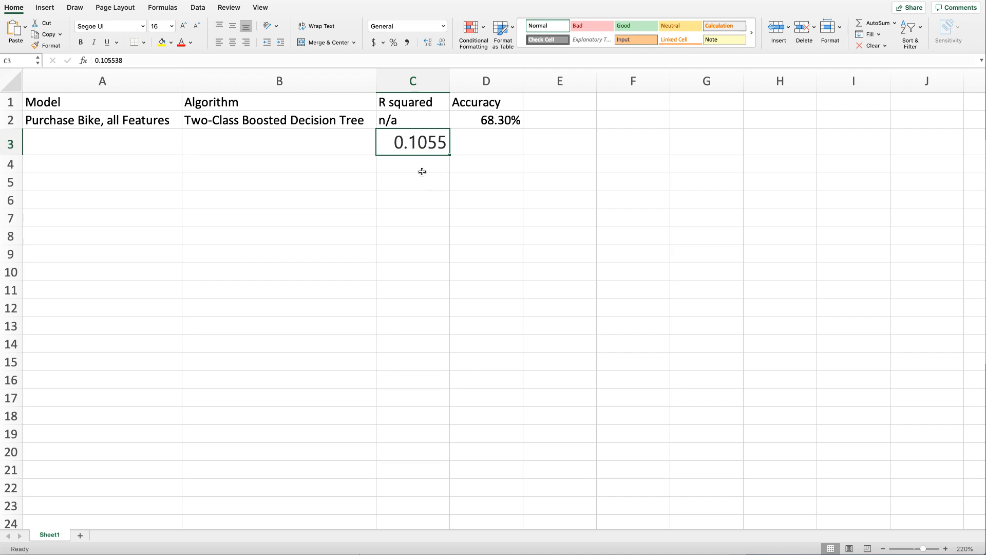
type("10.")
left_click(103, 144)
type("Purchase Bike Numeric, all Features")
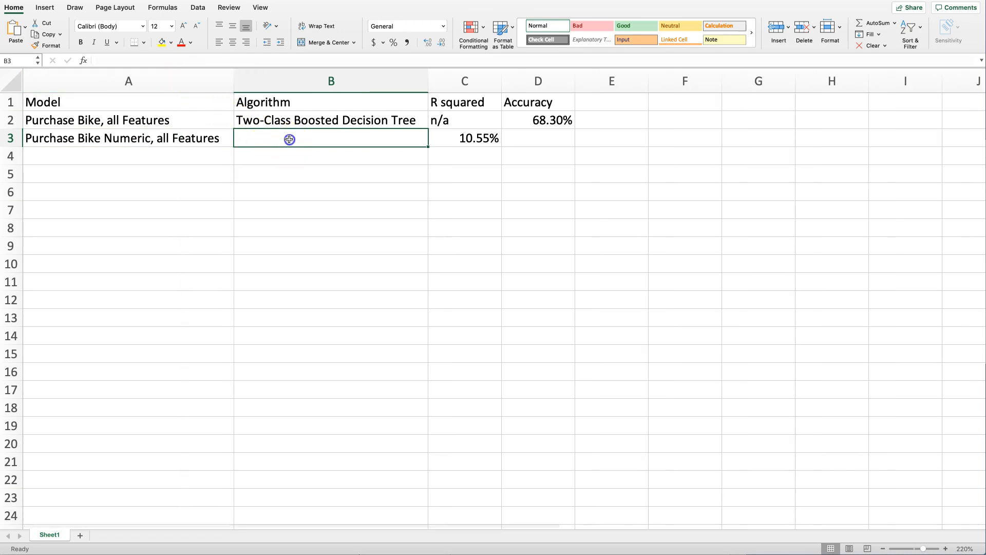
type("Bayesi")
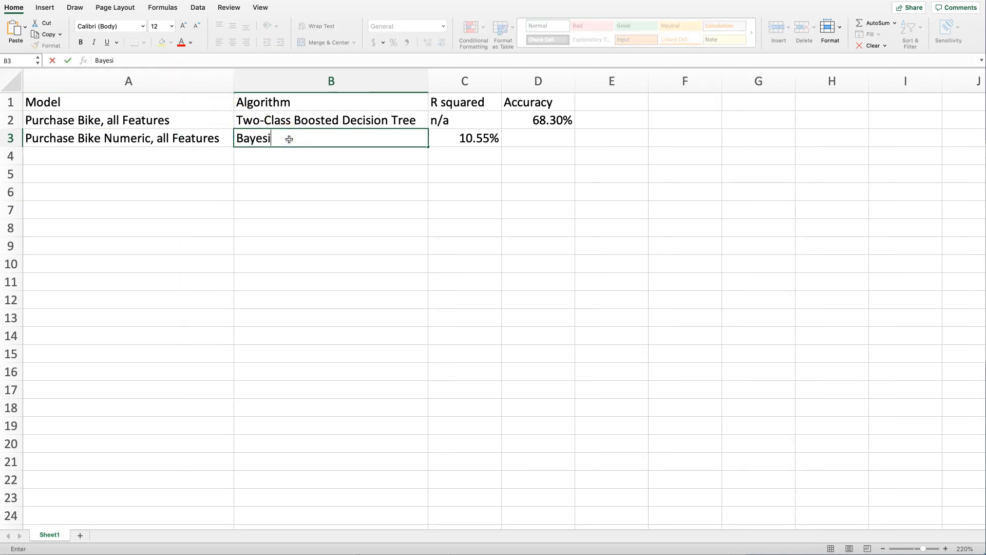
type("an Linear")
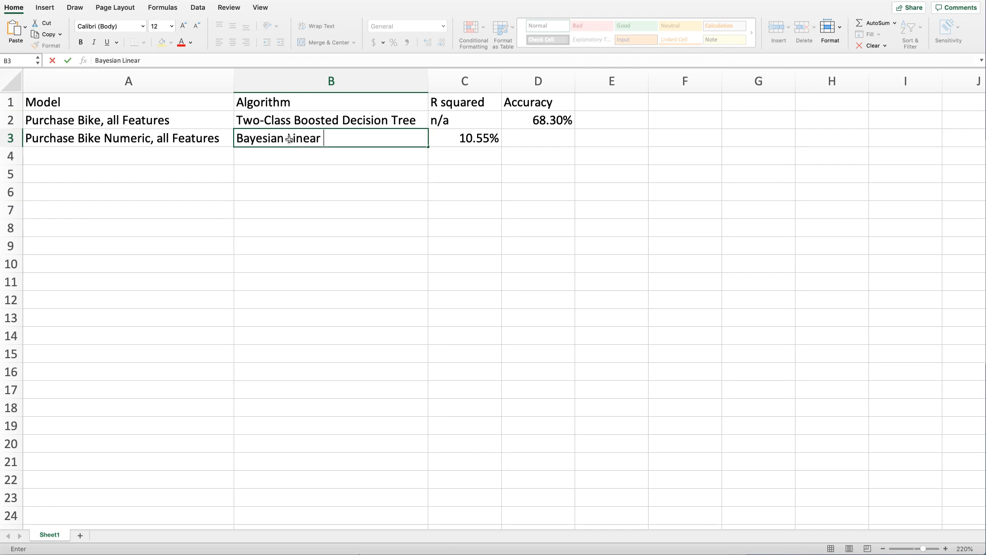
type("Regression")
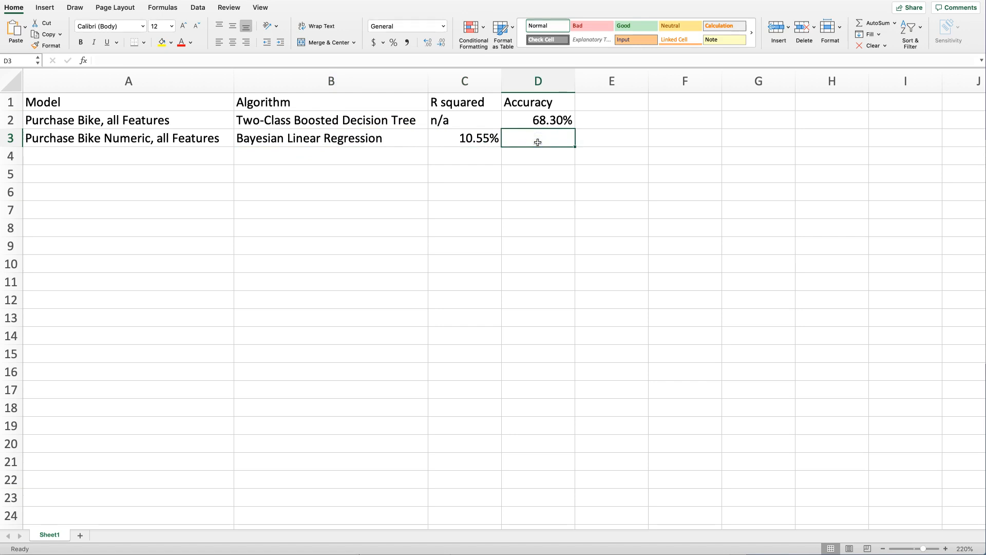
left_click(464, 138)
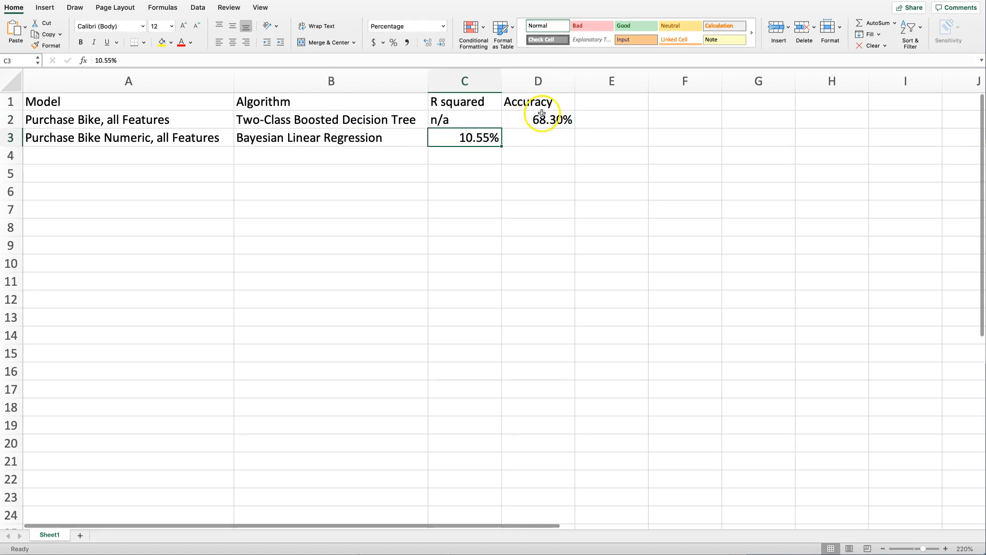
left_click(538, 120)
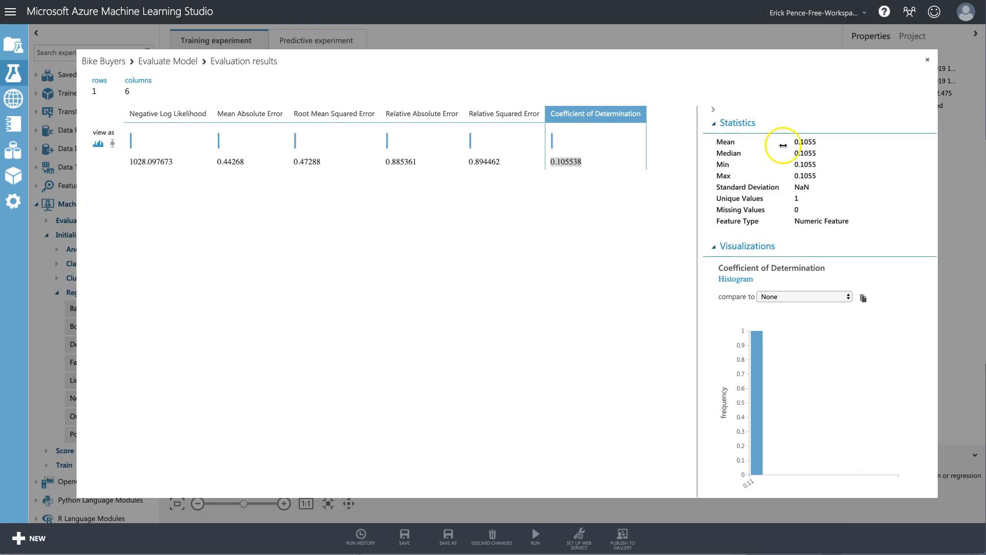
Close the evaluation results and select the Evaluate Model module on the canvas.
left_click(926, 59)
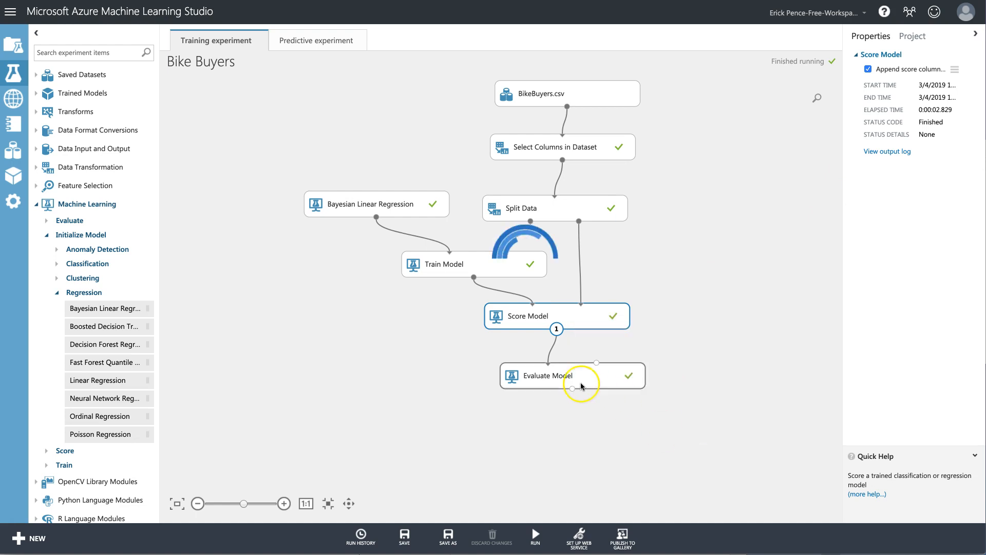
left_click(556, 328)
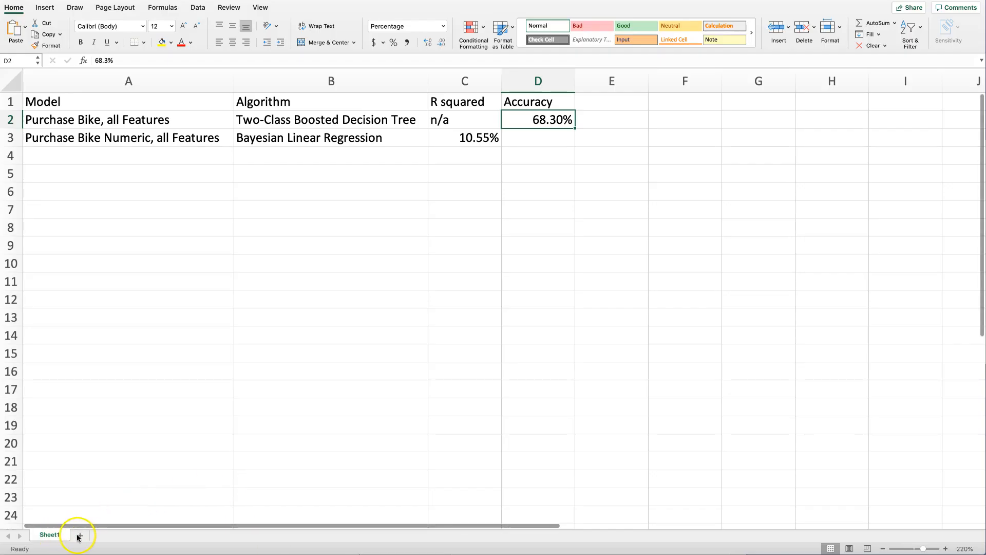
Clear the standard deviation values from column O, keeping the header.
left_click(79, 534)
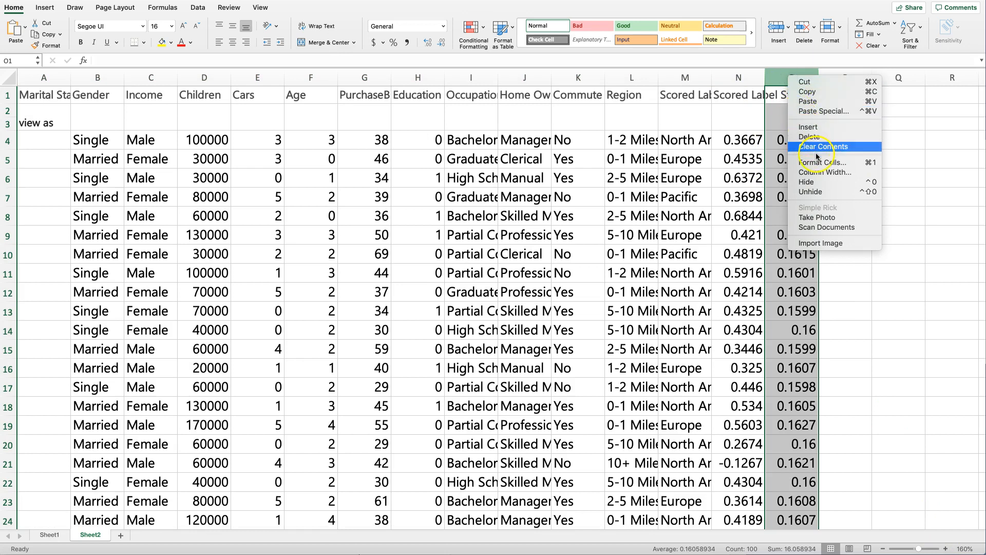
left_click(824, 146)
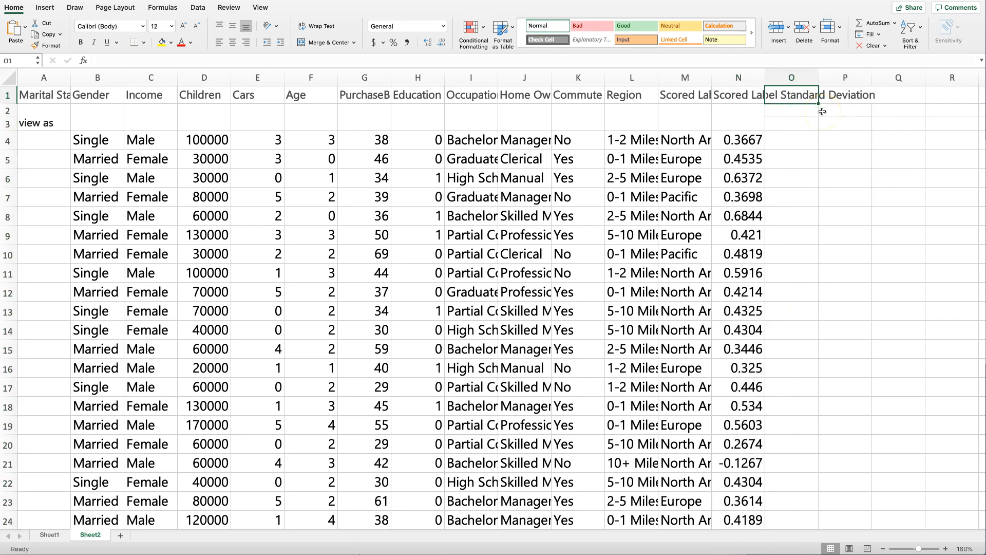
left_click(738, 95)
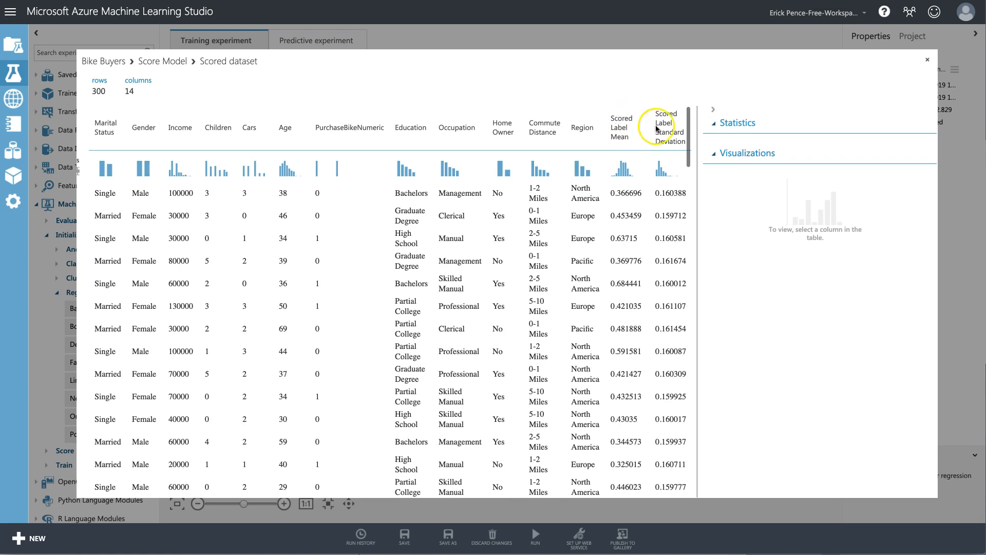
mouse_move(611, 129)
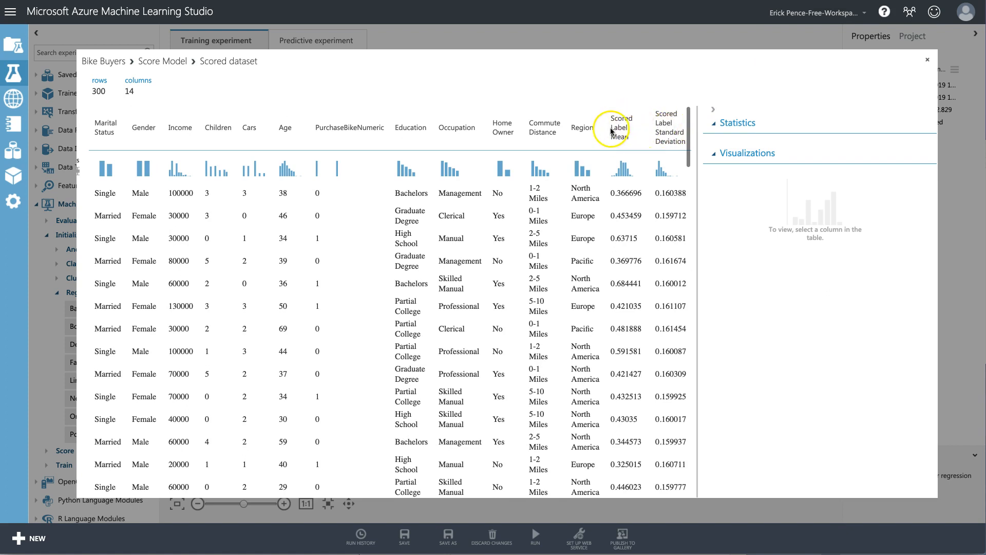
View the Scored Label Mean statistics (mean 0.4724) and close the dataset viewer.
left_click(620, 128)
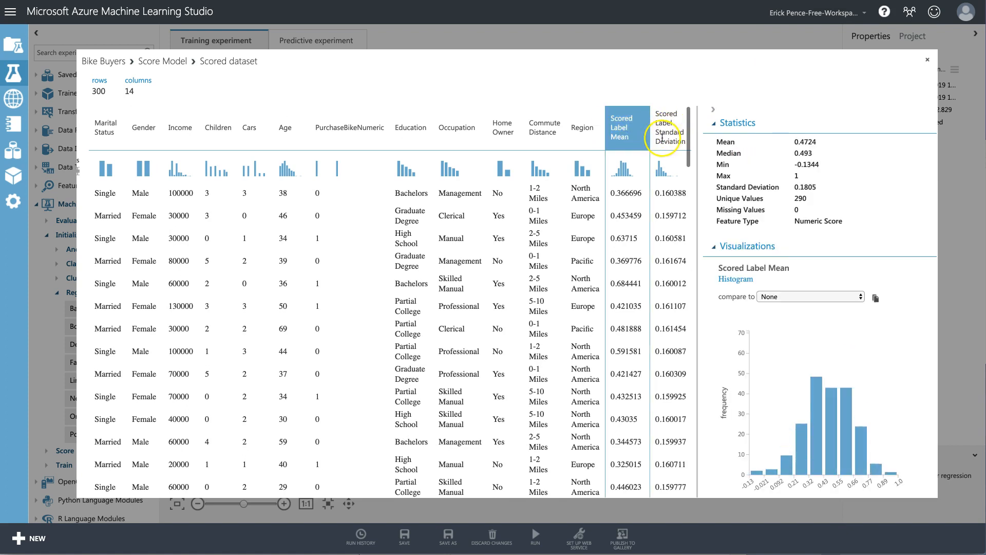
left_click(669, 127)
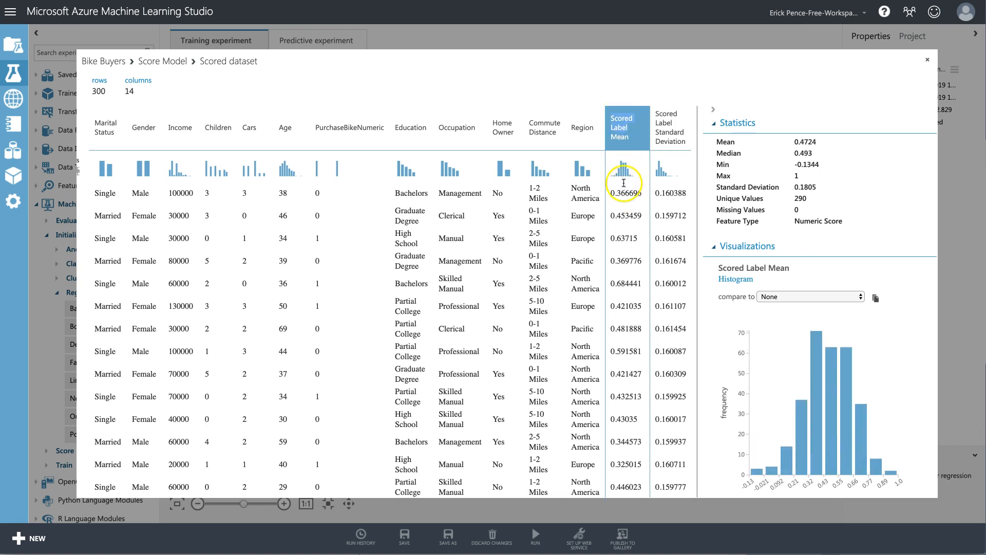
left_click(927, 59)
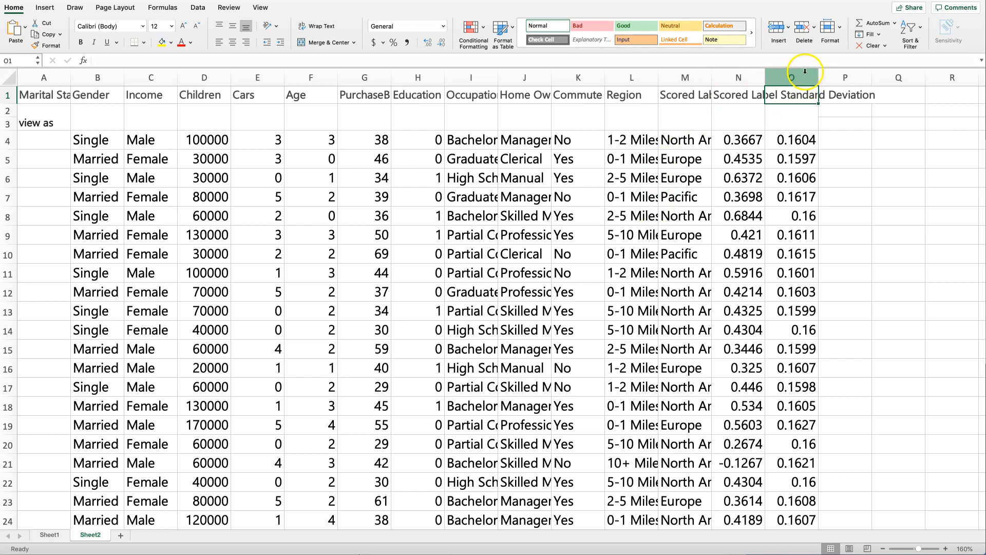
Clear column O's contents and check the Scored Label Mean header in N1.
right_click(791, 77)
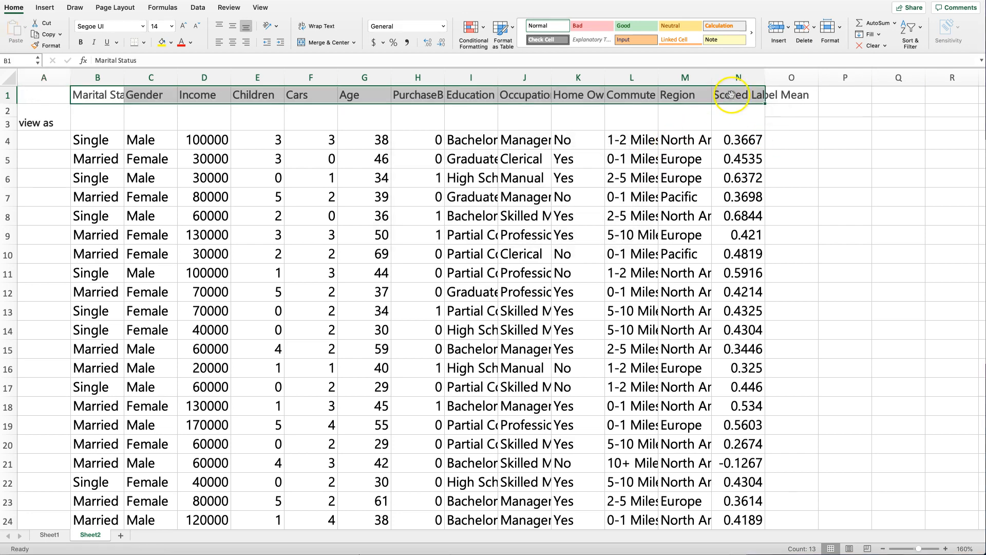
left_click(738, 95)
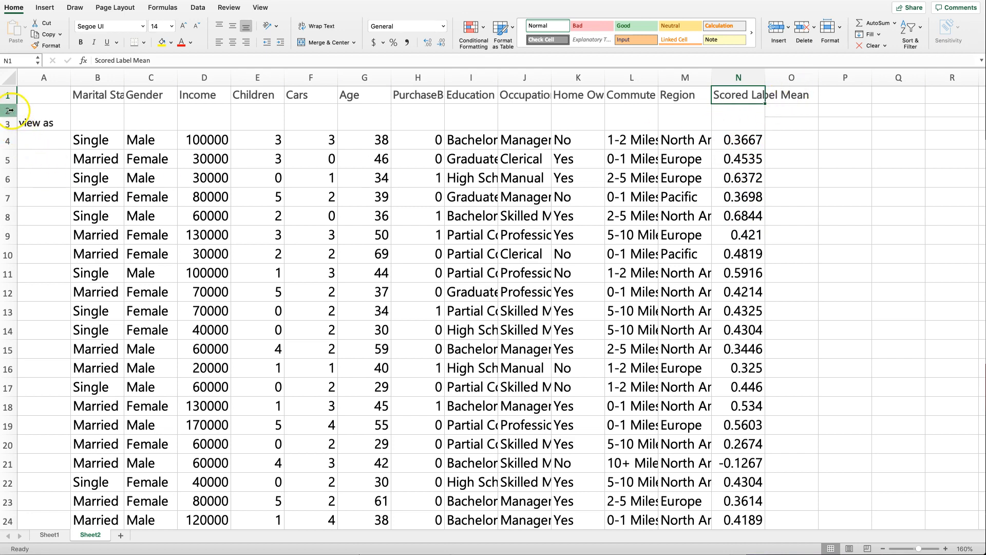
right_click(8, 115)
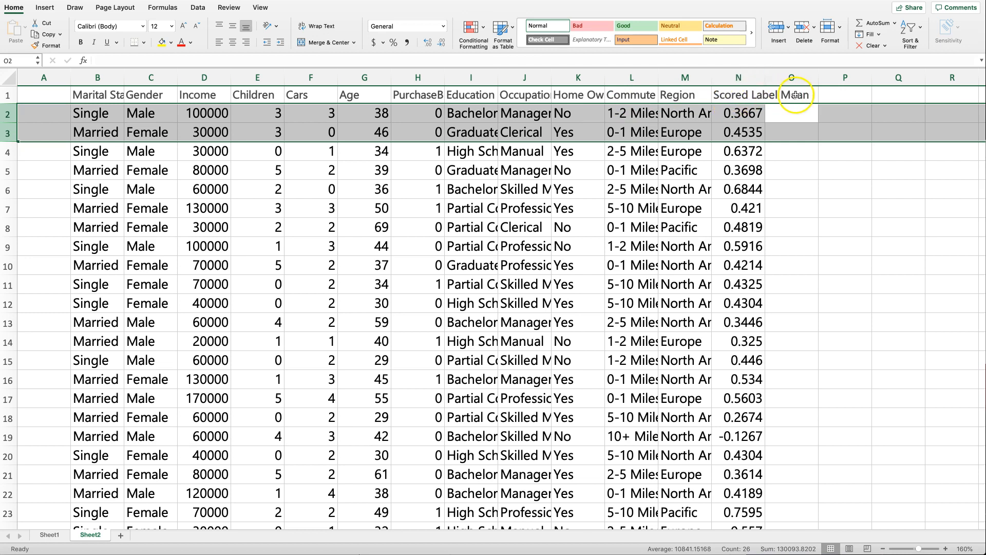
Add an Accuracy header in O1 and fill =ROUND(N2, 0) down the column.
type("Accuracy")
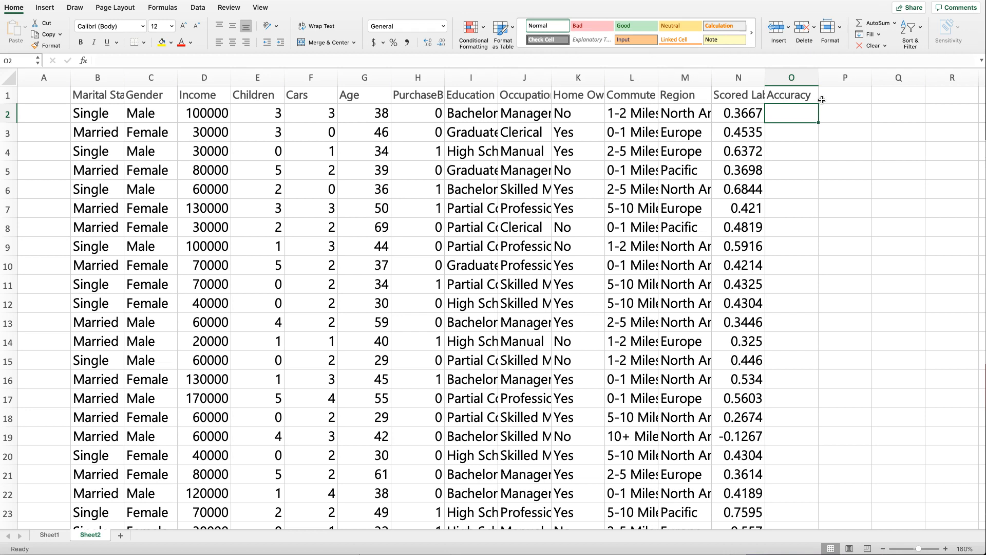
type("=")
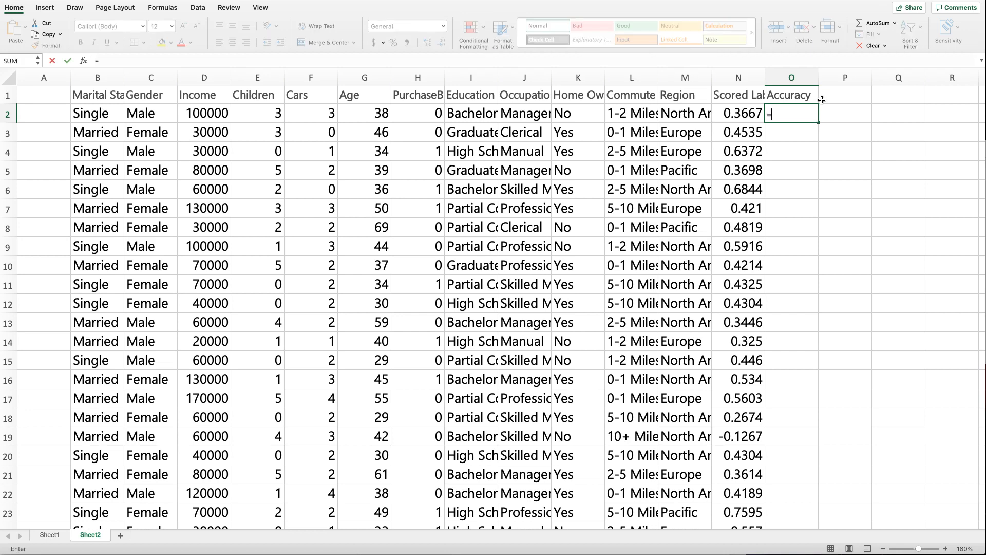
type("round(N2")
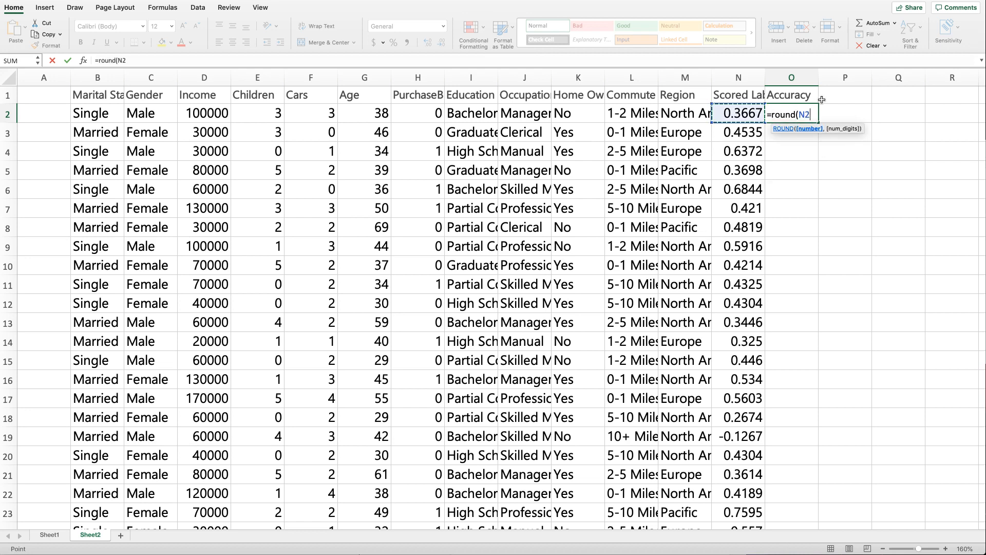
type(", 0")
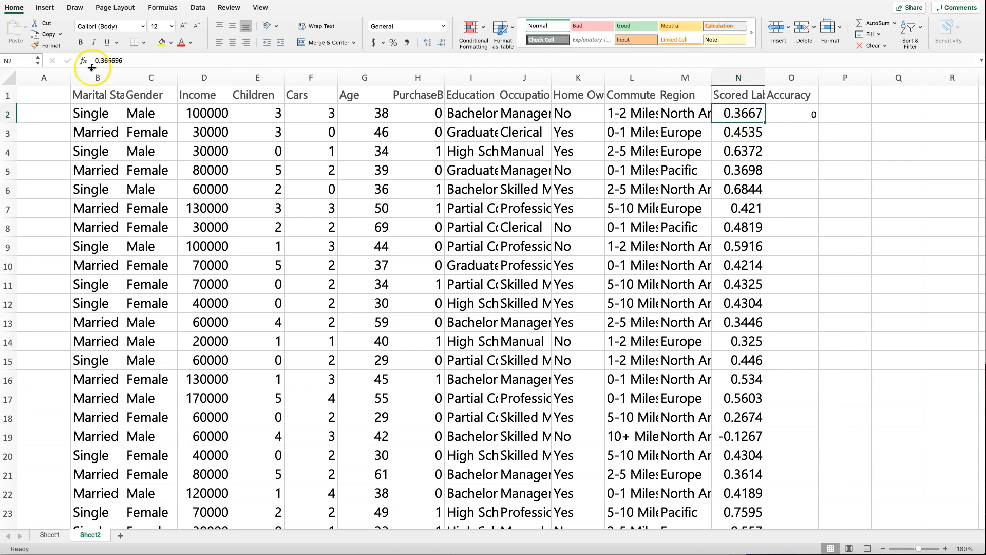
left_click(792, 113)
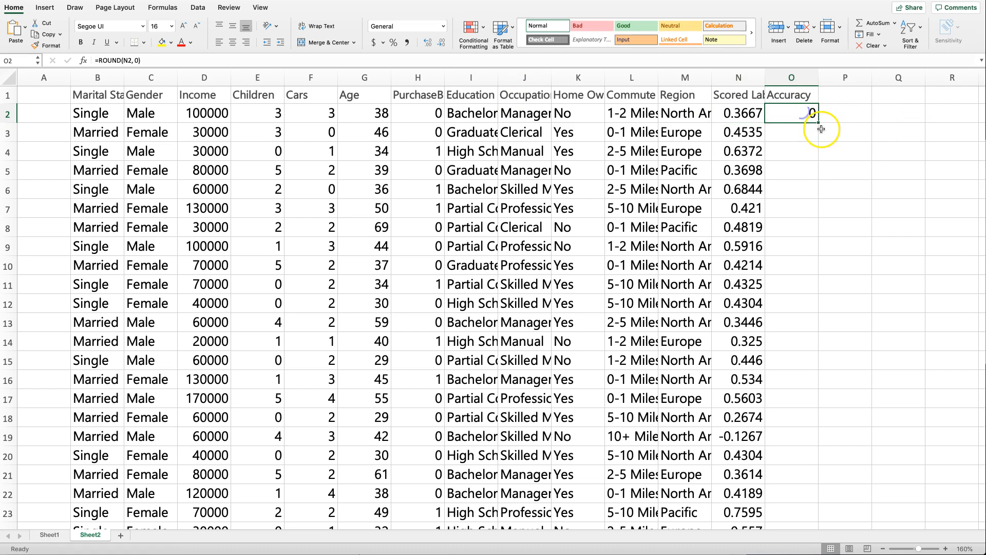
left_click_drag(812, 113, 812, 529)
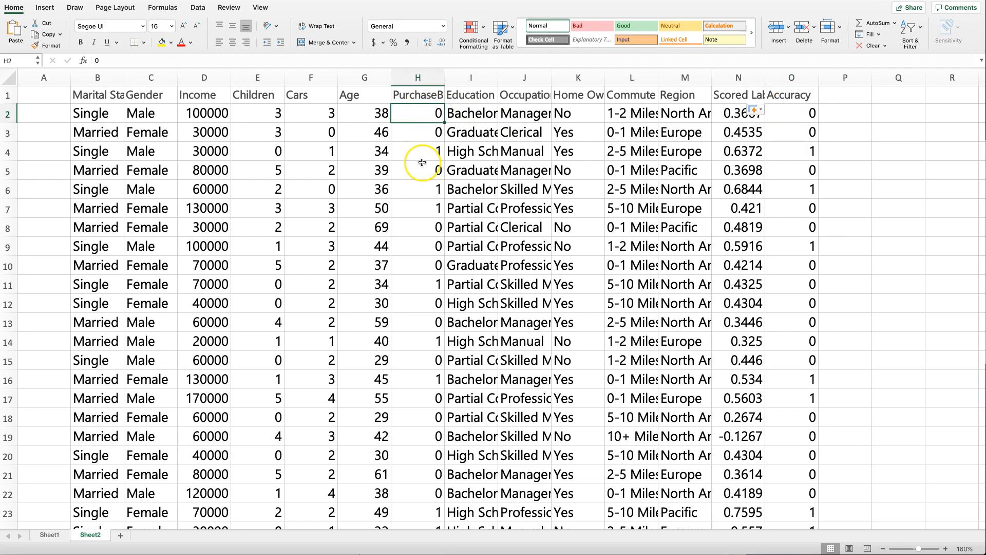
Change O2 to =IF(ROUND(N2, 0)=H2, 1, 0).
left_click(791, 113)
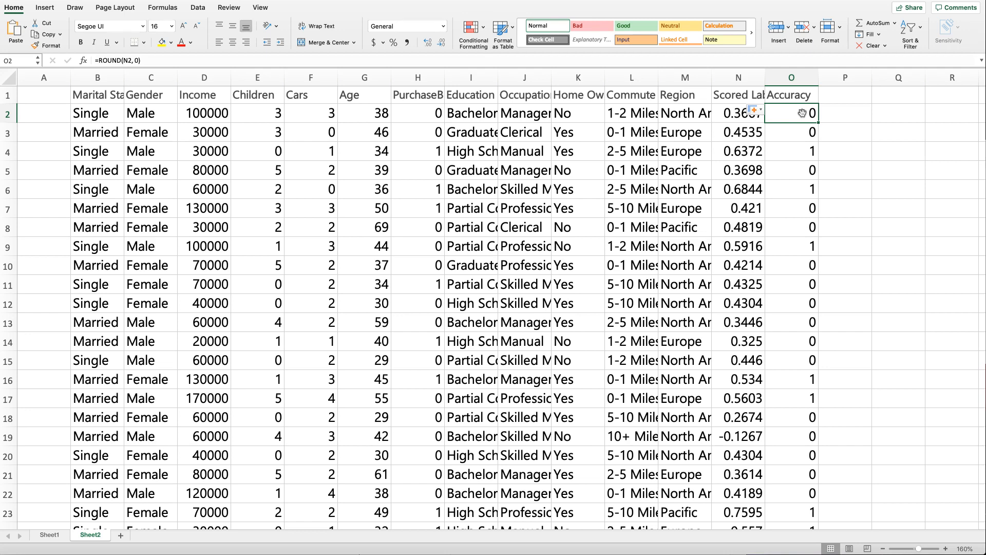
left_click(417, 112)
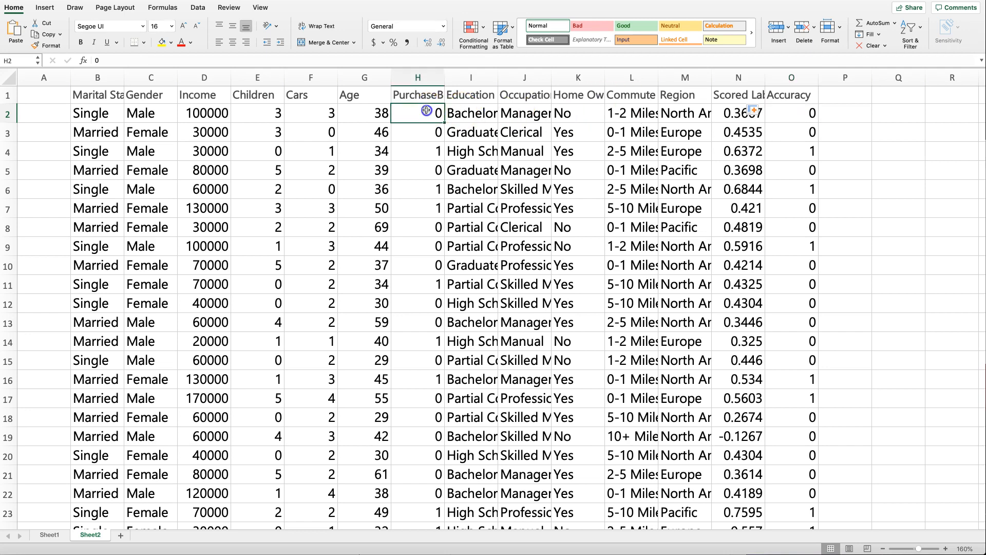
left_click(791, 113)
type("=IF(ROUND(N2, 0)")
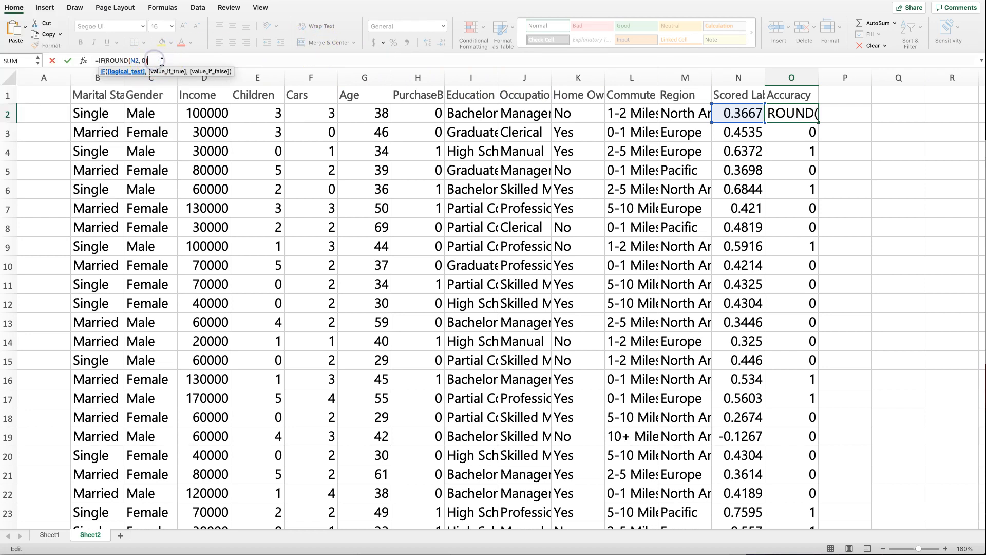
left_click(416, 113)
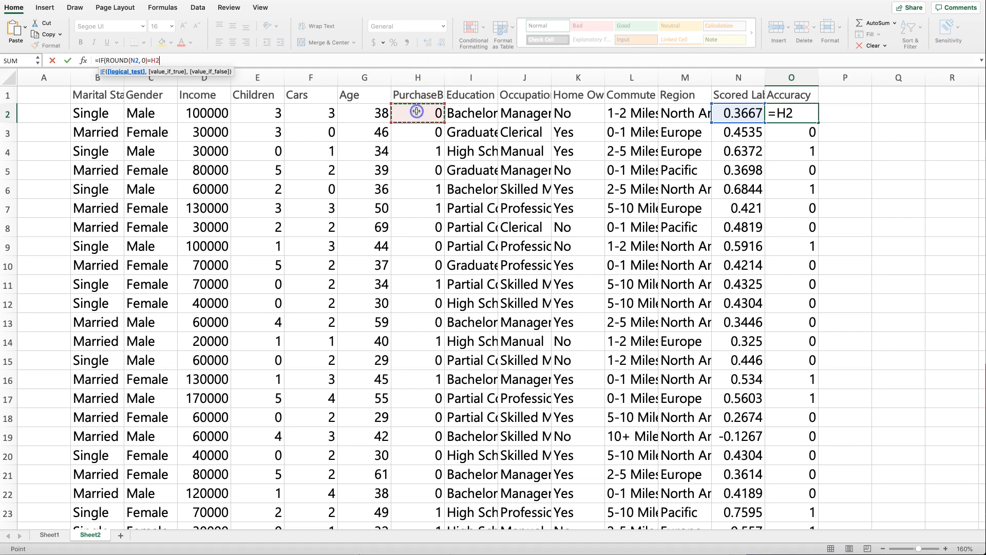
type(", 1, 0")
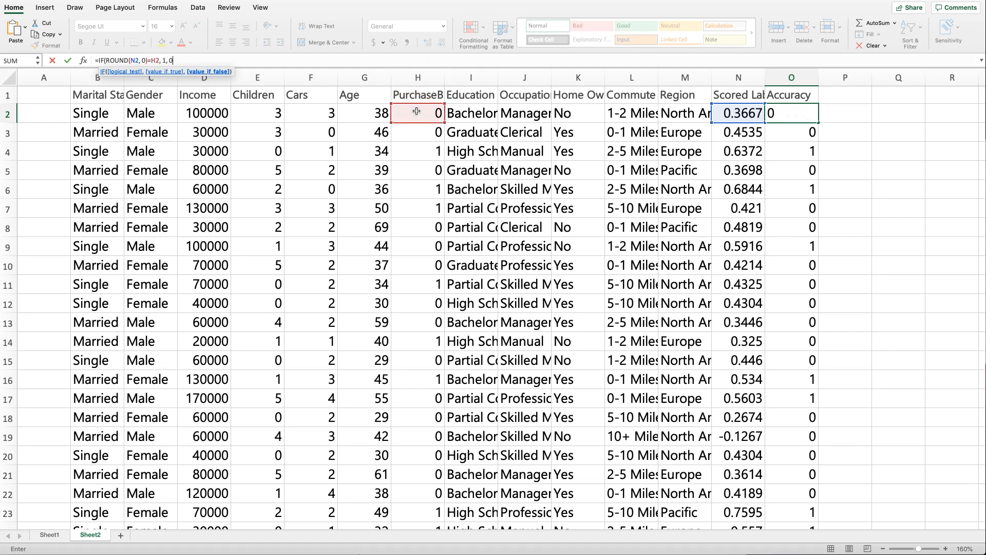
type(")")
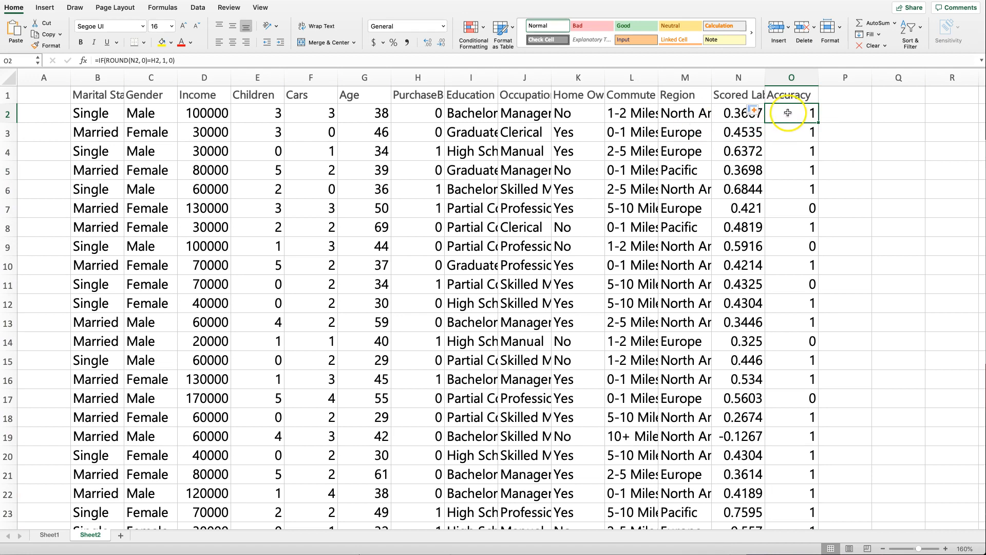
left_click(737, 112)
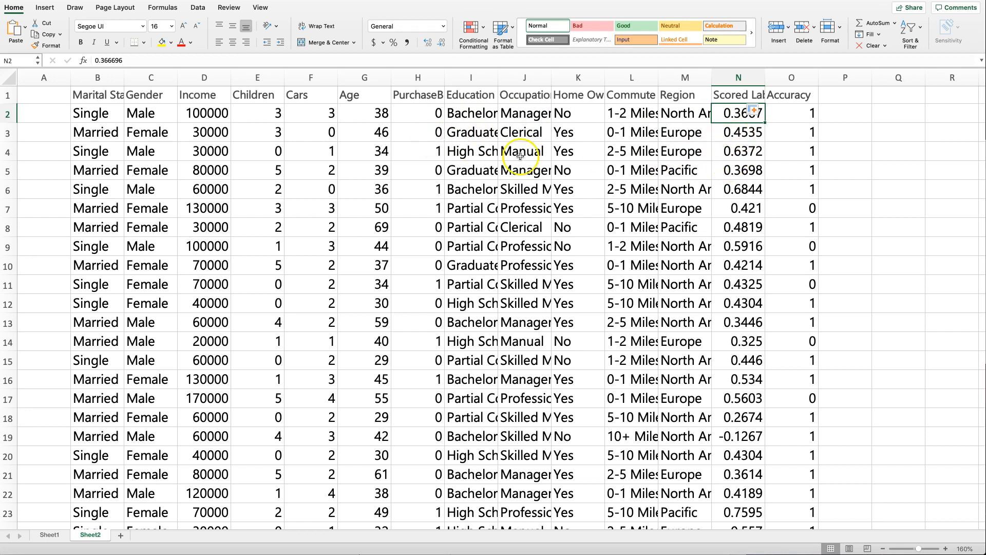
Copy the comparison formula down the whole Accuracy column.
left_click_drag(791, 113, 797, 183)
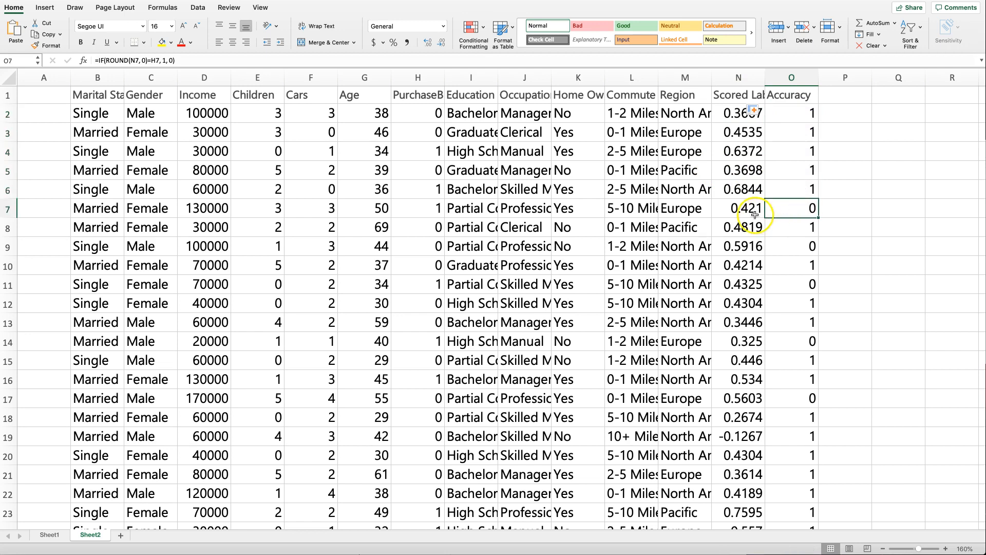
left_click(737, 208)
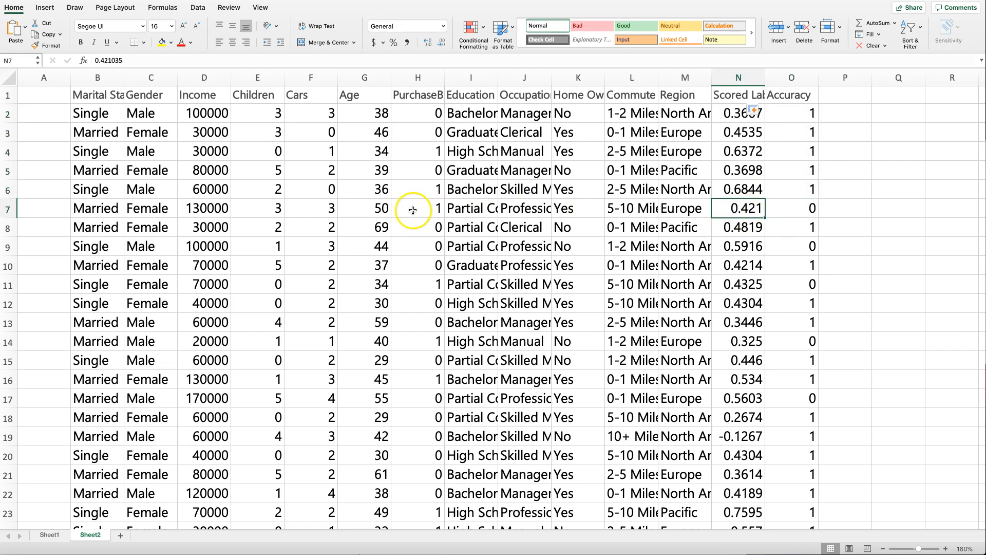
left_click(793, 227)
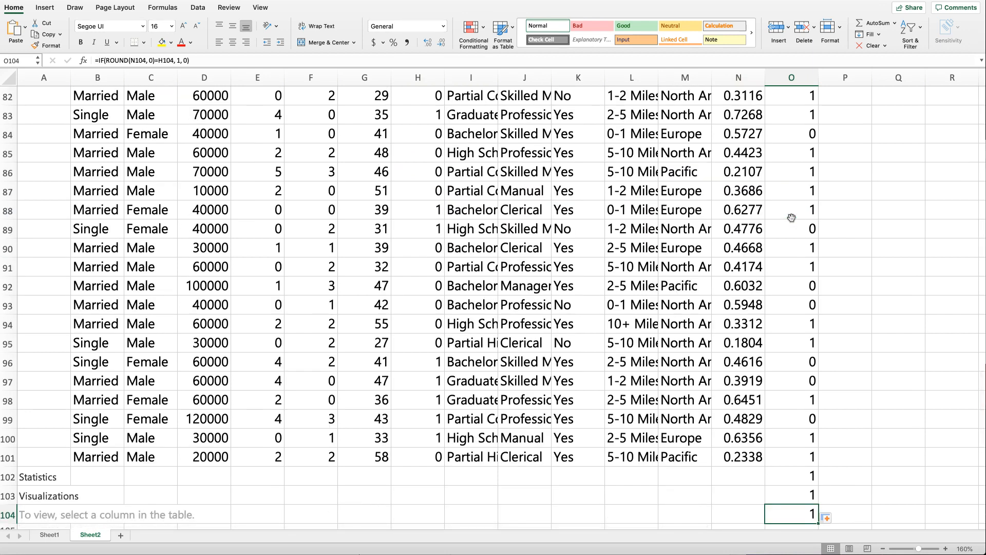
Convert the Sheet2 scored data range into a table with headers.
left_click(9, 476)
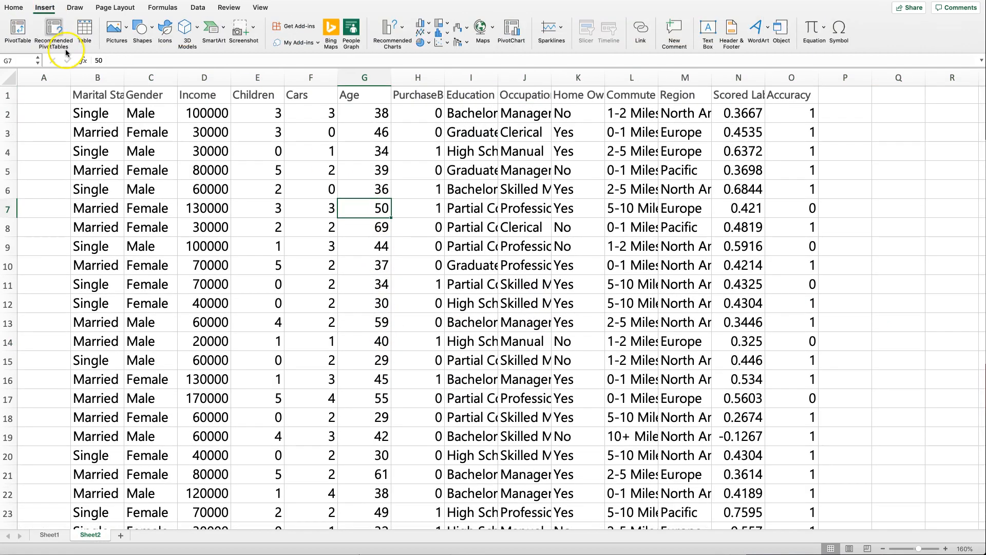
left_click(83, 31)
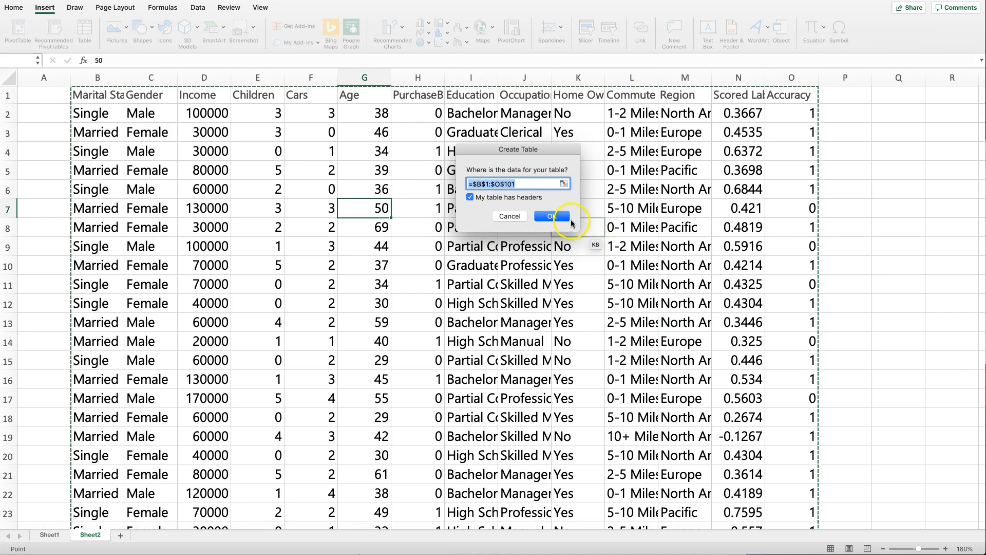
left_click(552, 216)
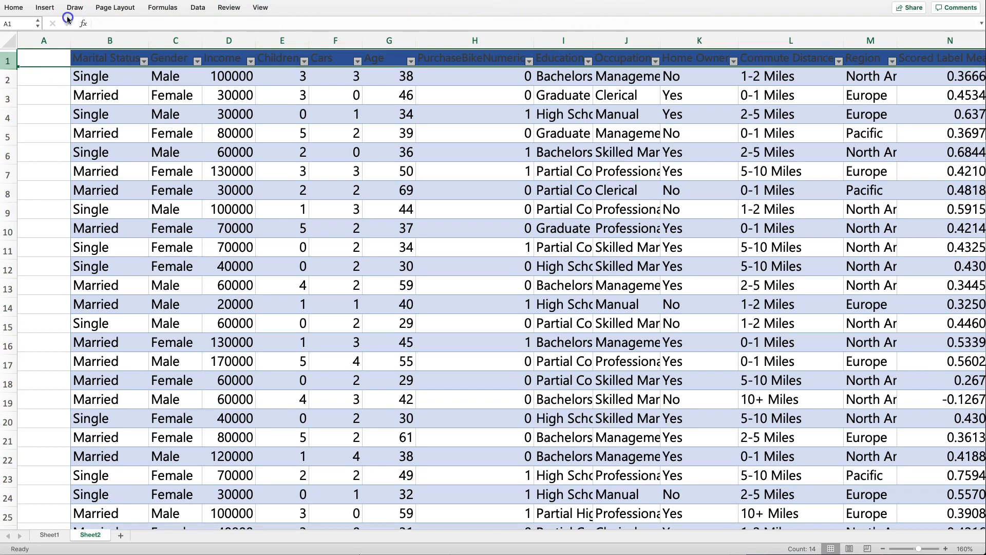
Inspect the IF formula behind the Accuracy values in column O.
left_click(13, 7)
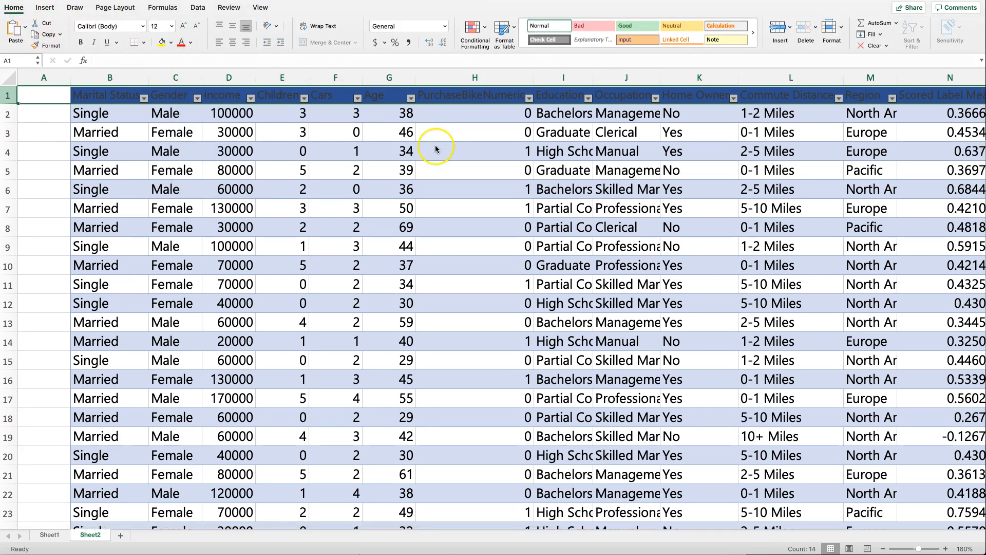
scroll("right", 3)
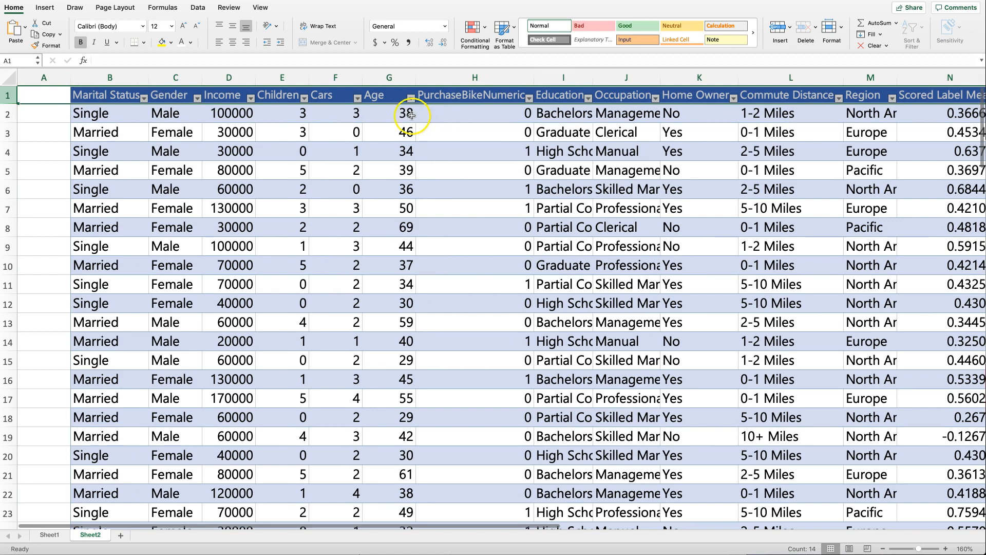
scroll("right", 3)
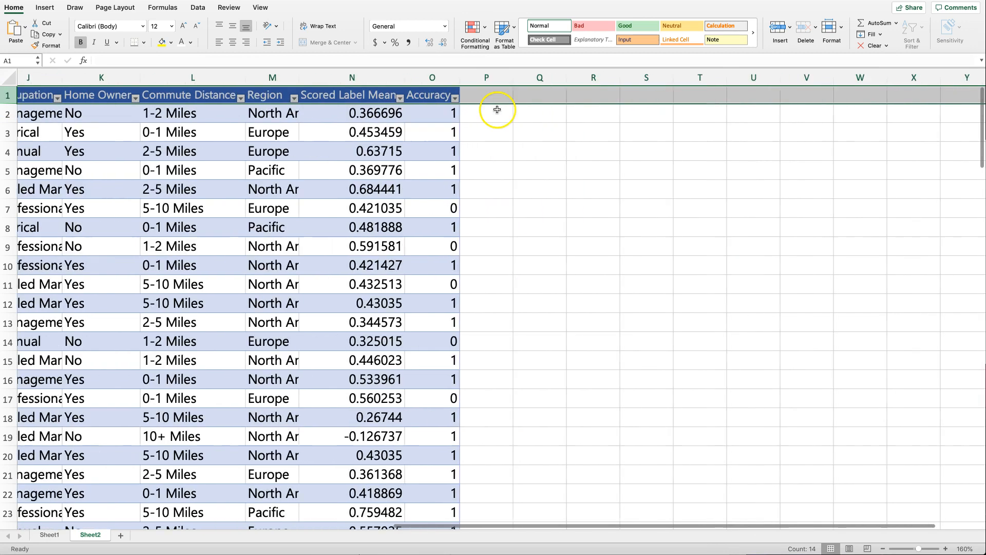
left_click(497, 112)
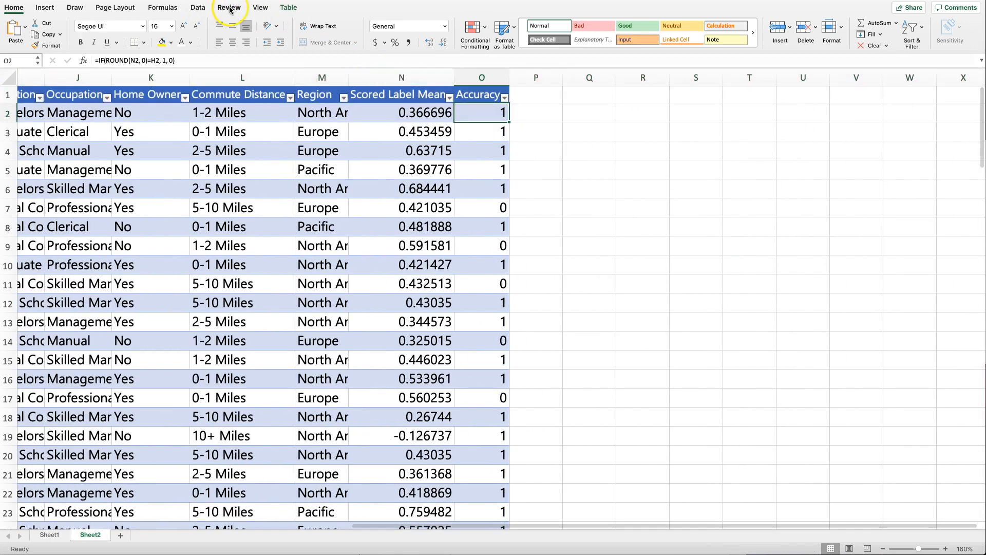
Add a Total Row averaging Accuracy, shown as a two-decimal percentage (66.00%).
left_click(289, 6)
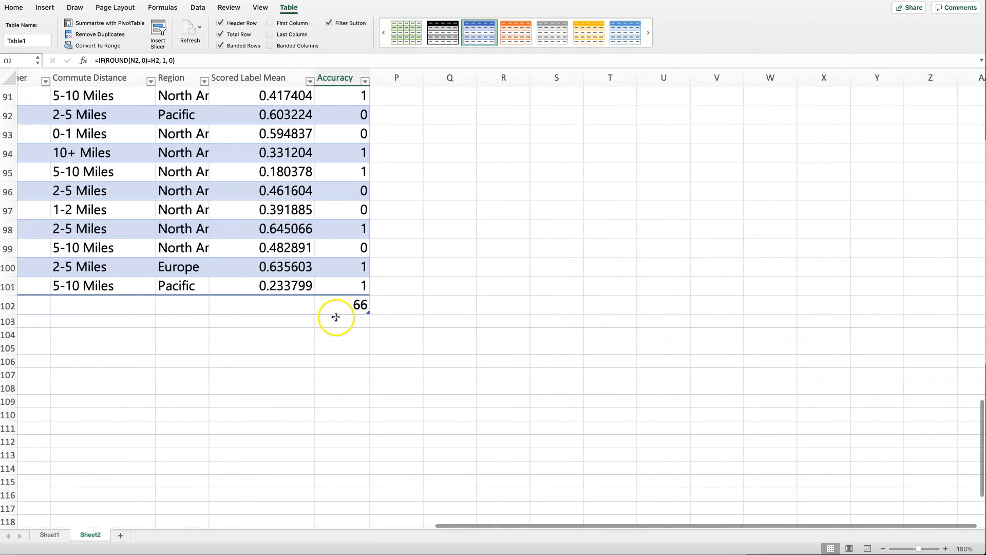
left_click(373, 309)
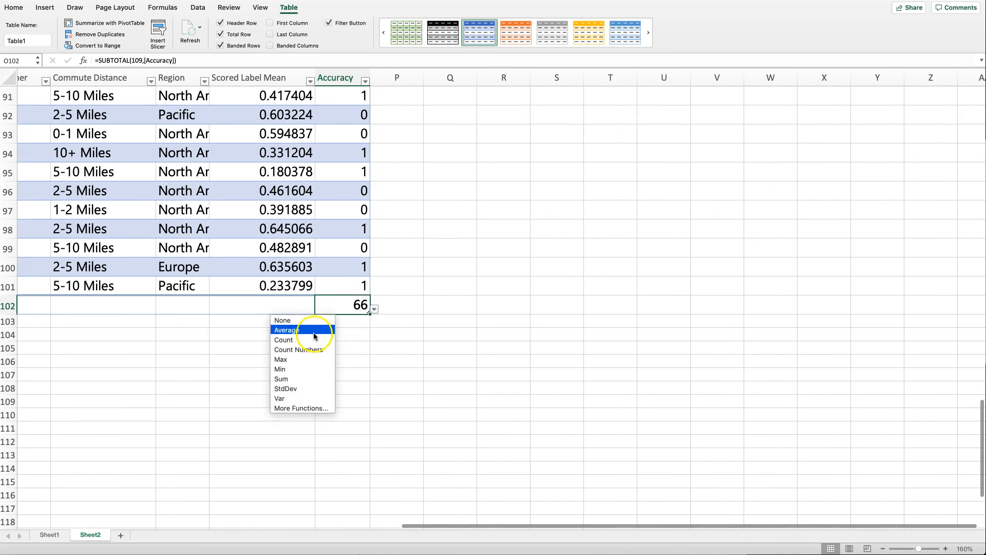
left_click(286, 330)
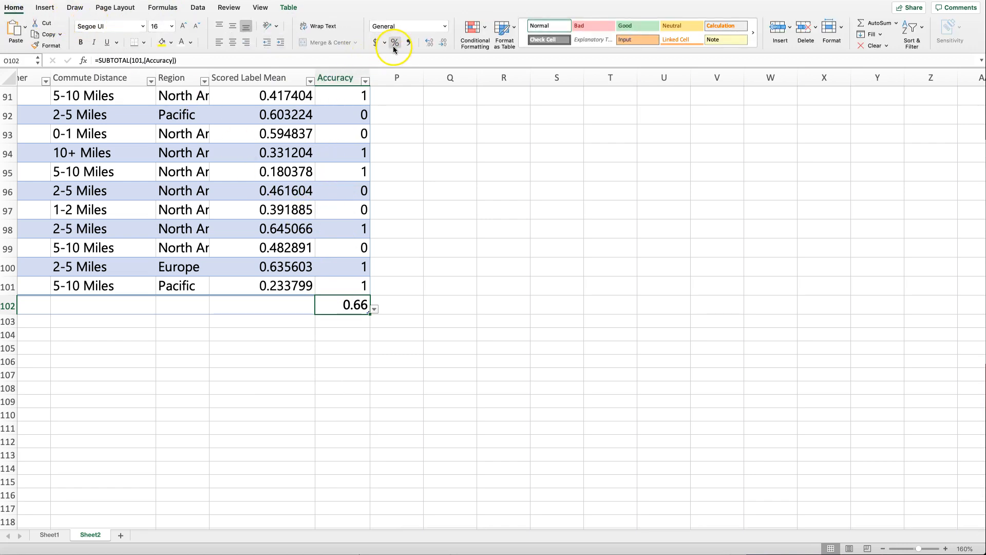
left_click(394, 42)
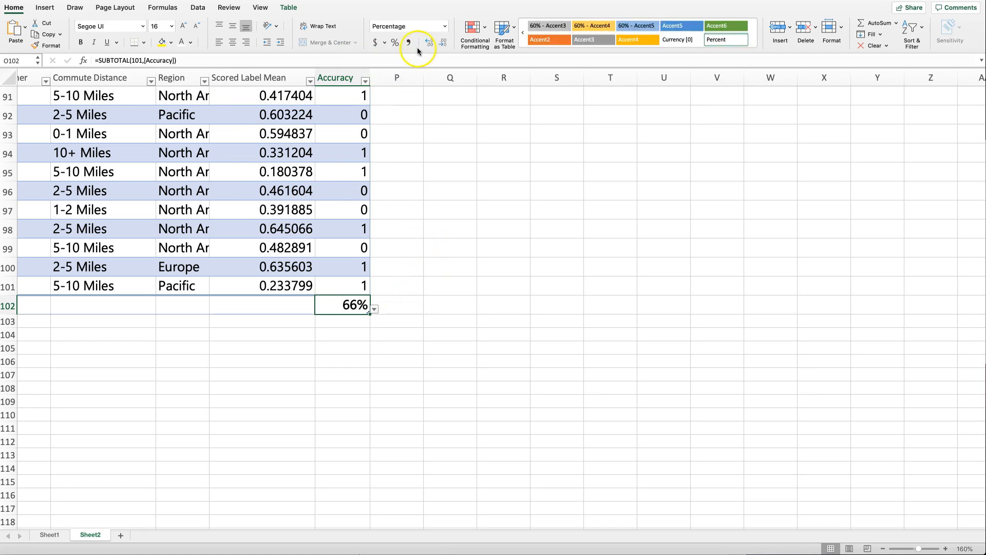
left_click(428, 42)
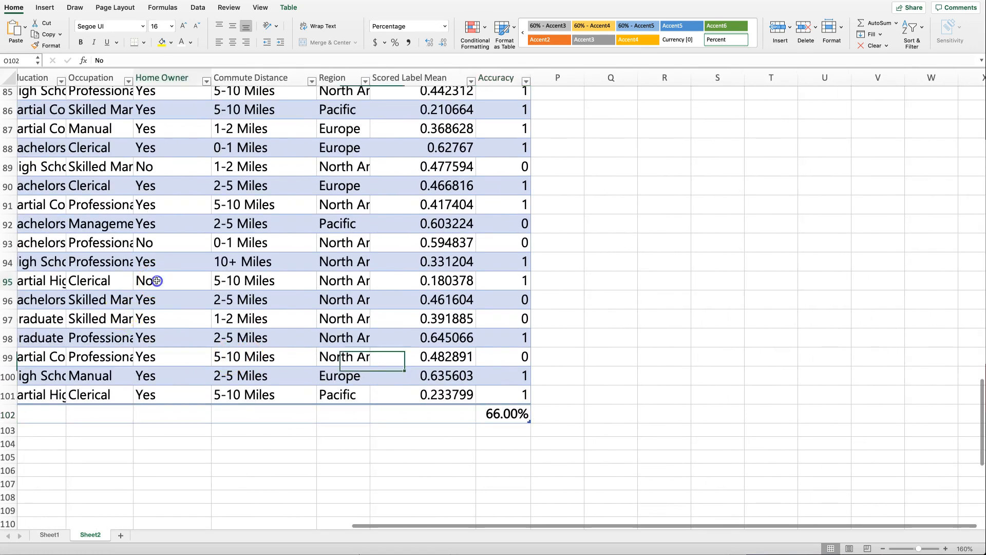
left_click(171, 299)
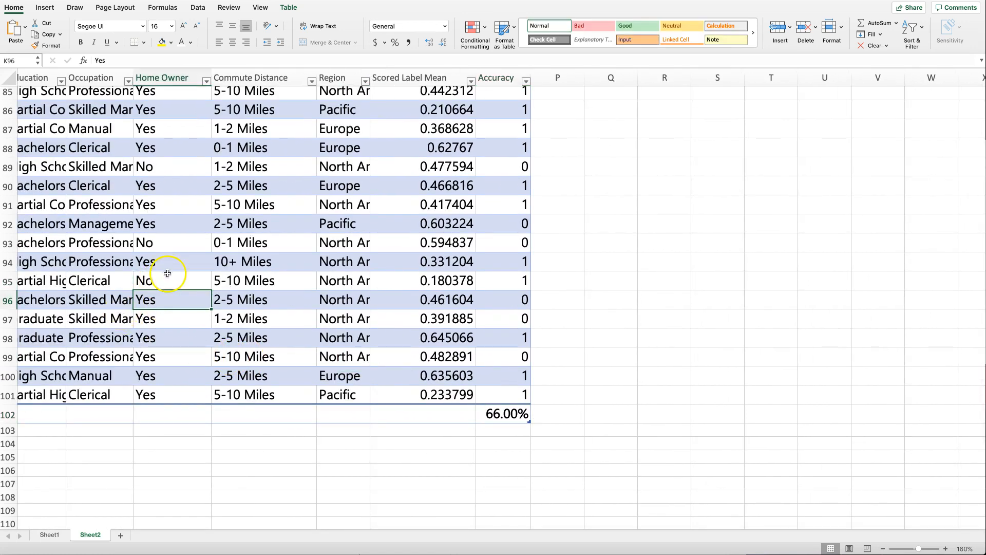
mouse_move(173, 310)
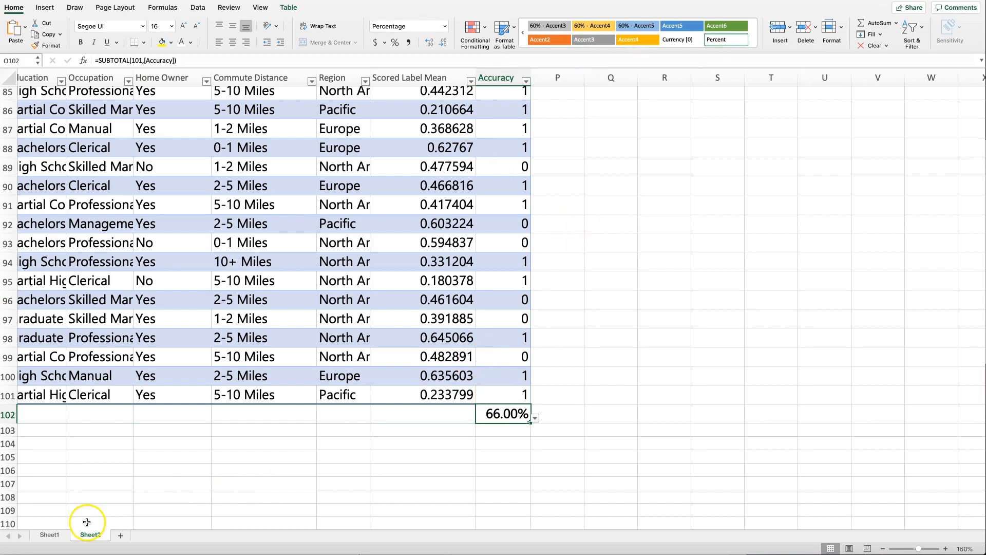
Enter 66.00 accuracy in D3 on Sheet1, then go back to Azure ML Studio.
left_click(50, 535)
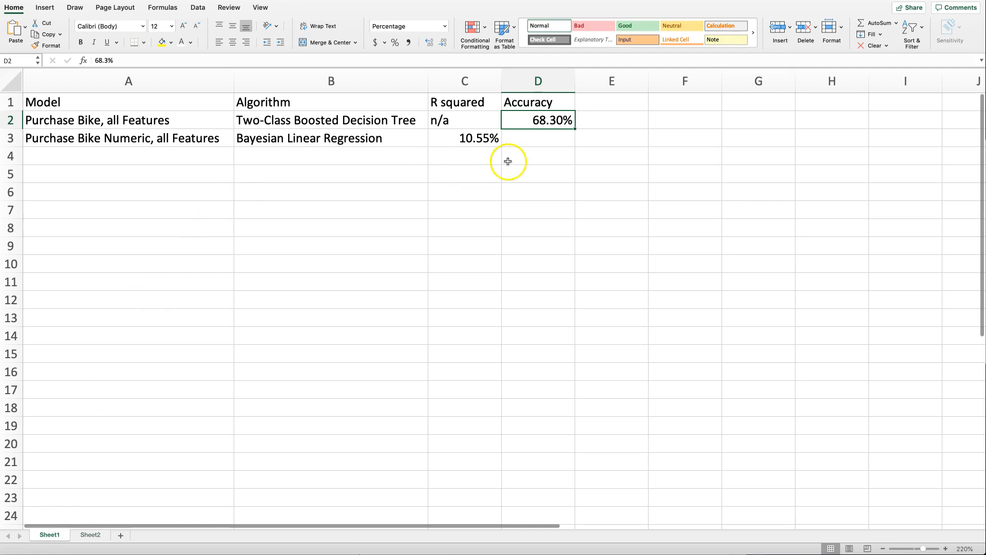
type("66.00%")
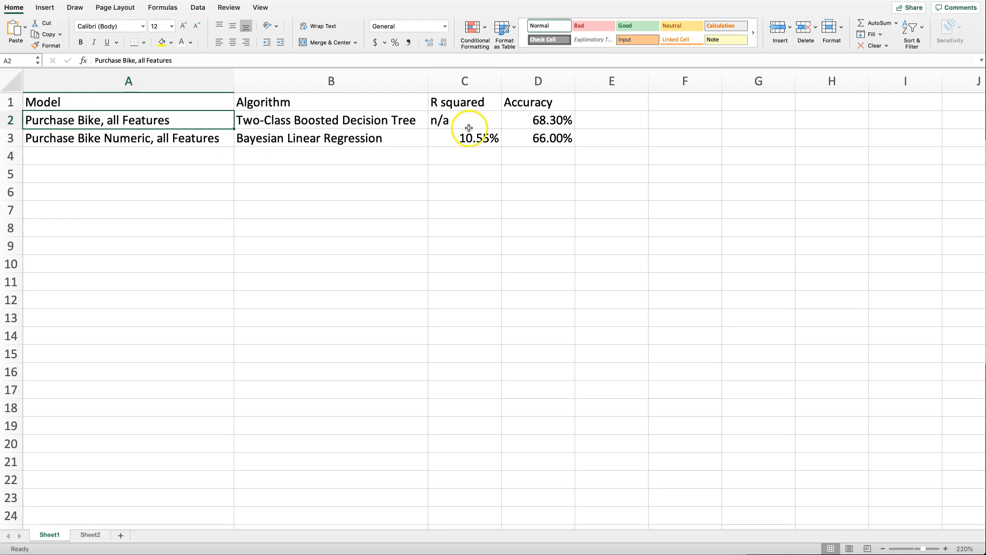
left_click_drag(538, 121, 537, 138)
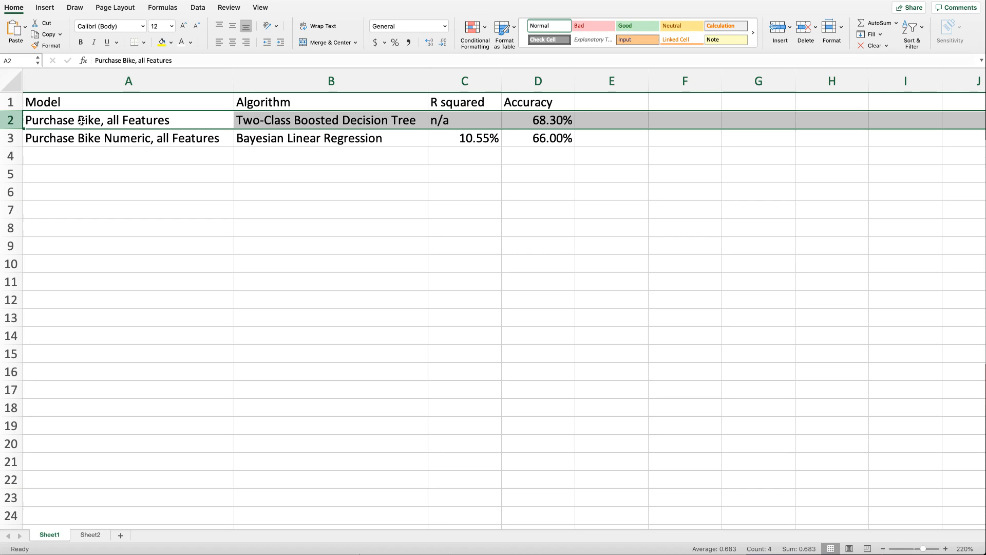
left_click(538, 120)
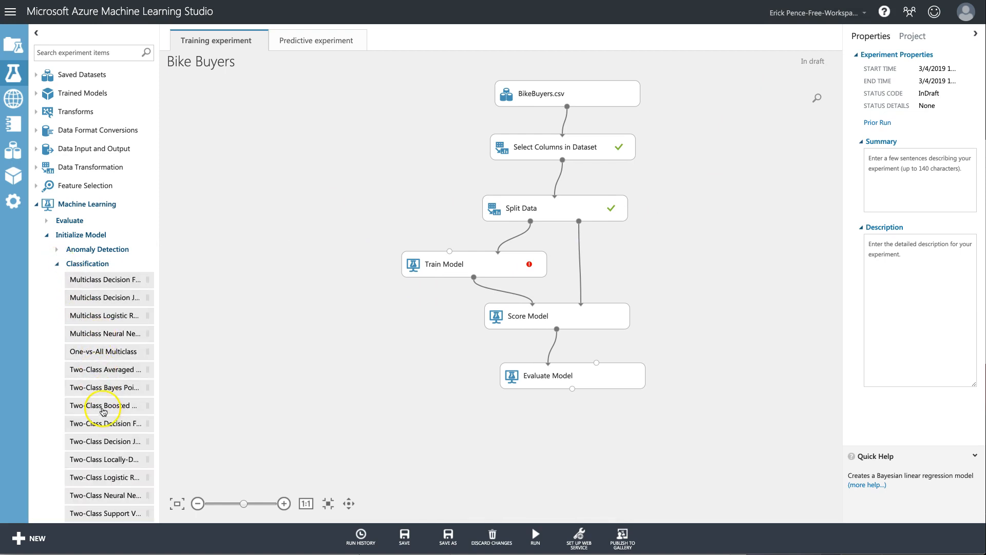
Add a Two-Class Boosted Decision Tree and keep Purchased Bike in Select Columns.
left_click_drag(105, 405, 374, 199)
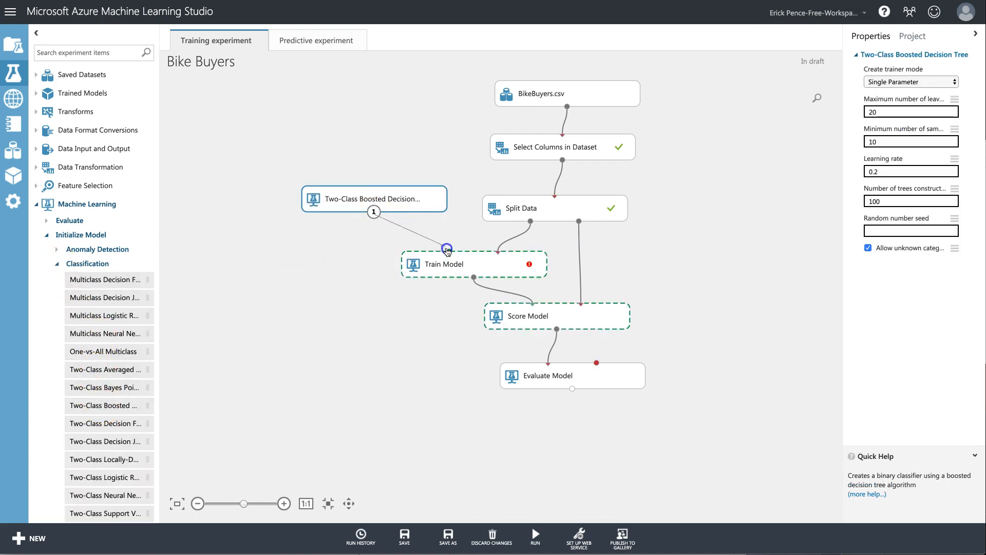
left_click(562, 146)
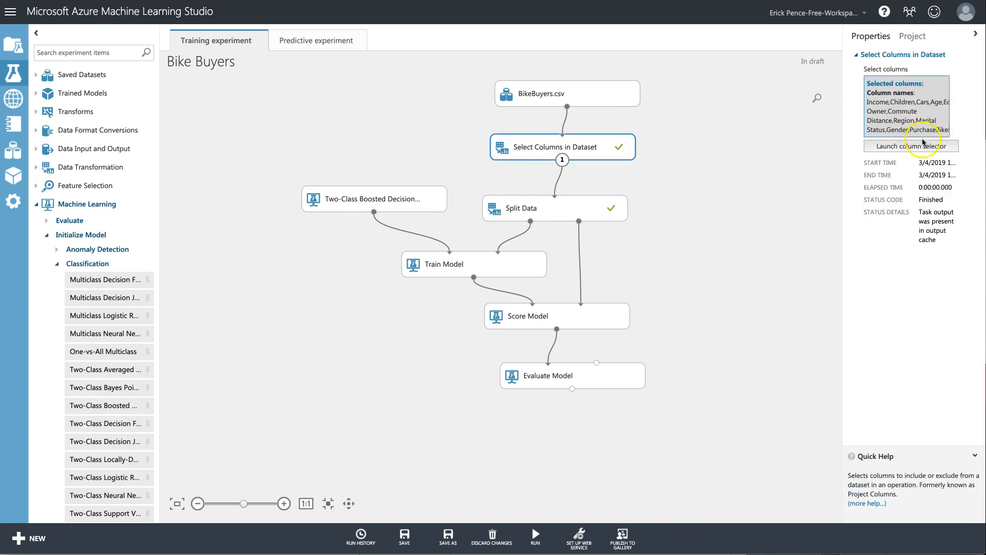
left_click(910, 146)
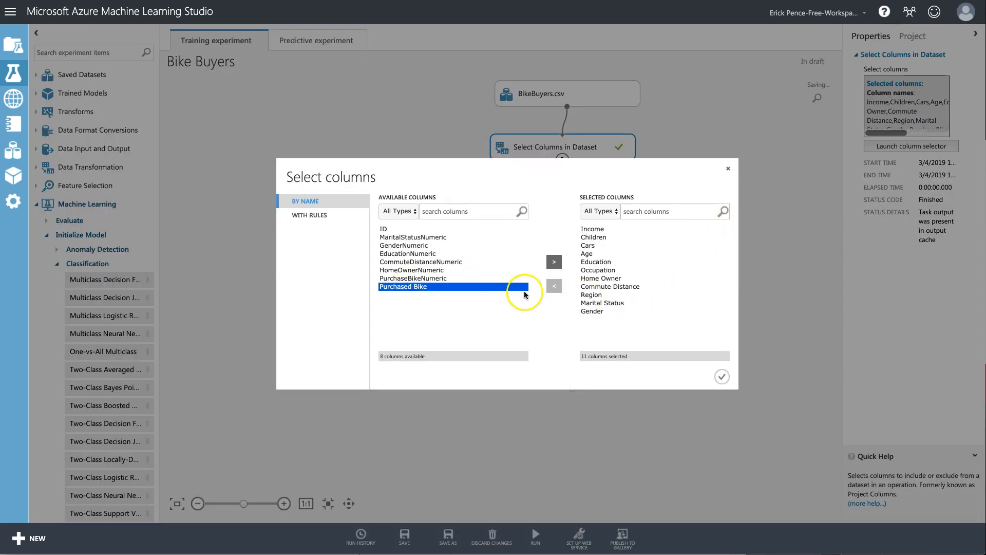
left_click(721, 376)
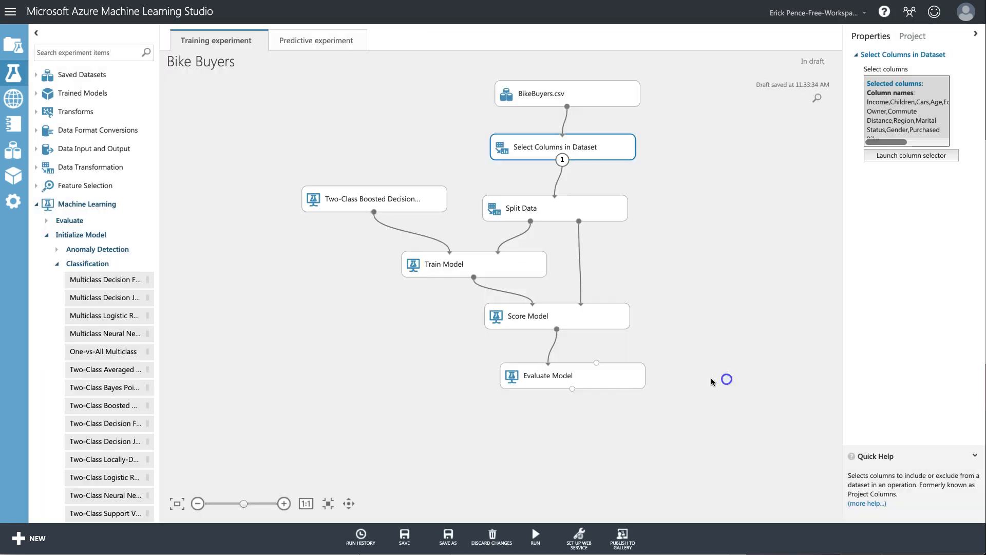
Set Purchased Bike as the Train Model label column.
left_click(473, 263)
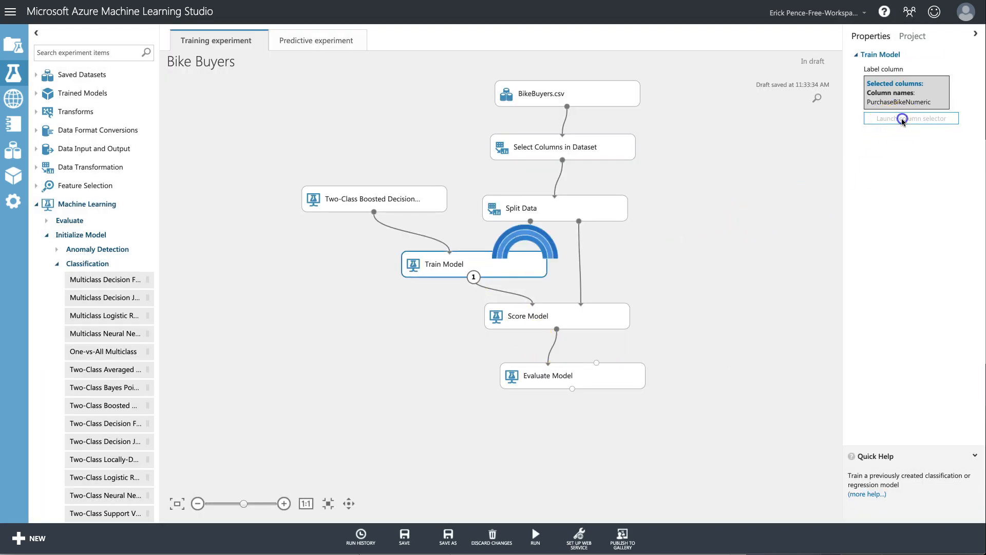
left_click(910, 118)
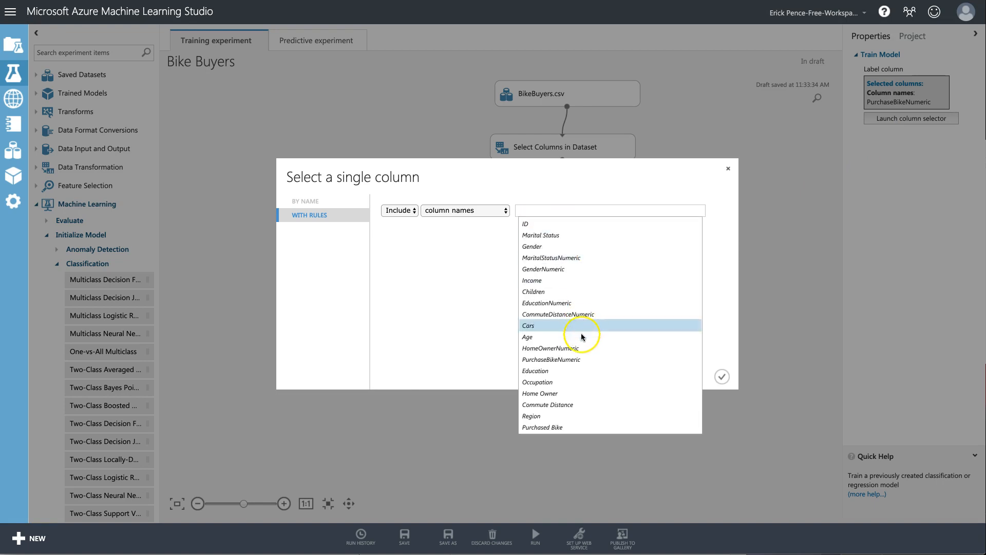
left_click(542, 427)
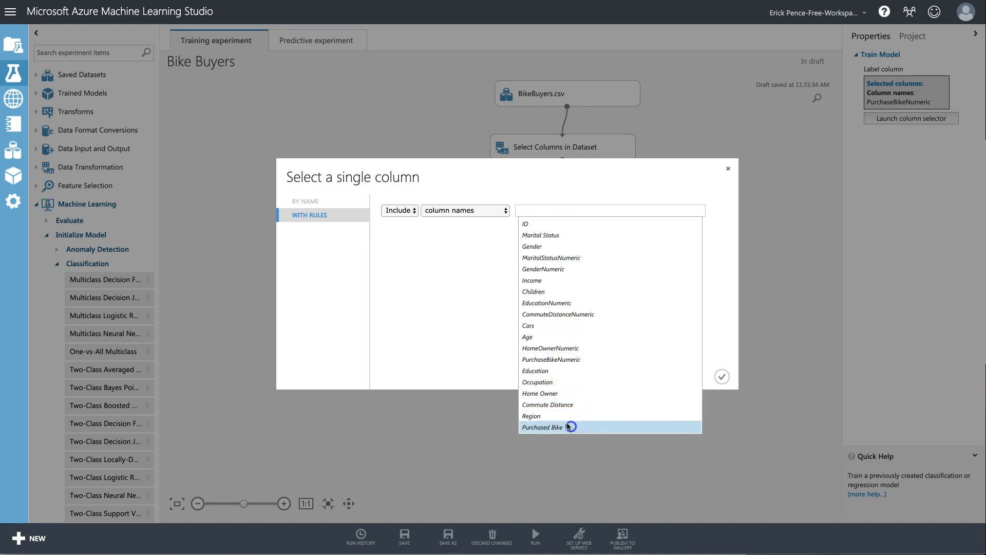
left_click(721, 376)
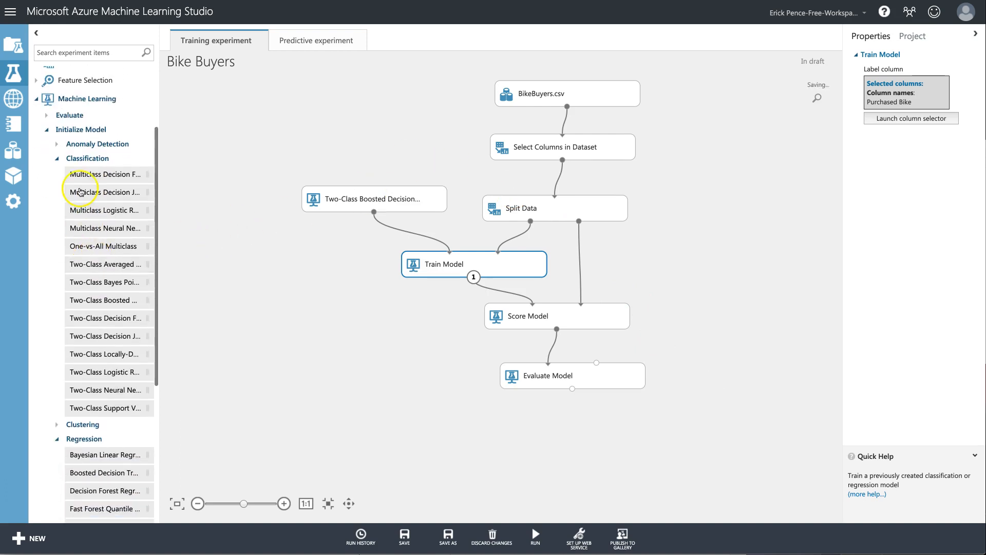
scroll("down", 3)
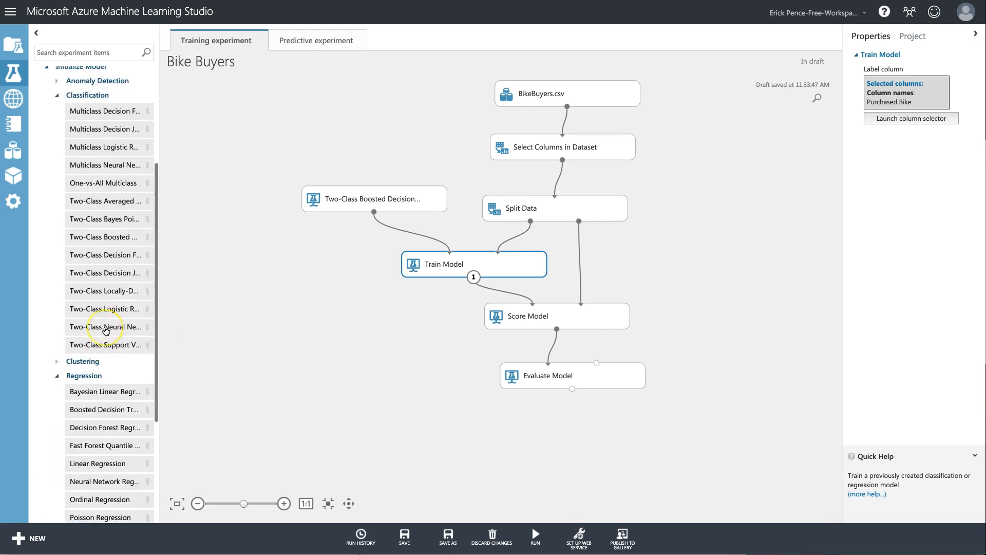
scroll("down", 3)
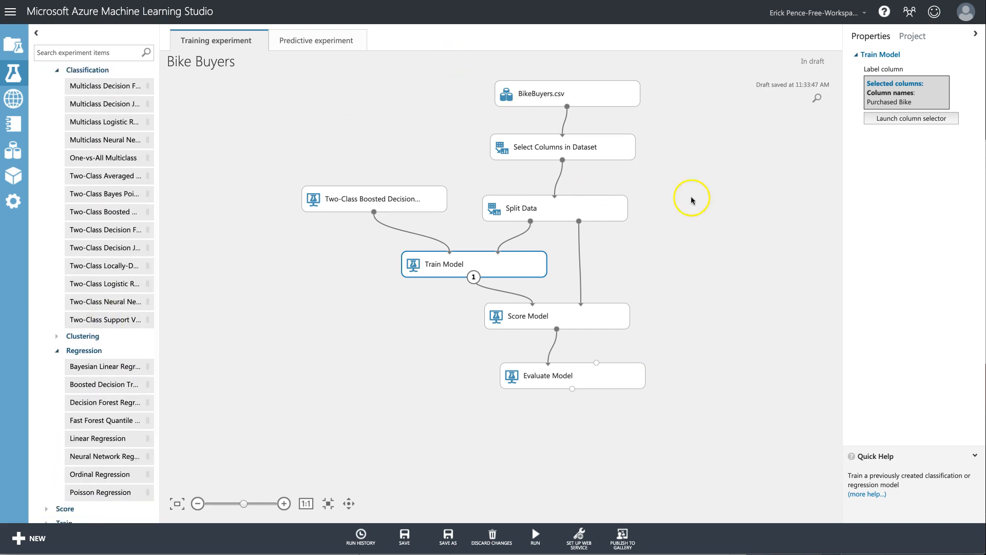
mouse_move(145, 186)
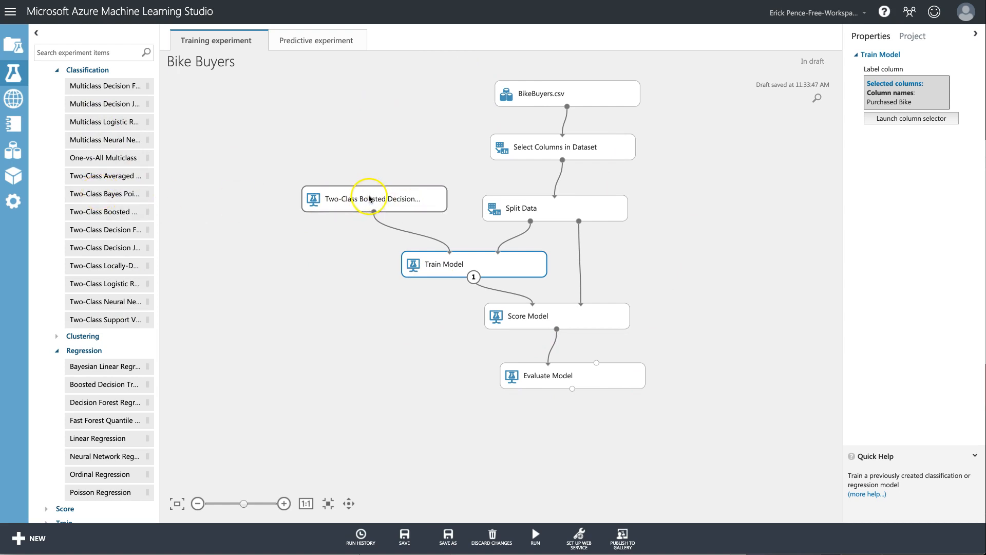
mouse_move(374, 199)
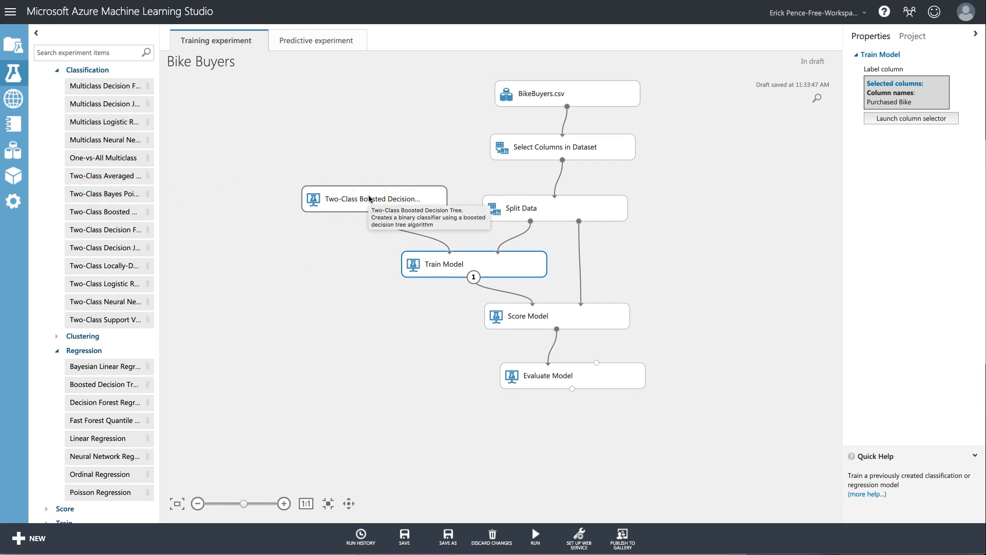